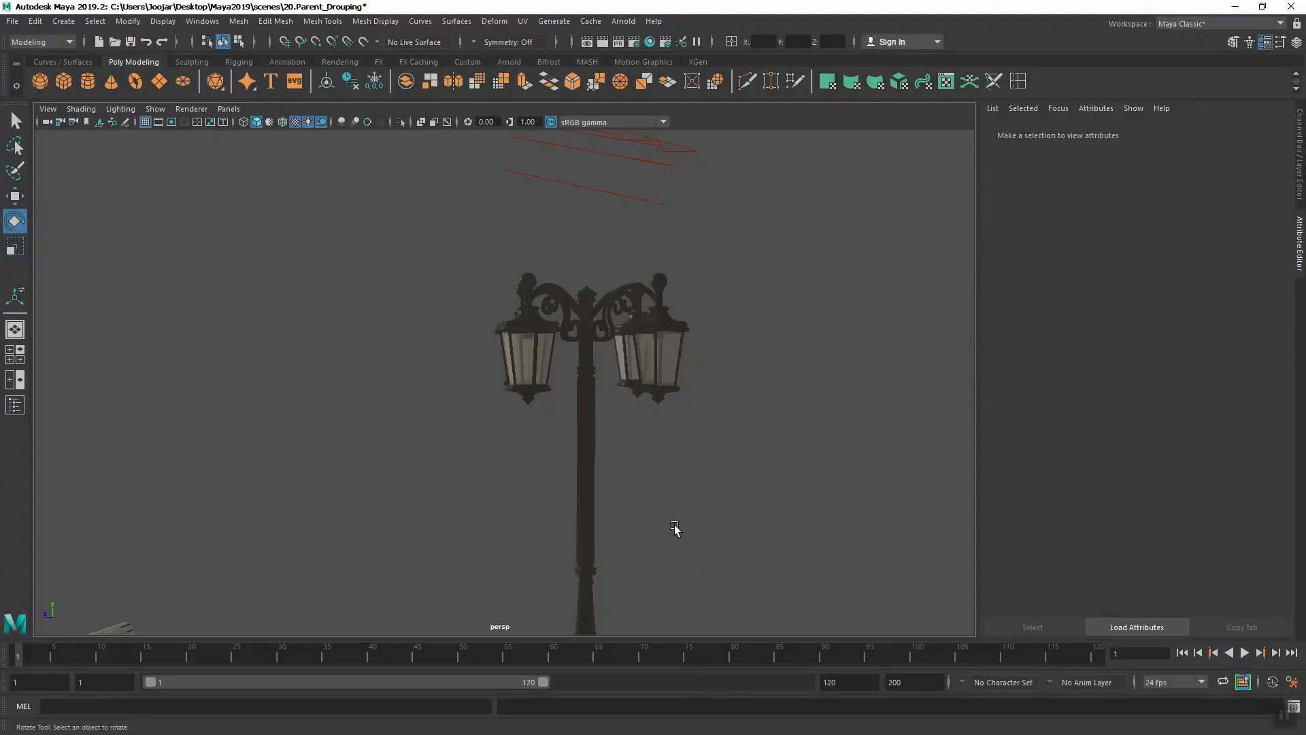
pyautogui.moveTo(691, 483)
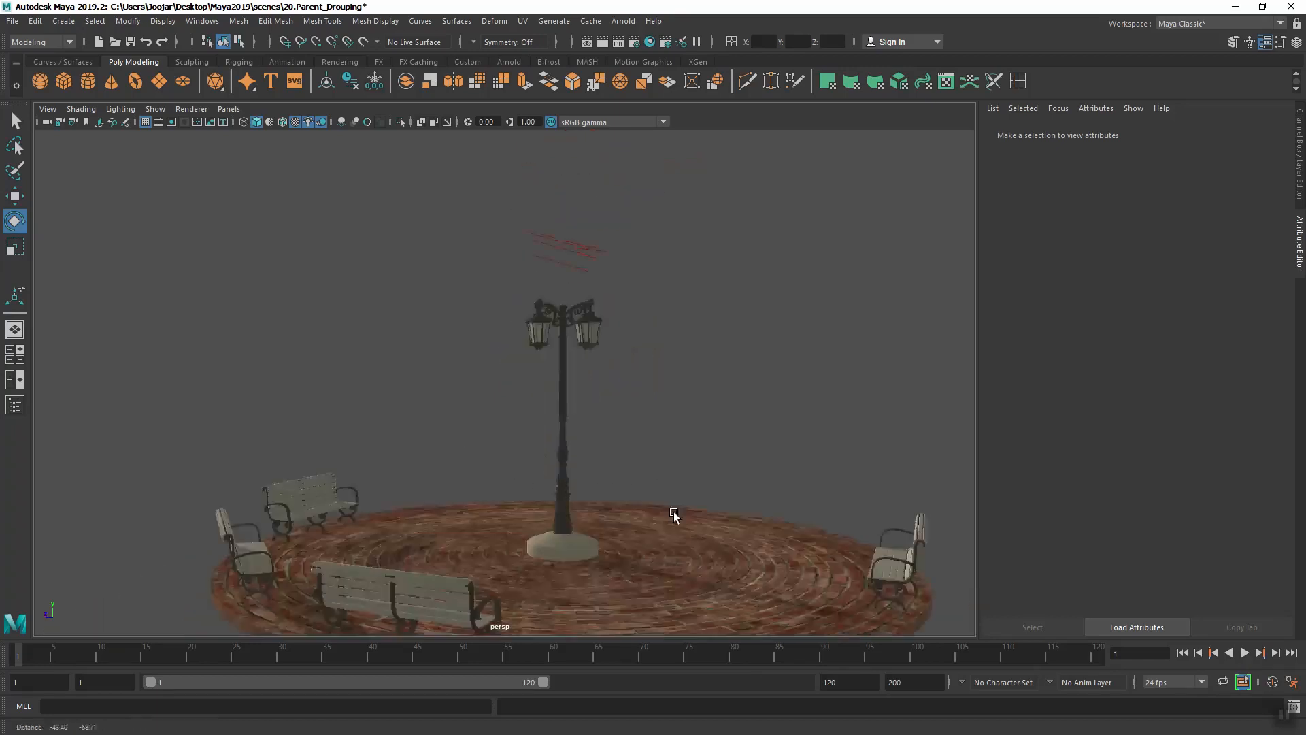
# Open the Outliner from the Windows menu to list the lamp, platform, lights and benches
pyautogui.moveTo(675, 517); pyautogui.dragTo(813, 562)
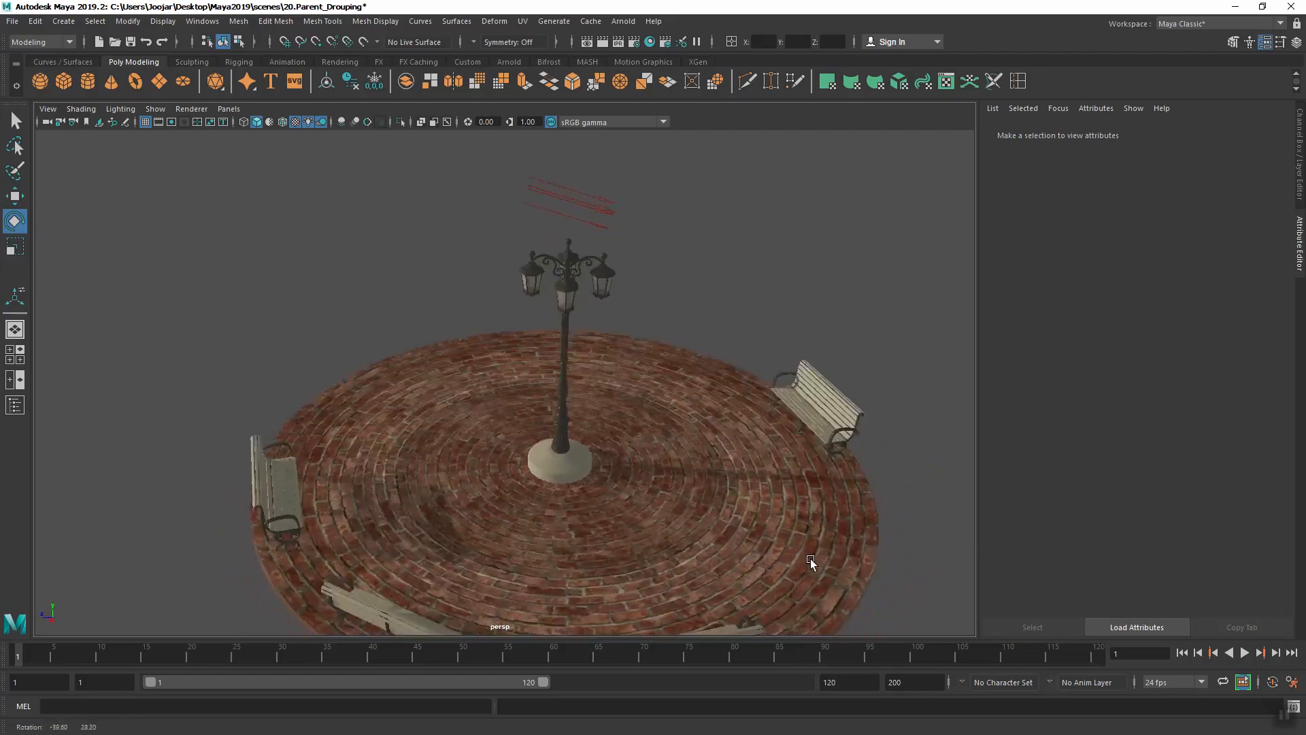
pyautogui.moveTo(813, 564); pyautogui.dragTo(721, 535)
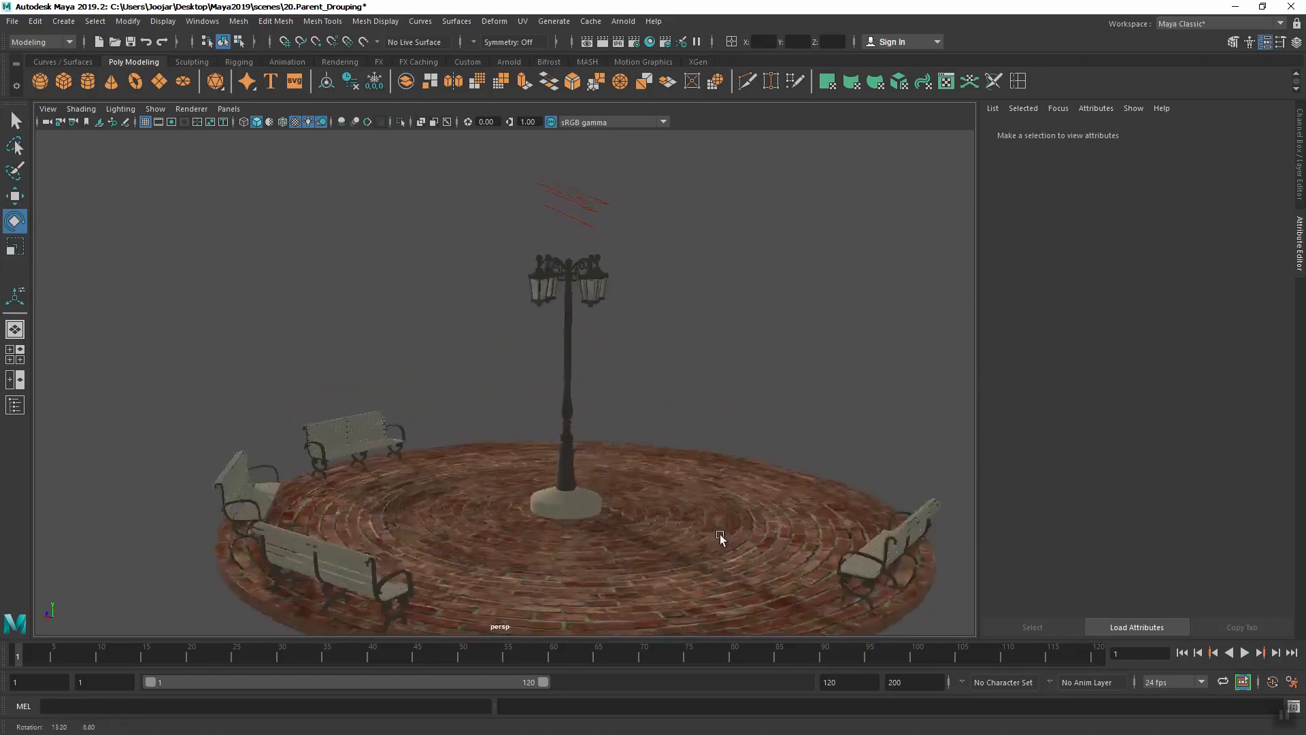
pyautogui.moveTo(721, 538); pyautogui.dragTo(737, 517)
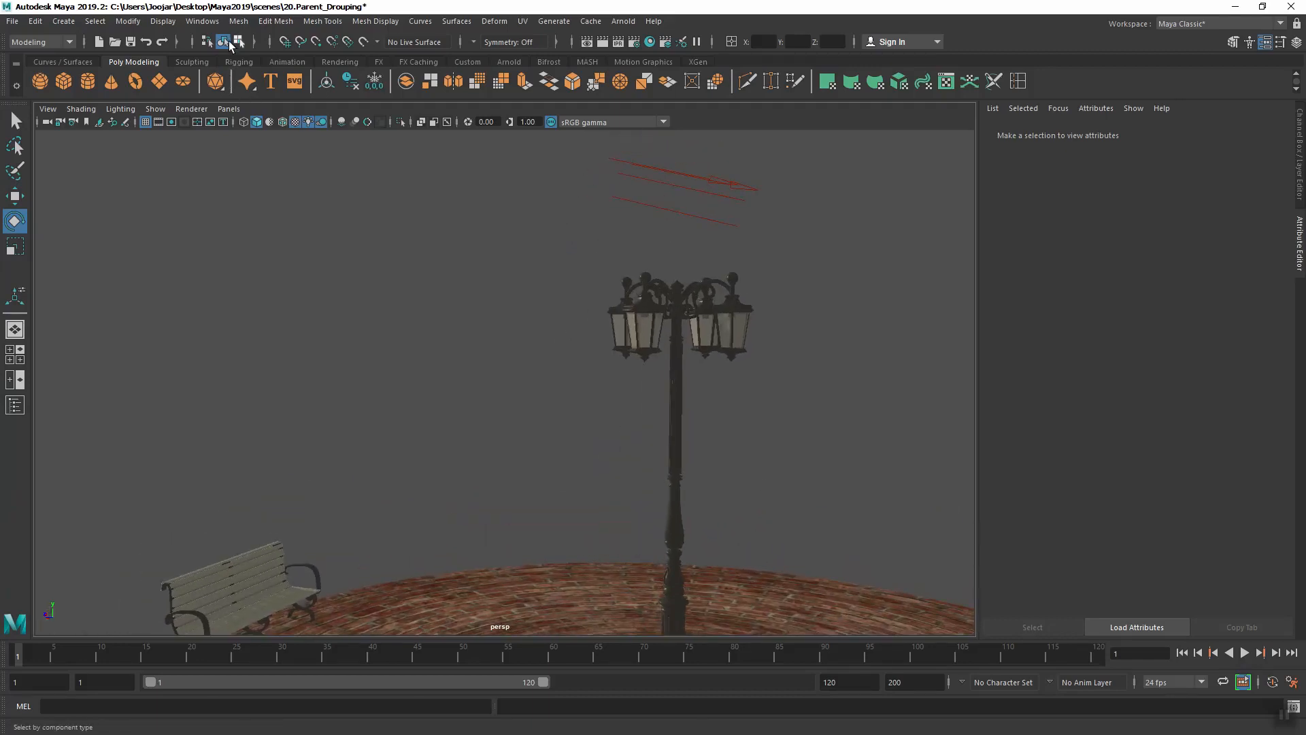
pyautogui.click(201, 20)
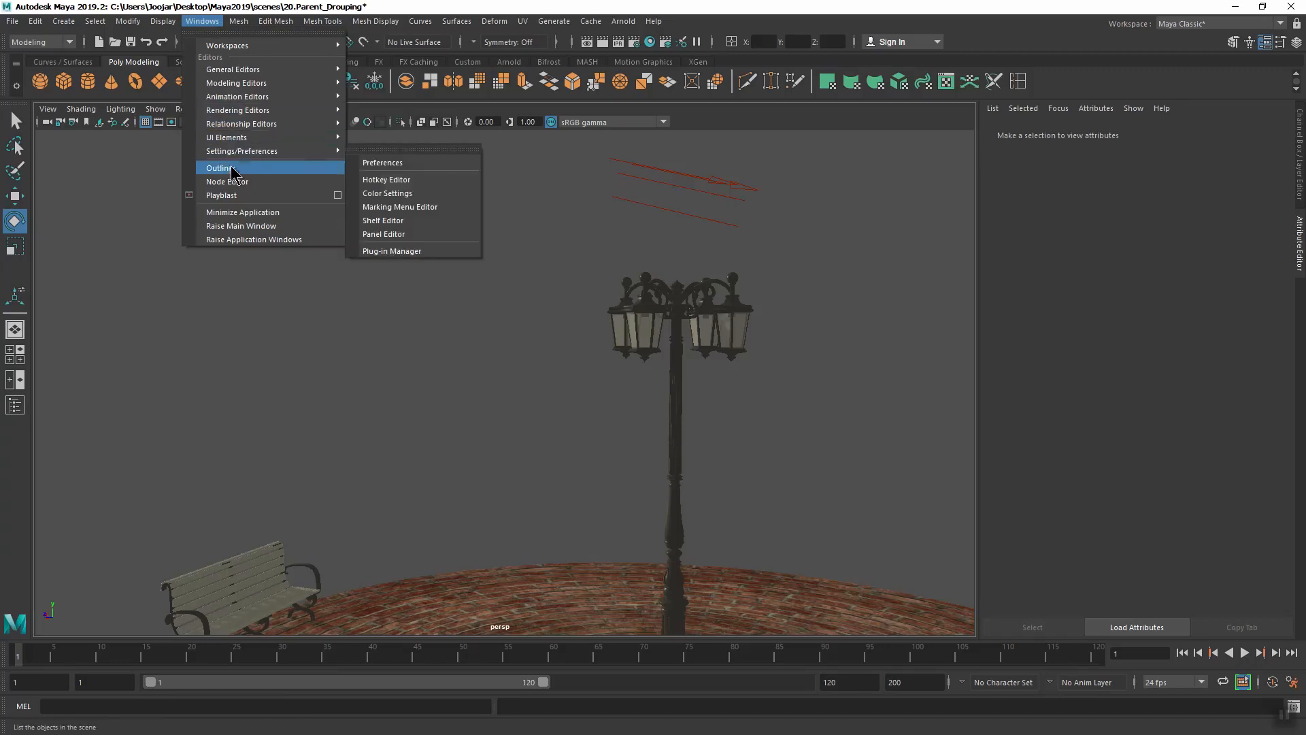
pyautogui.click(219, 167)
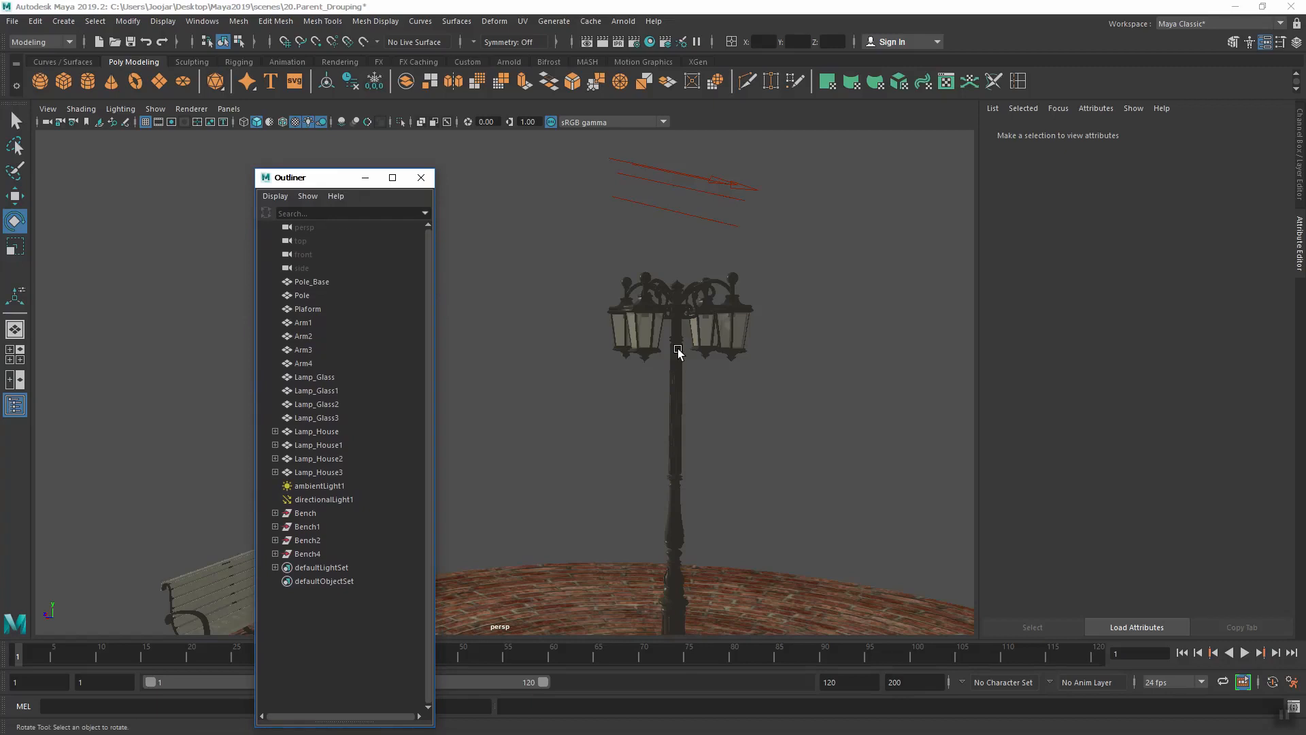
pyautogui.moveTo(455, 324)
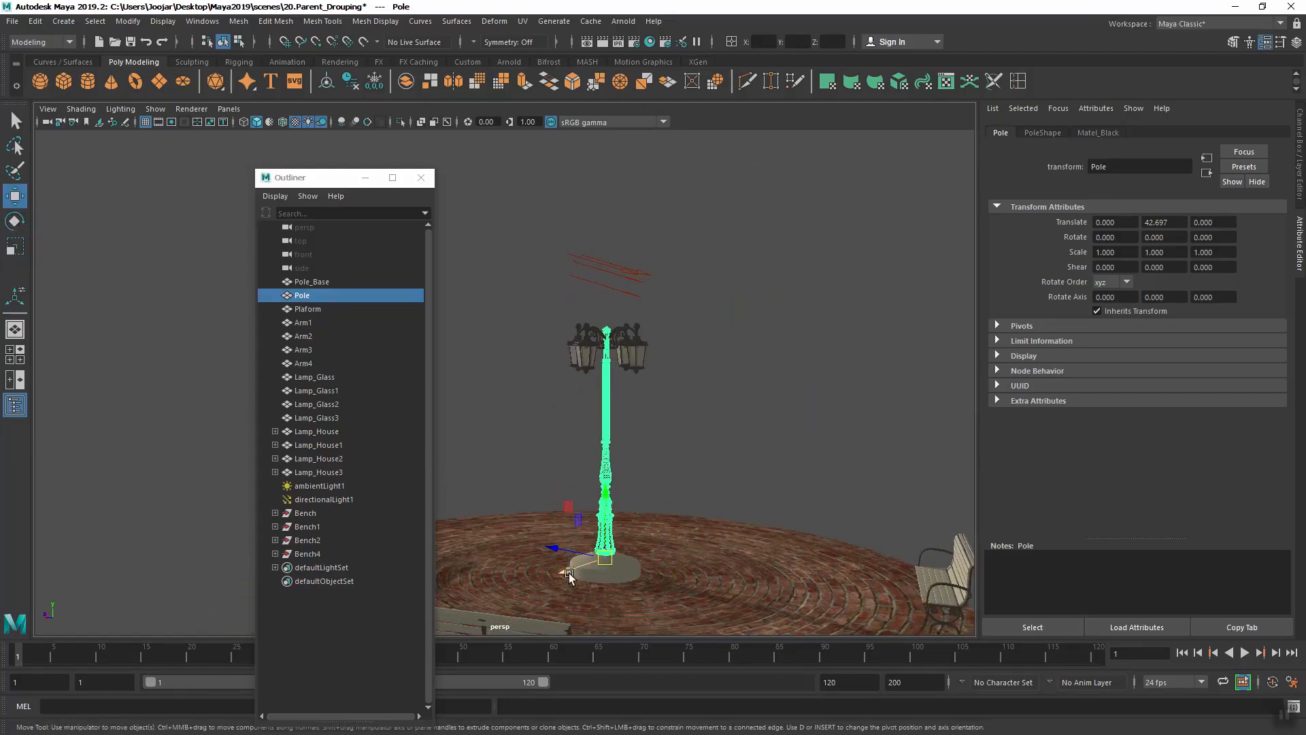
pyautogui.moveTo(570, 575); pyautogui.dragTo(670, 534)
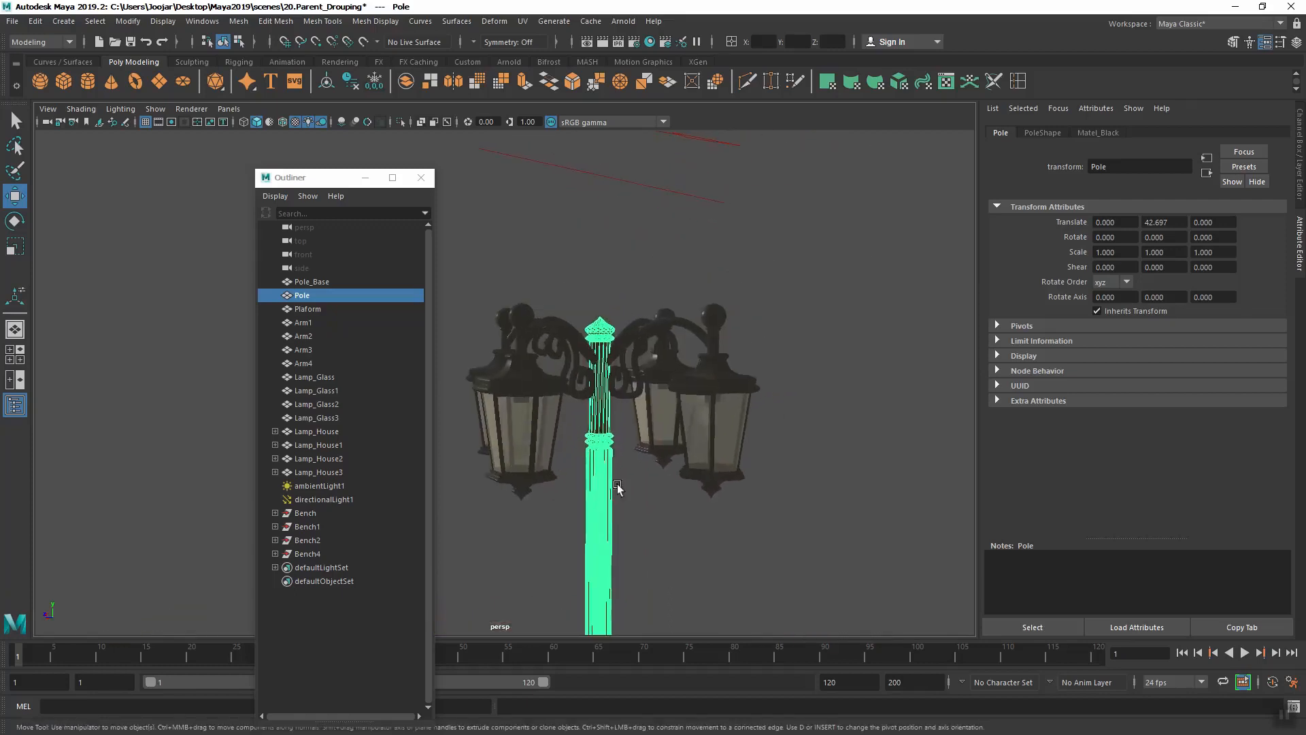
pyautogui.click(302, 336)
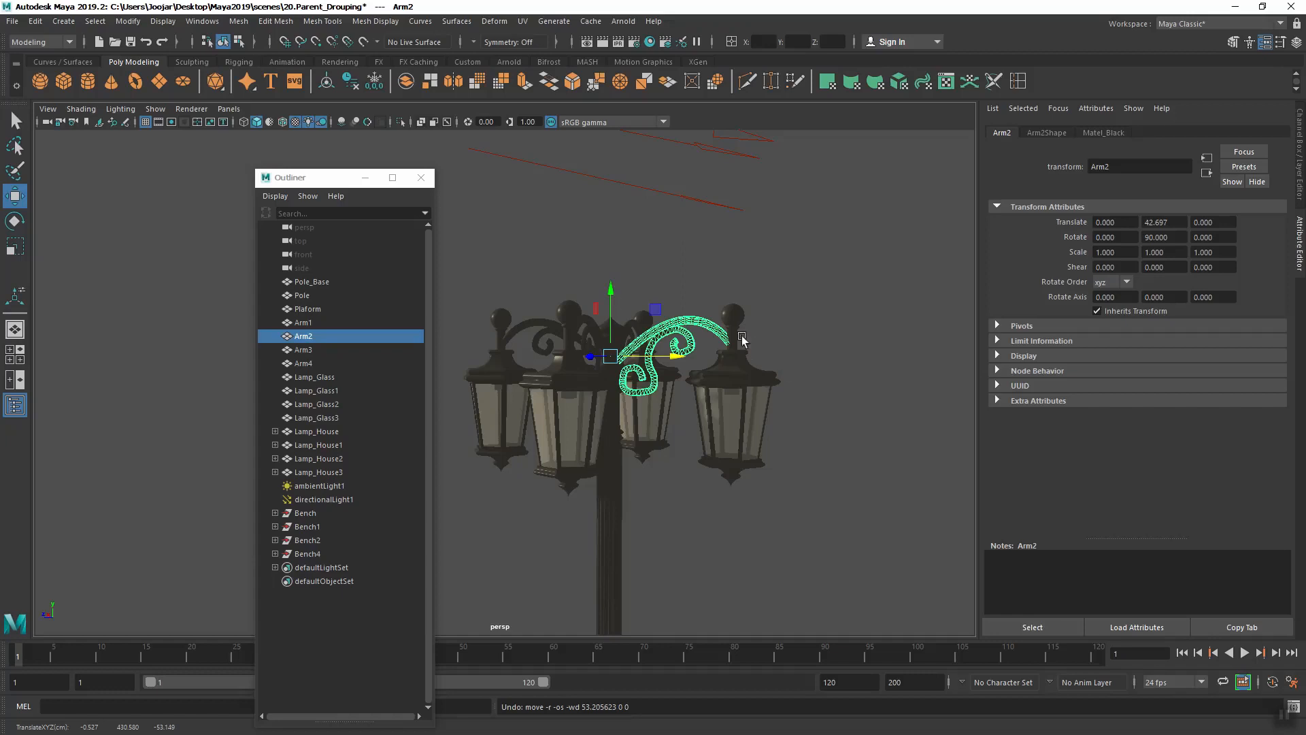
pyautogui.click(317, 431)
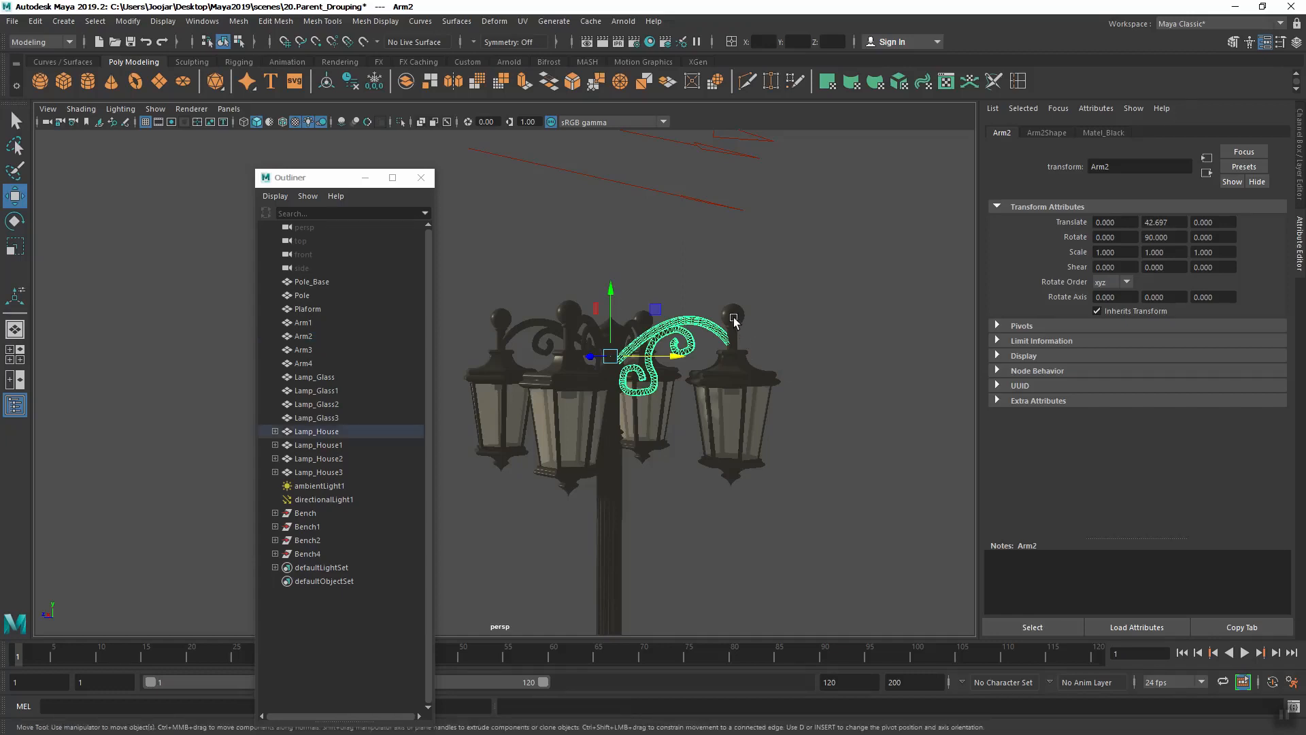
pyautogui.click(732, 314)
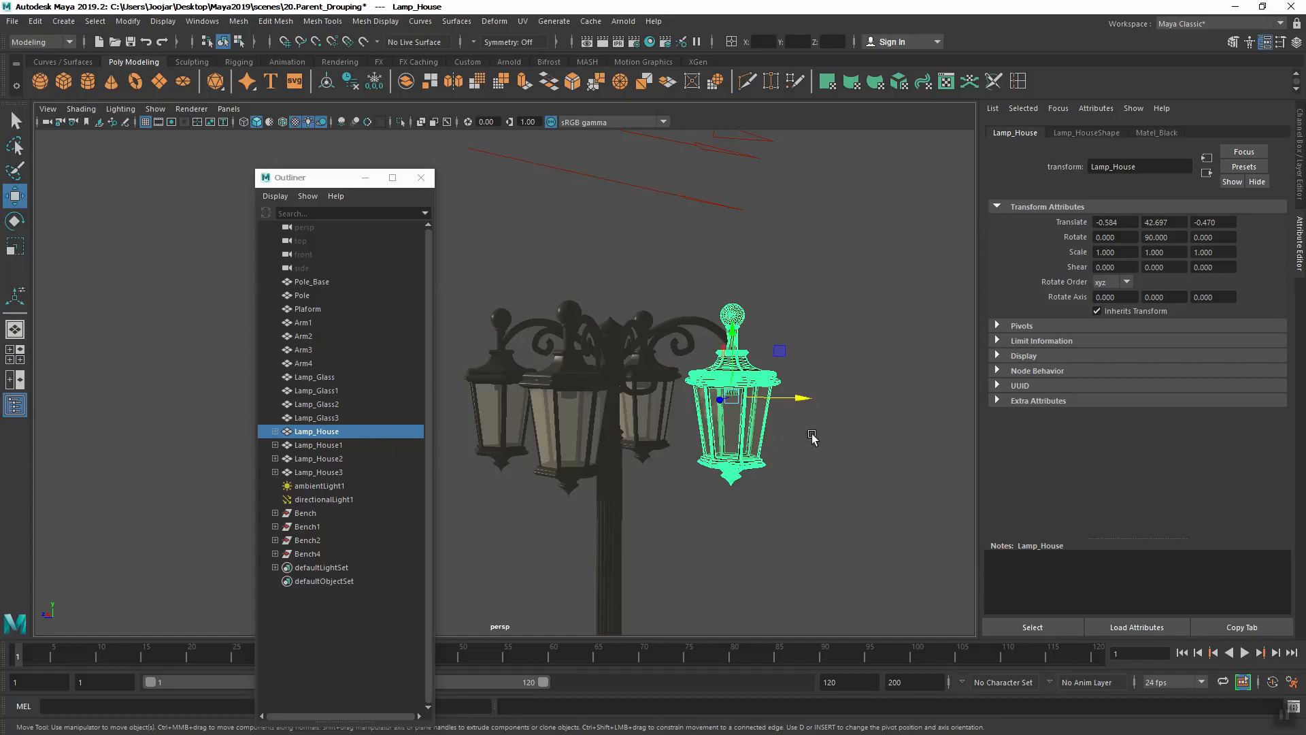
pyautogui.moveTo(691, 325)
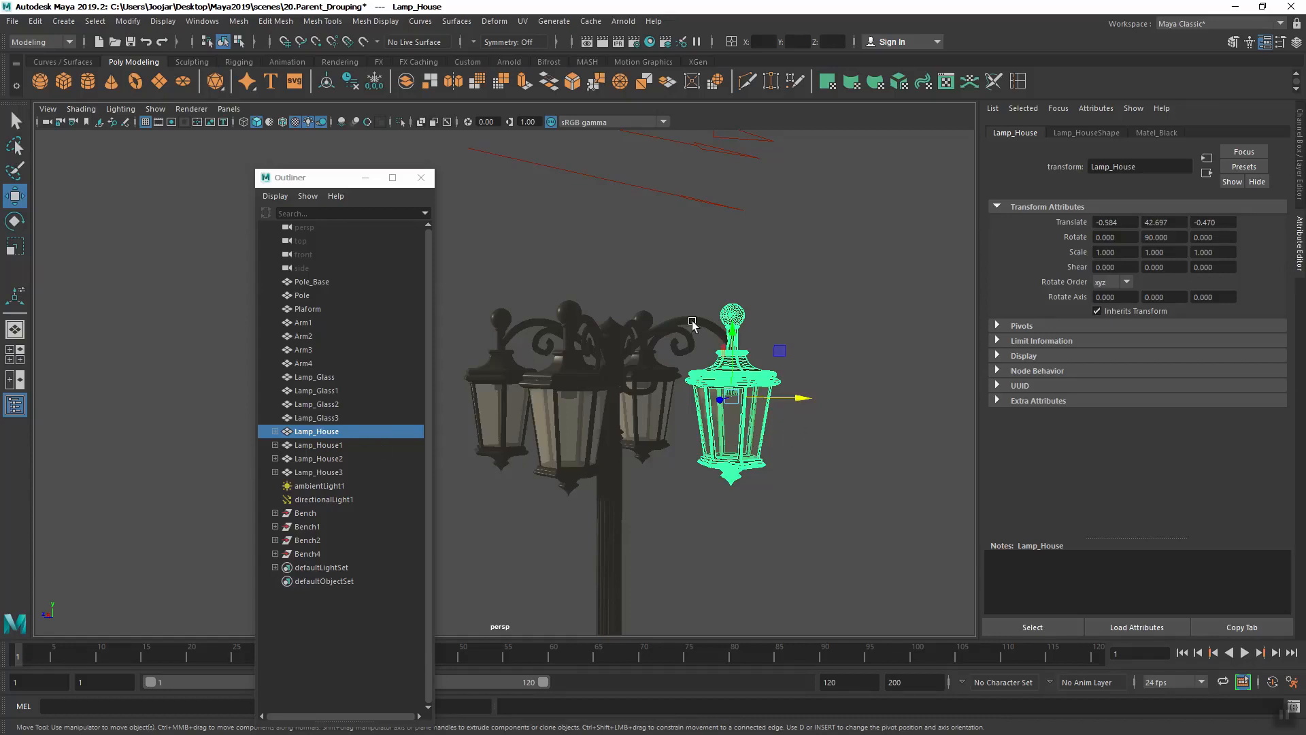
pyautogui.moveTo(694, 324)
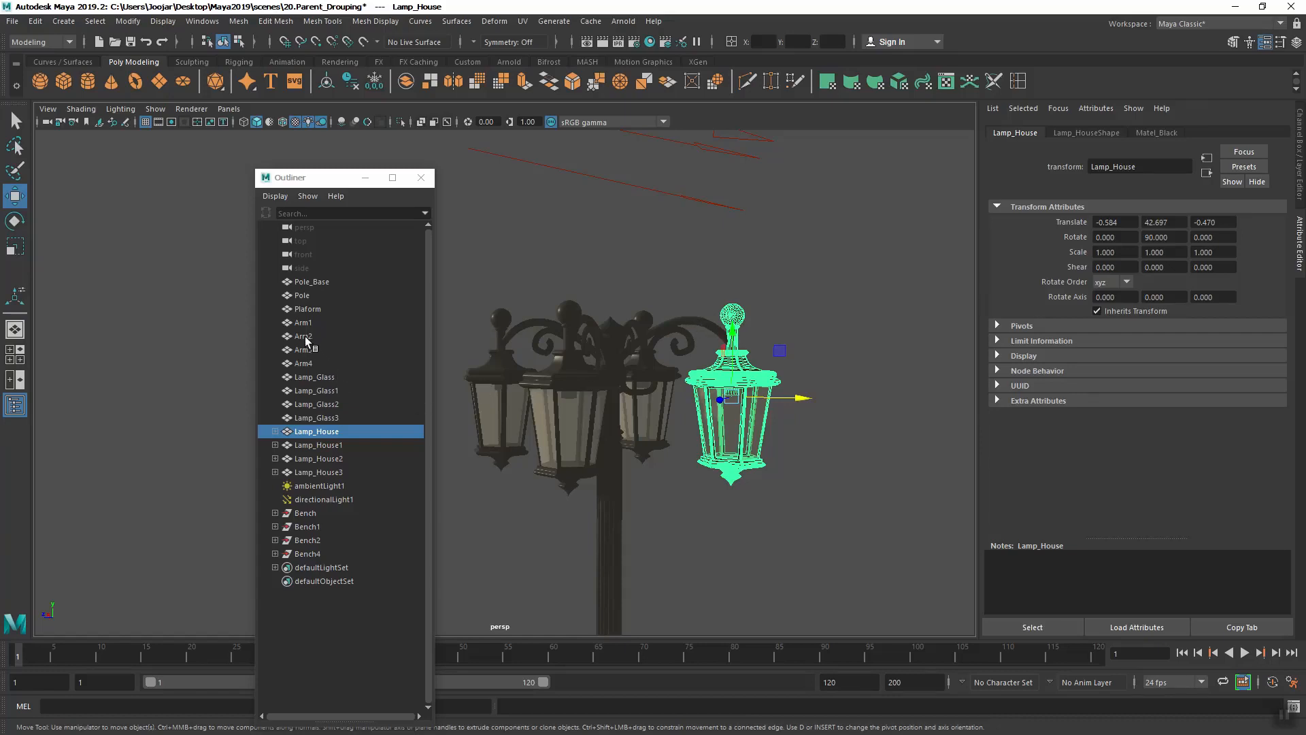
# Parent Lamp_House under Arm2 and check that the arm carries it while Lamp_Glass stays behind
pyautogui.click(302, 336)
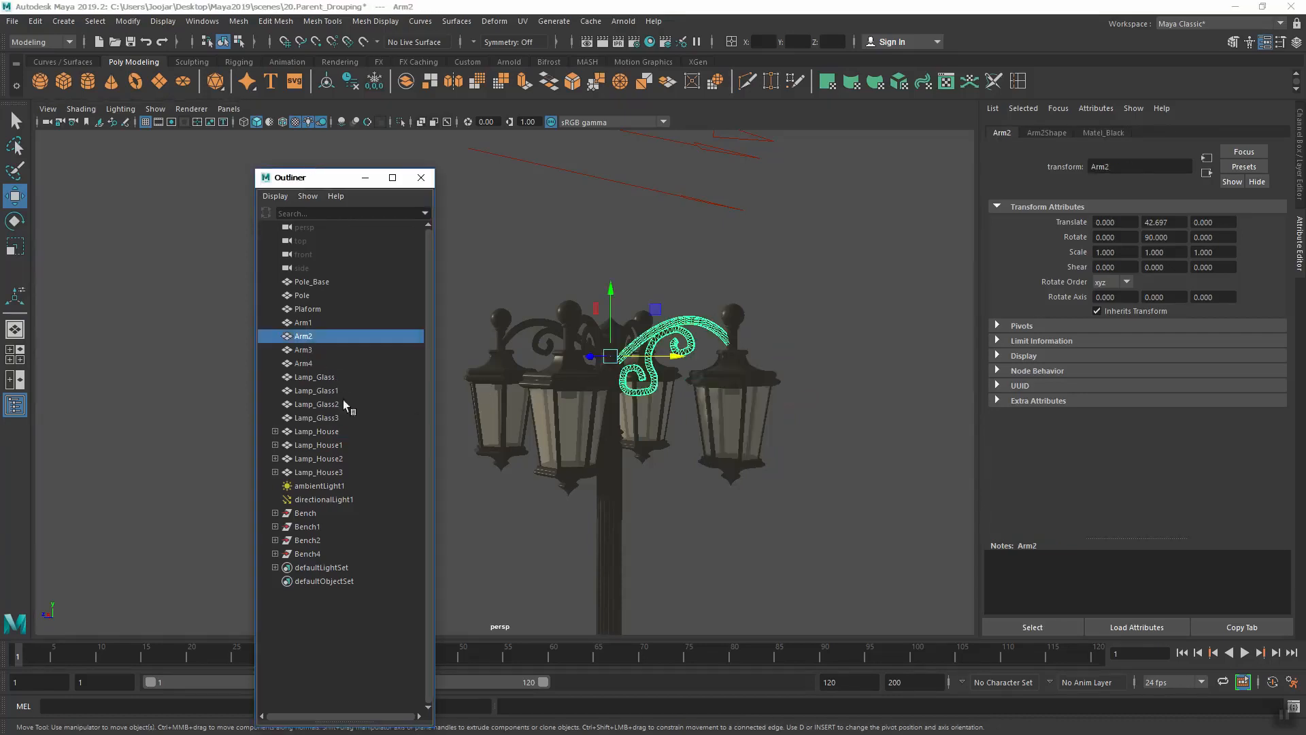
pyautogui.click(316, 432)
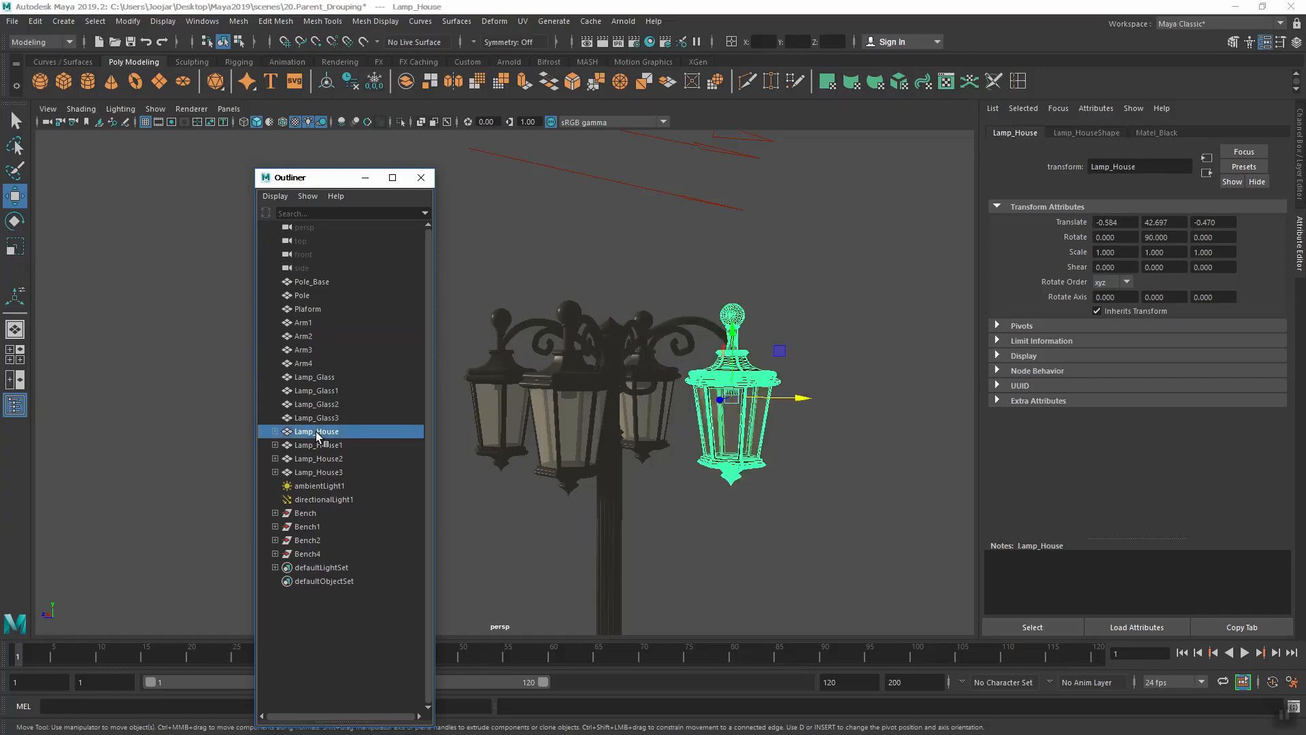
pyautogui.moveTo(317, 362)
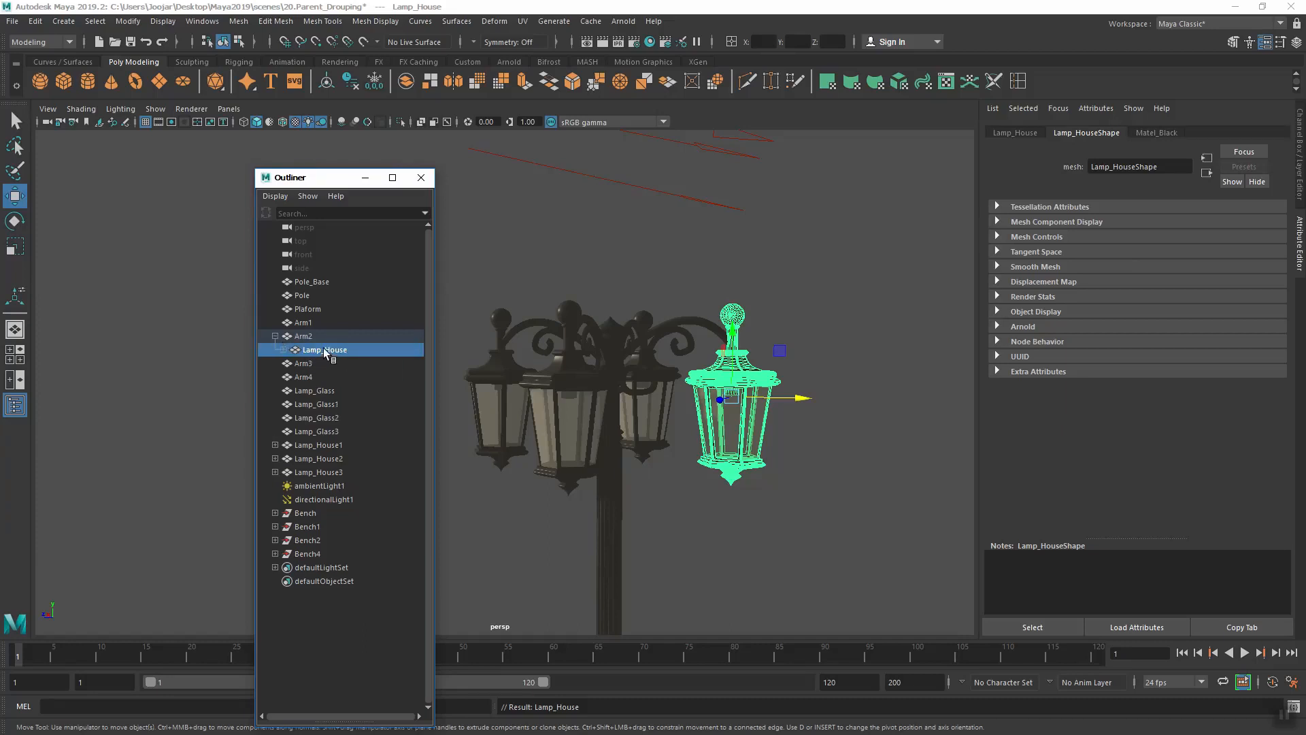
pyautogui.click(304, 336)
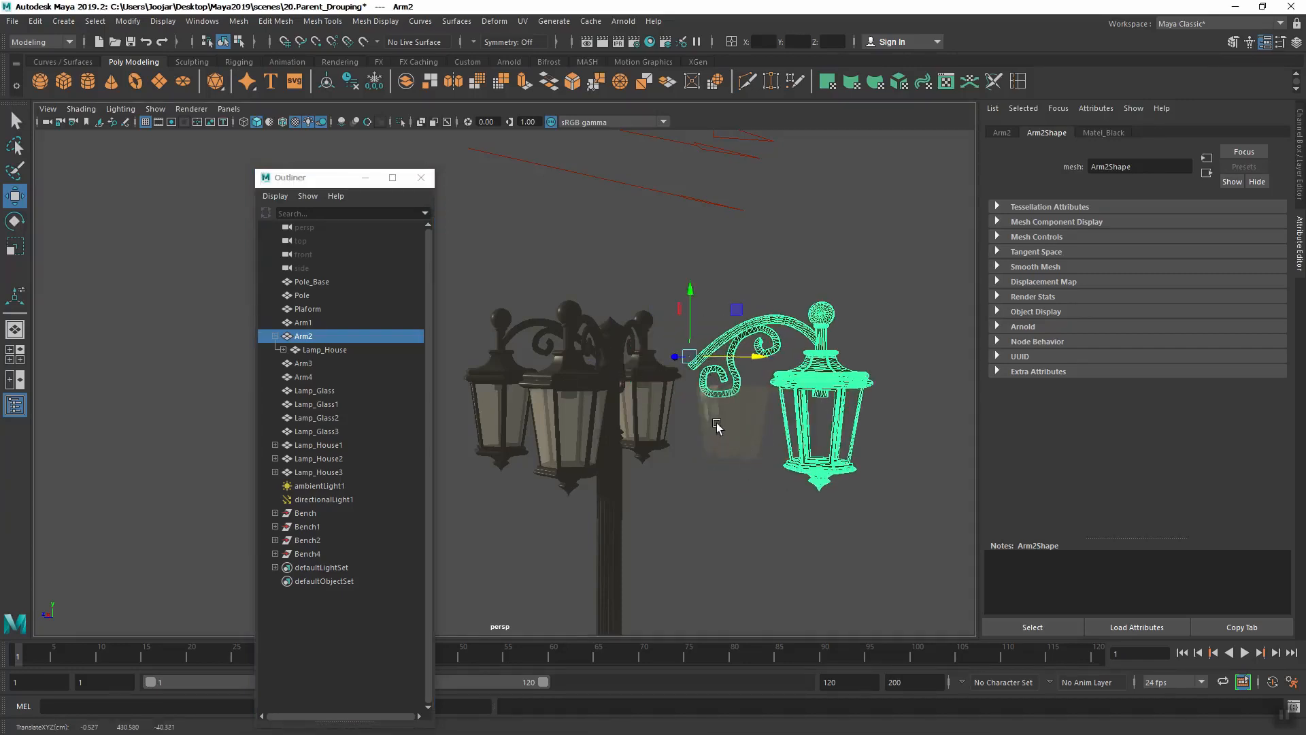
pyautogui.click(314, 391)
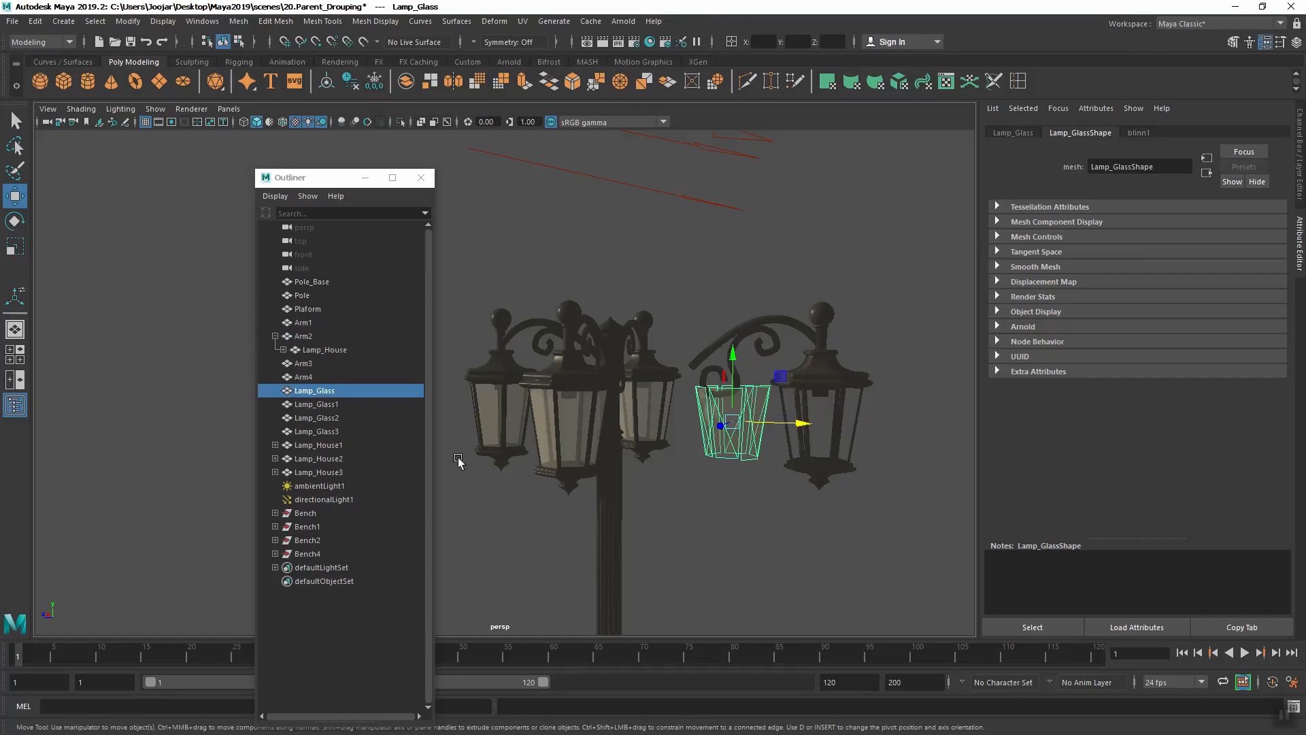
pyautogui.moveTo(754, 612)
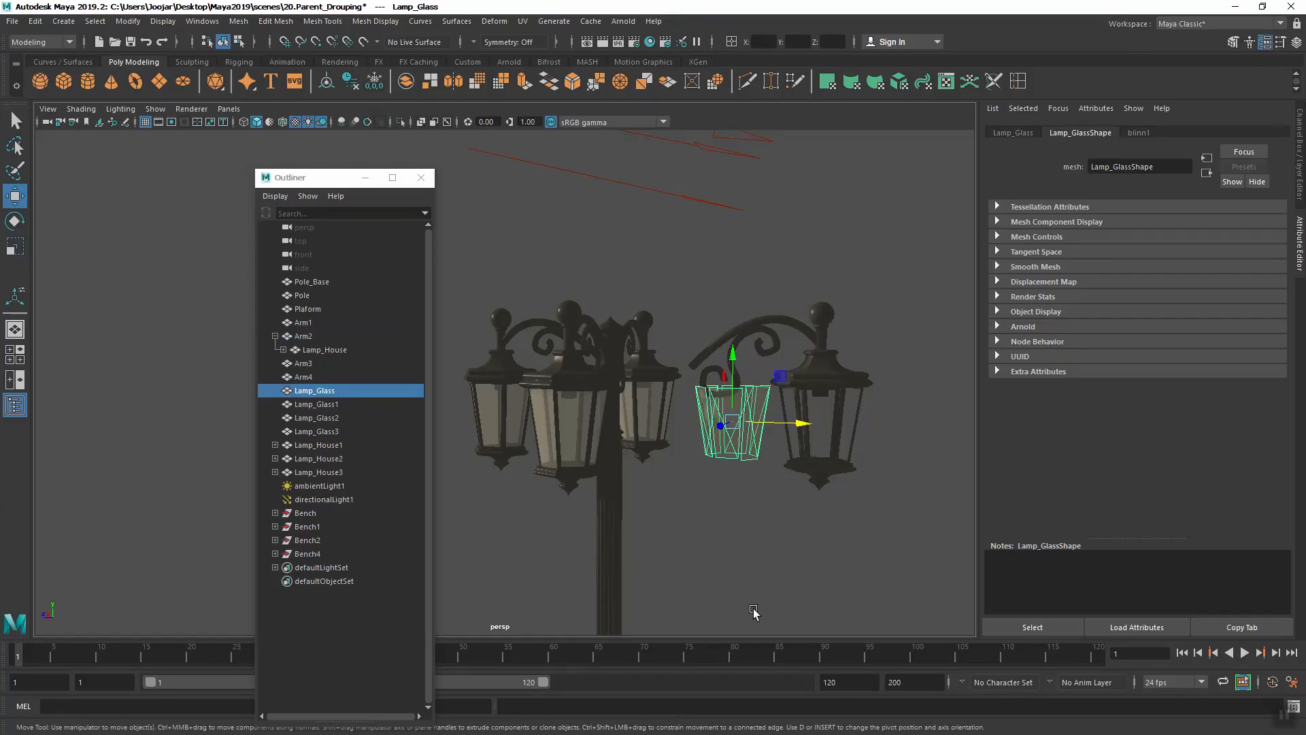
# Parent Lamp_Glass under Arm2 as well, collapse Arm2 and orbit to confirm the lamp follows it
pyautogui.click(304, 336)
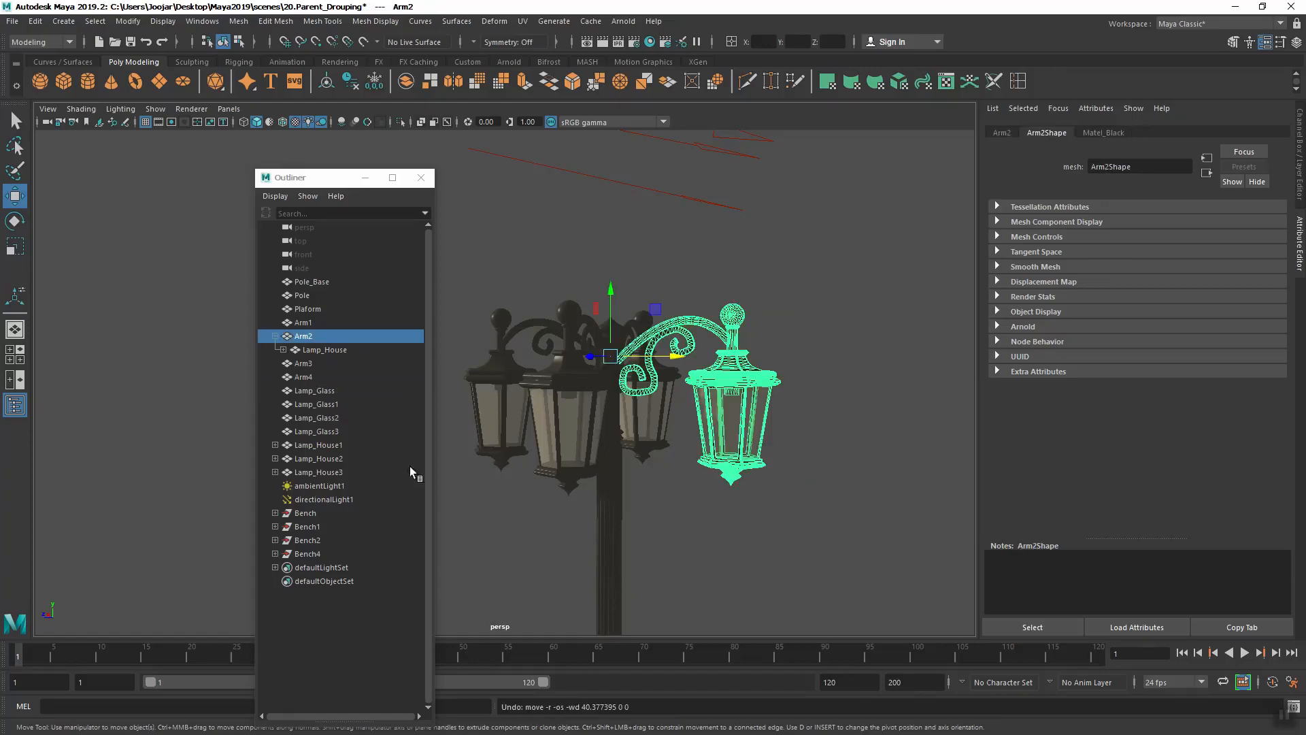
pyautogui.click(316, 404)
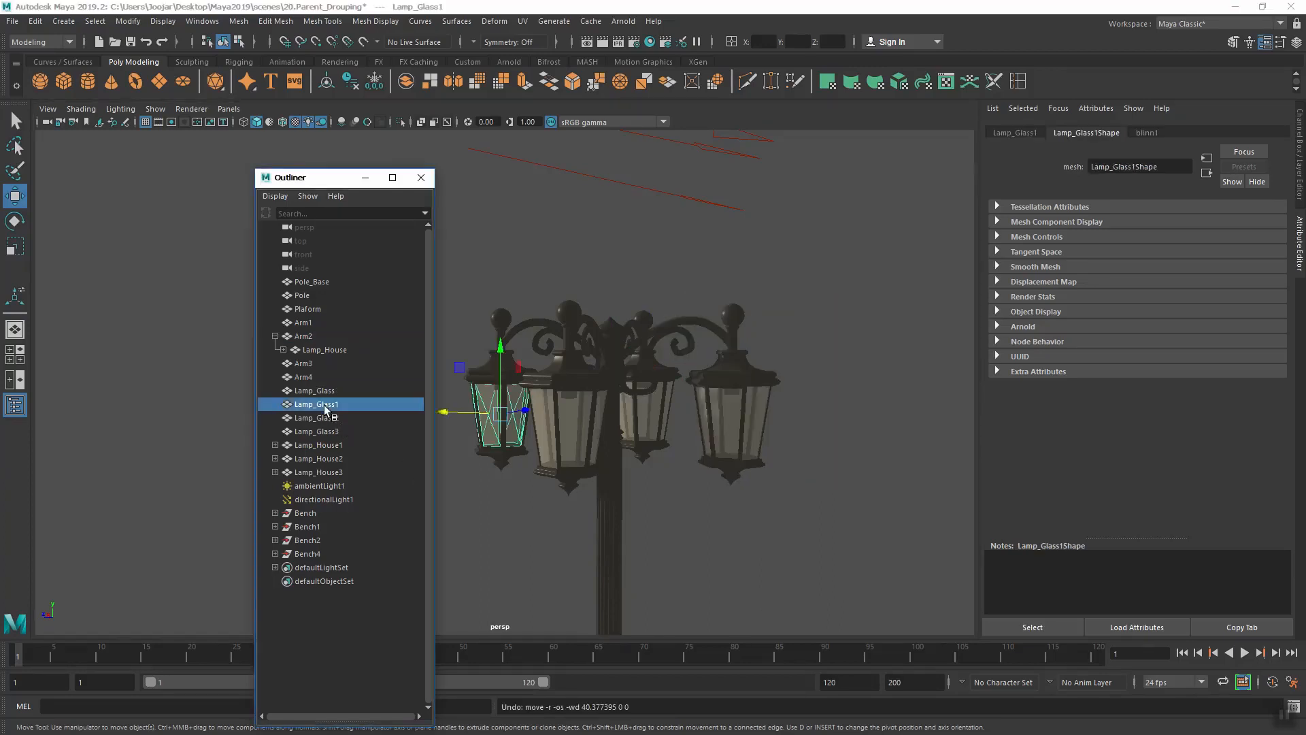
pyautogui.click(314, 390)
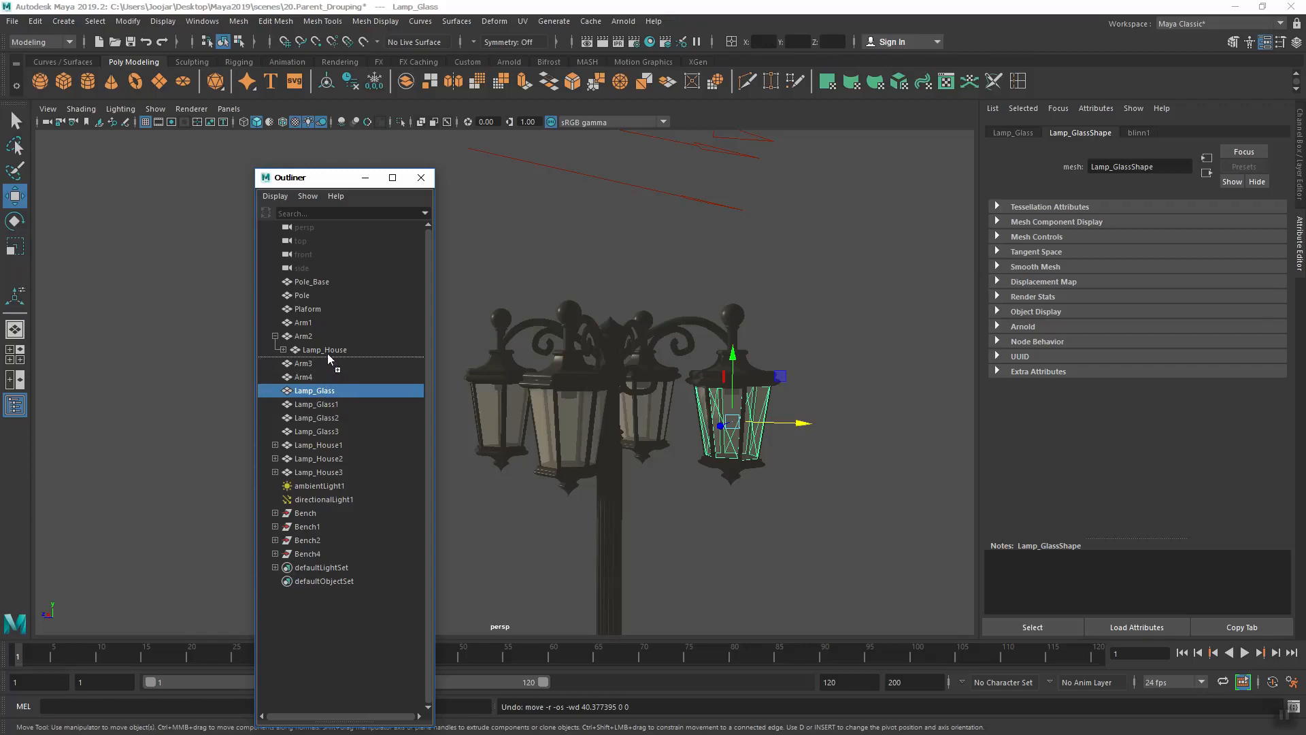
pyautogui.moveTo(332, 353)
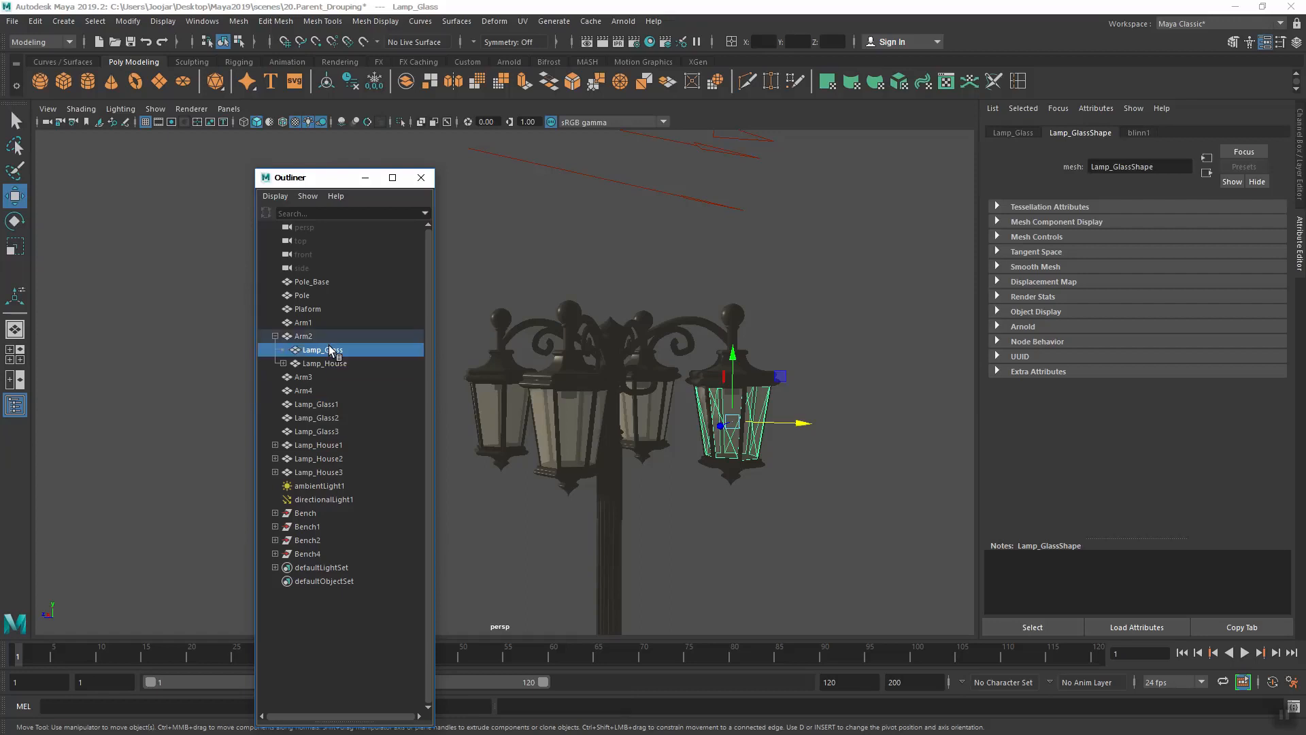
pyautogui.click(274, 336)
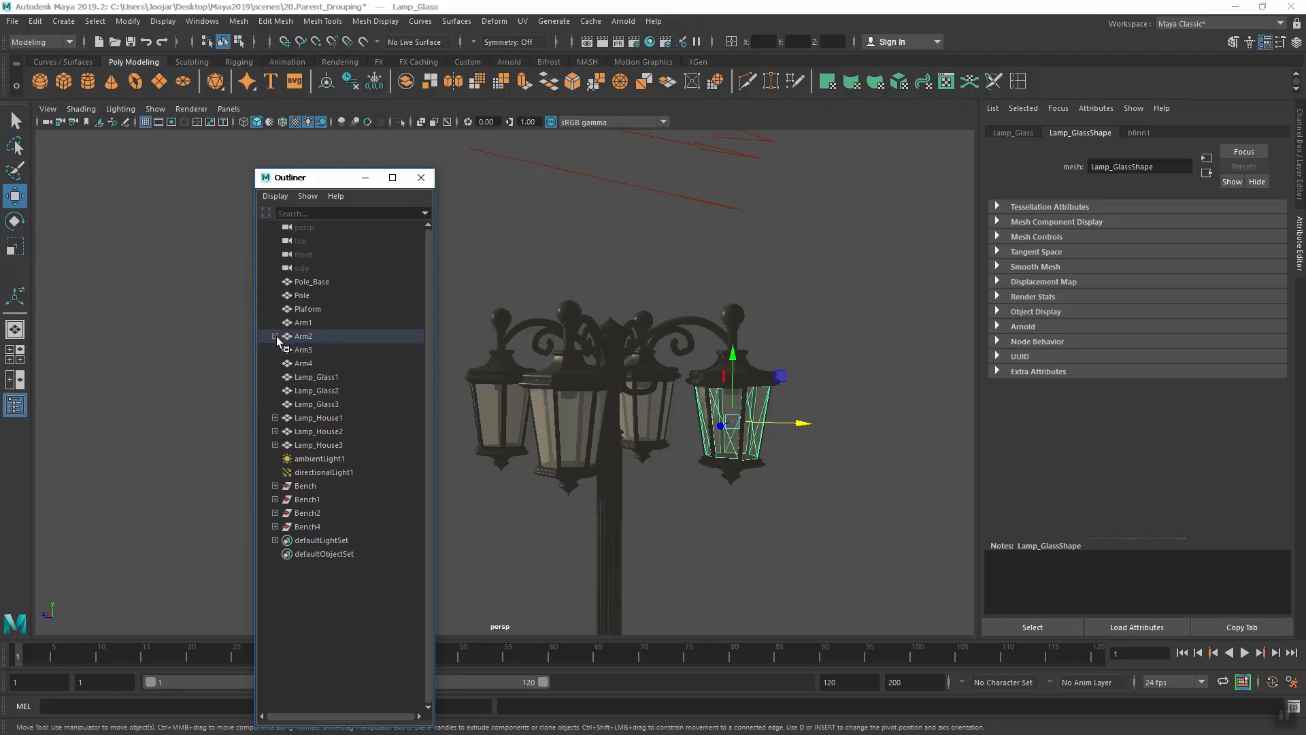
pyautogui.click(303, 336)
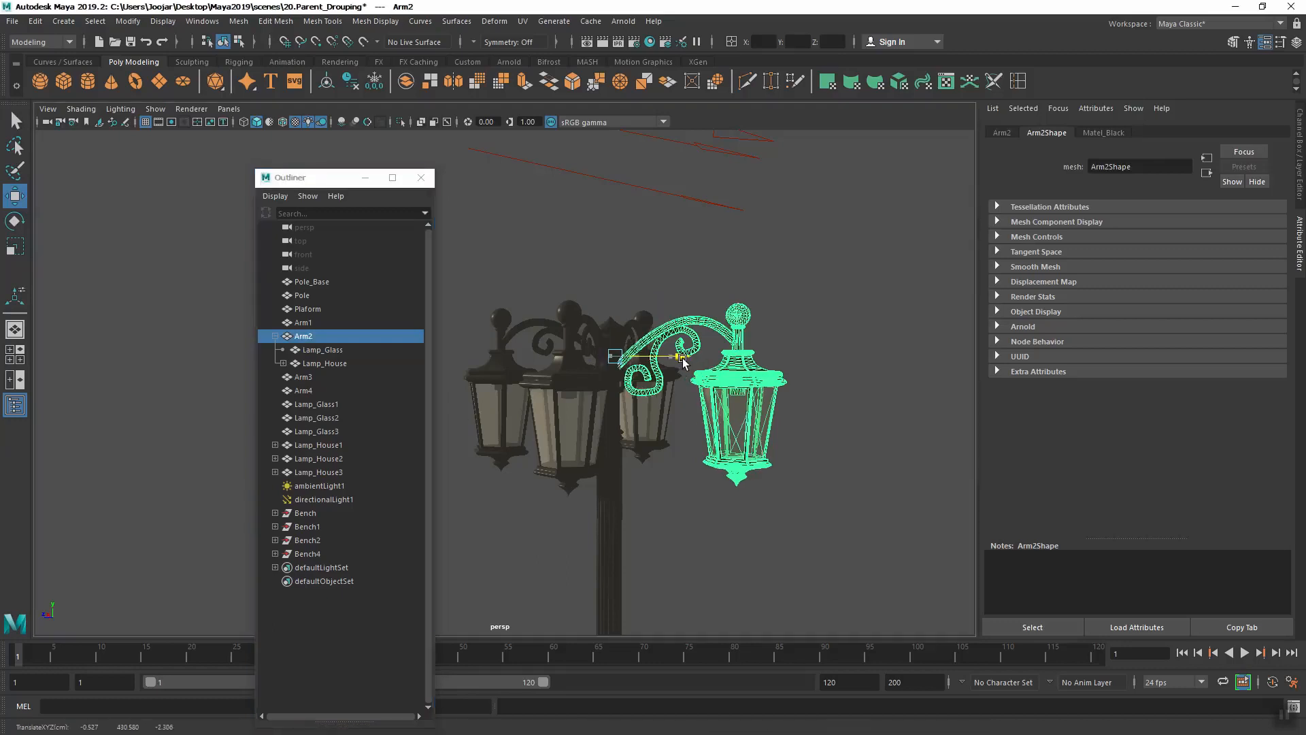
pyautogui.moveTo(659, 360); pyautogui.dragTo(825, 377)
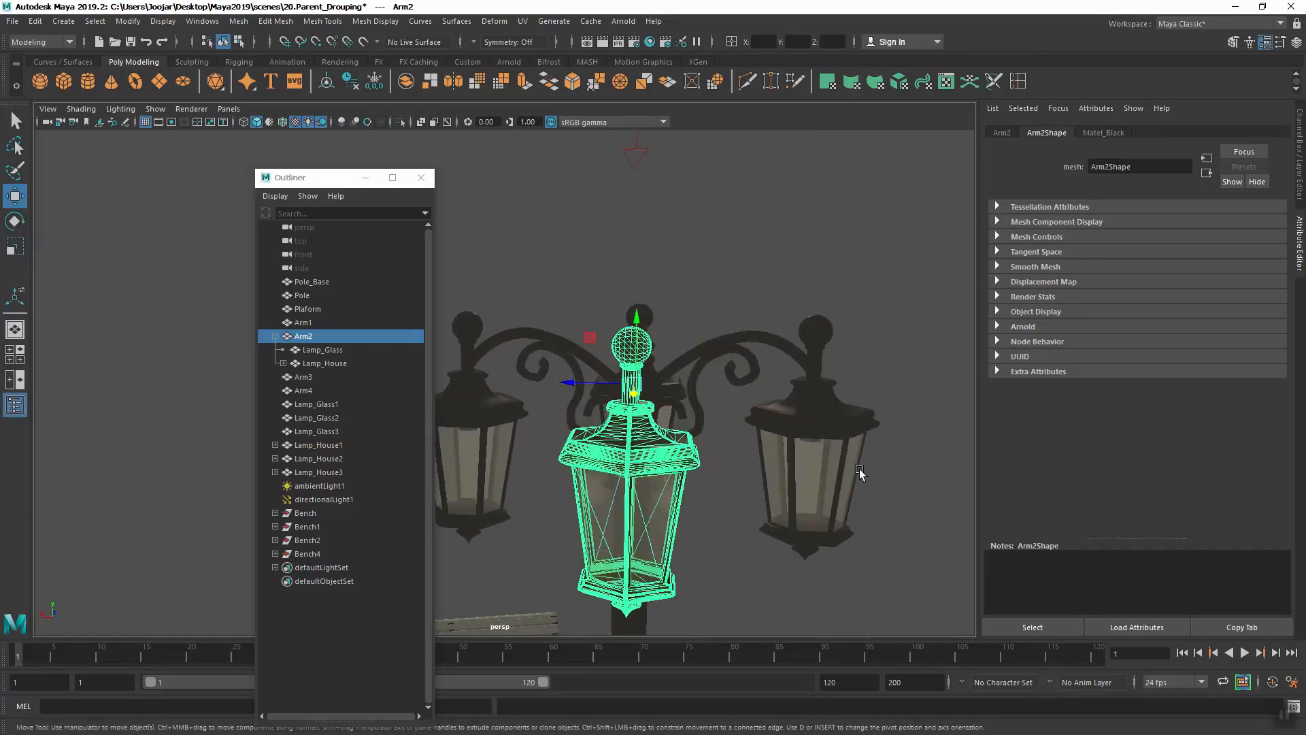
# Parent Lamp_House2 under Arm3
pyautogui.click(319, 459)
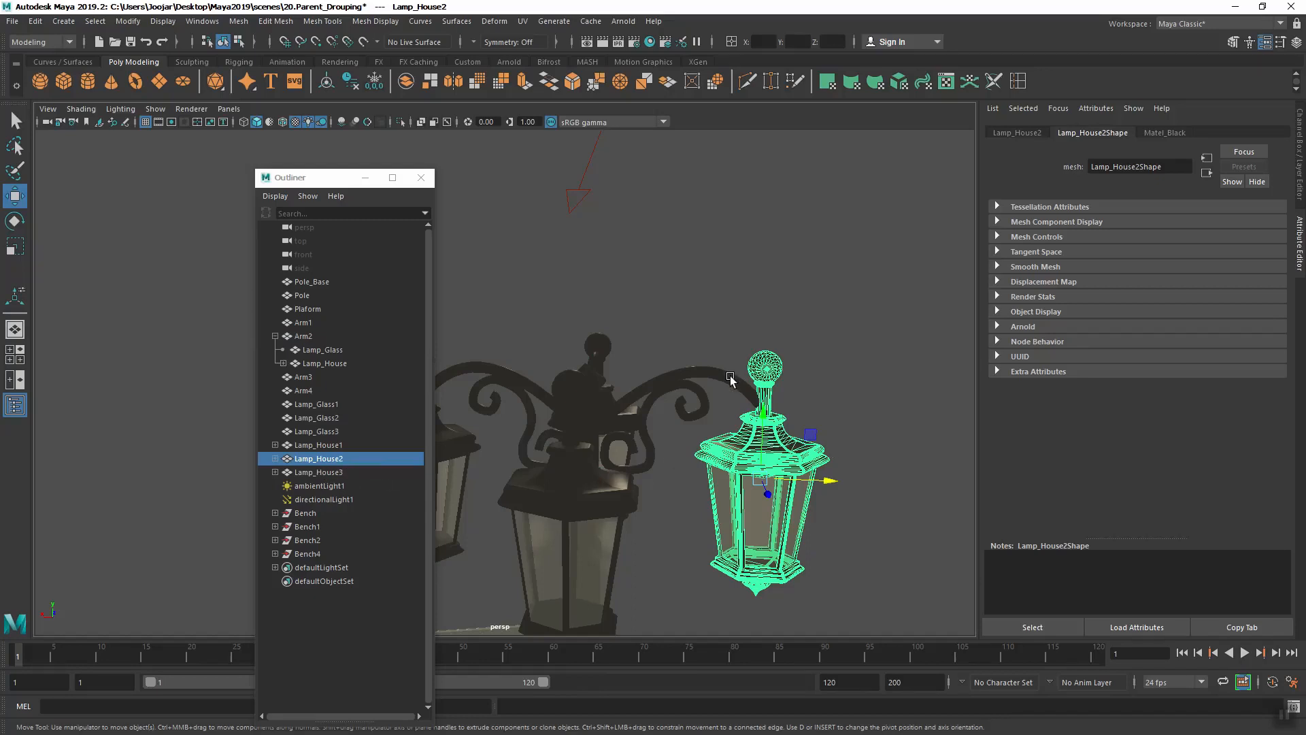
pyautogui.click(303, 377)
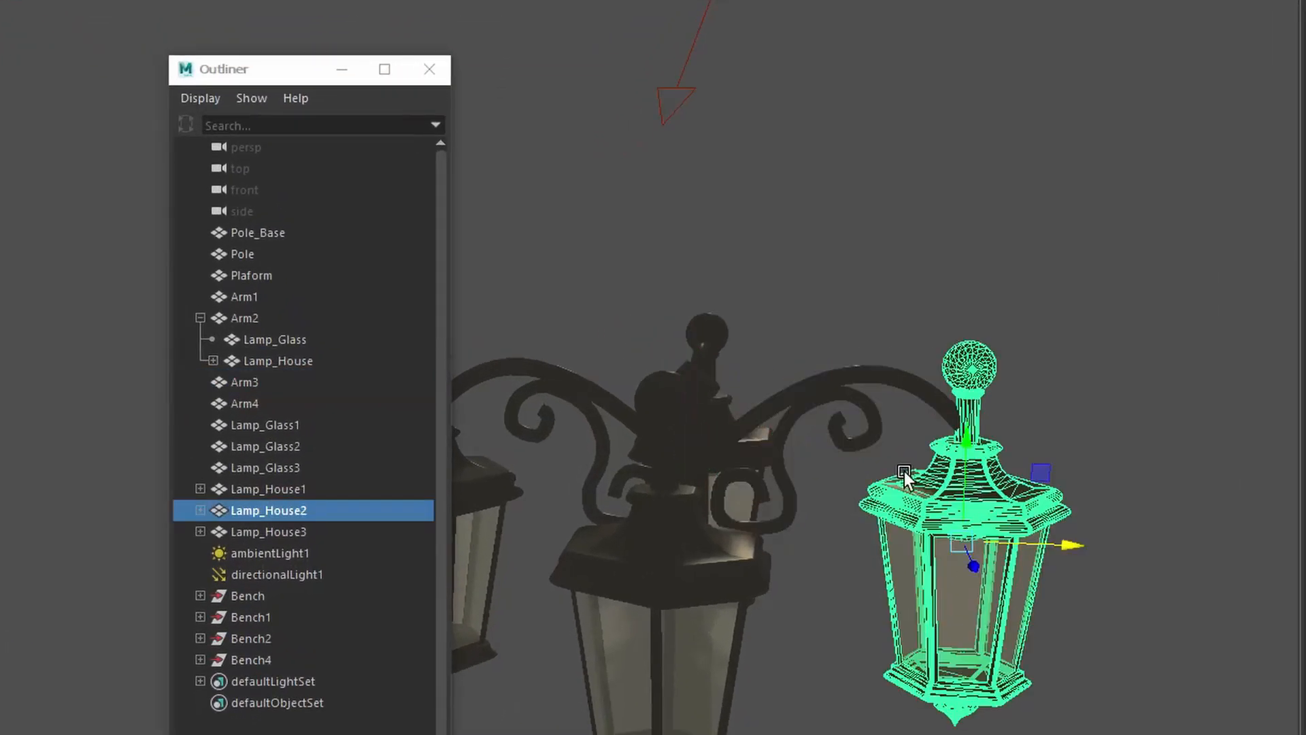
pyautogui.moveTo(676, 466)
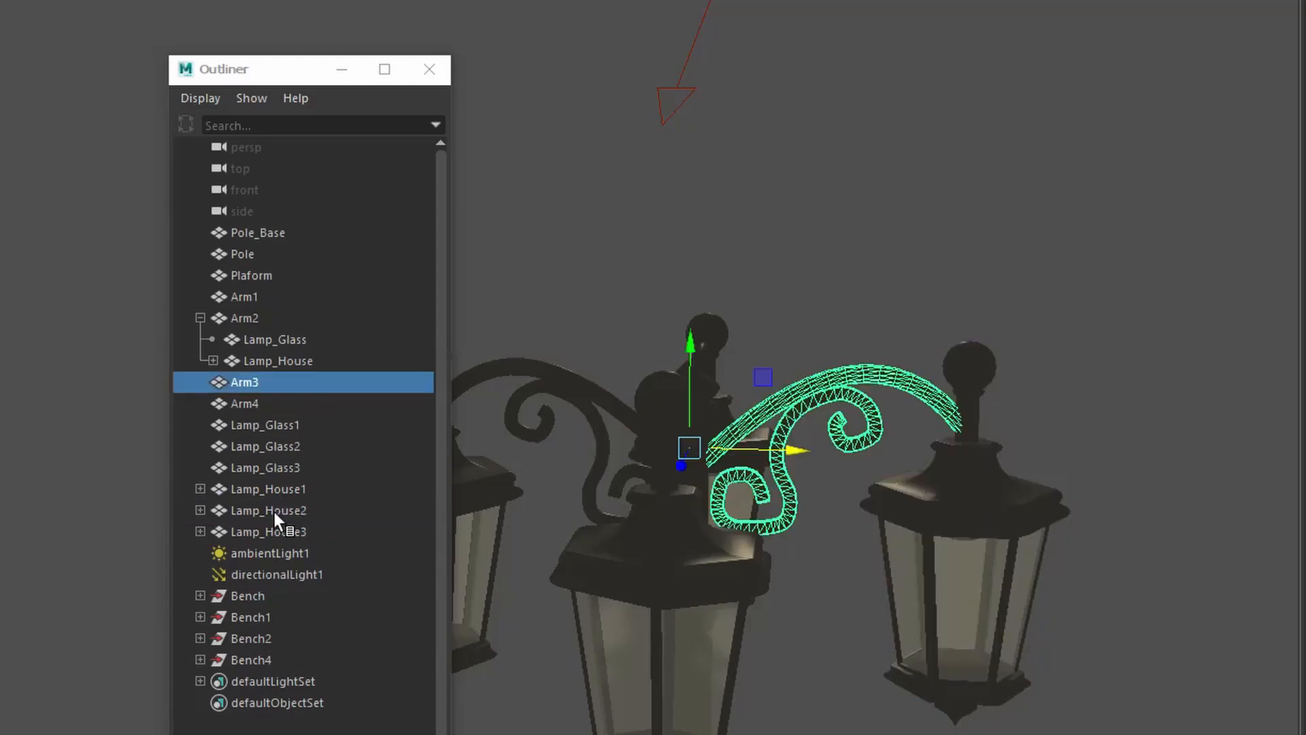
pyautogui.click(269, 510)
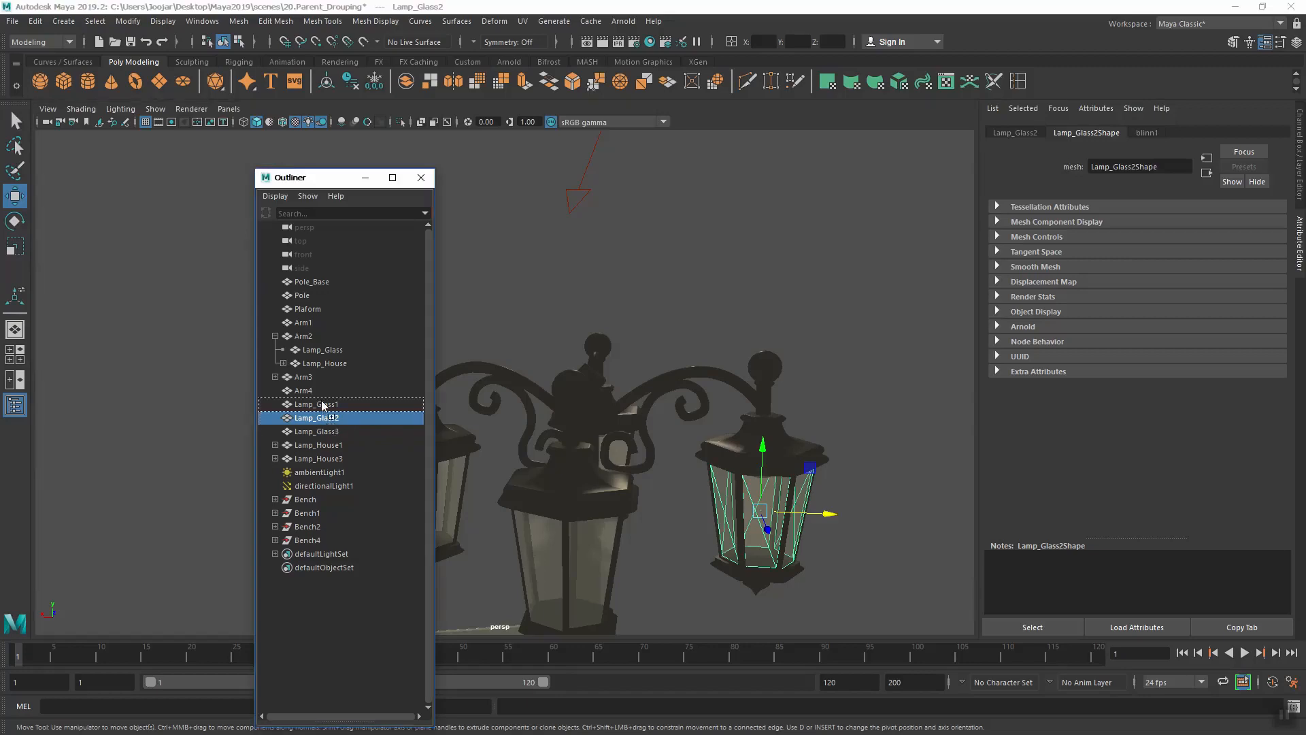
# Parent Lamp_Glass2 under Arm3 and verify Arm3's children in the Outliner
pyautogui.click(315, 418)
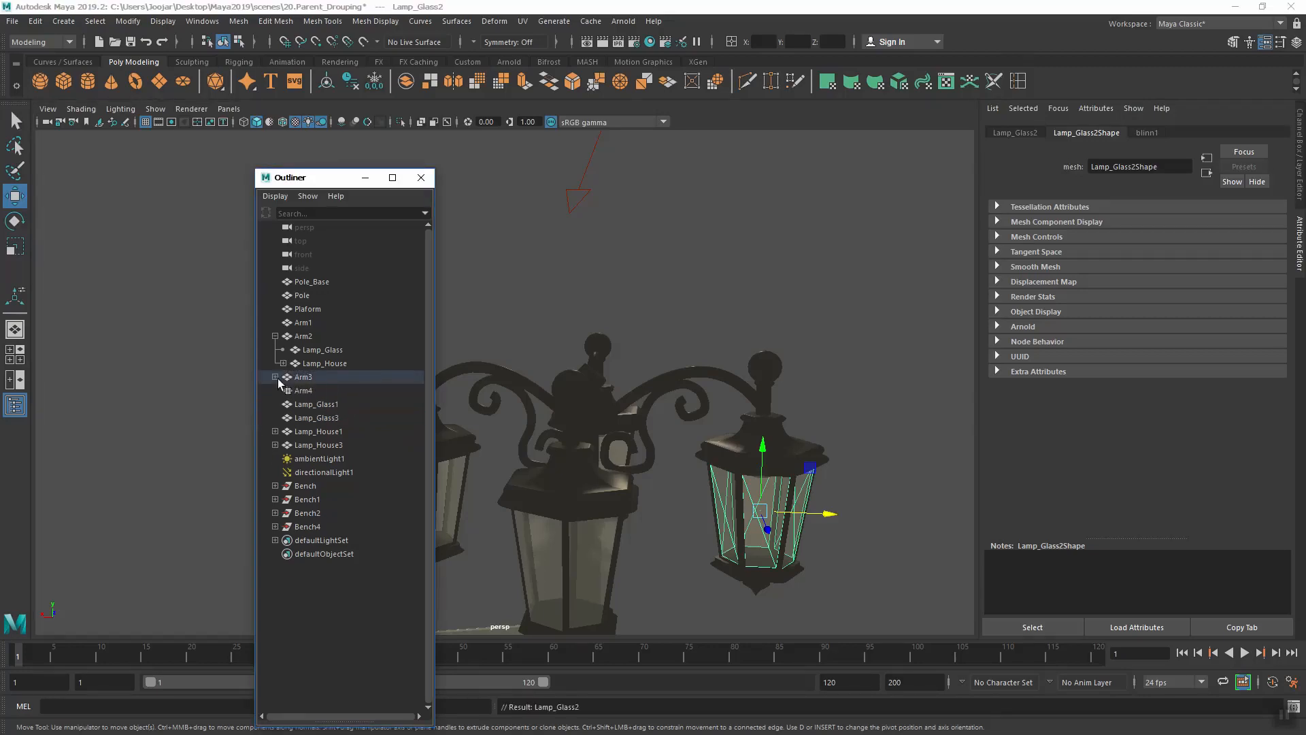
pyautogui.click(276, 377)
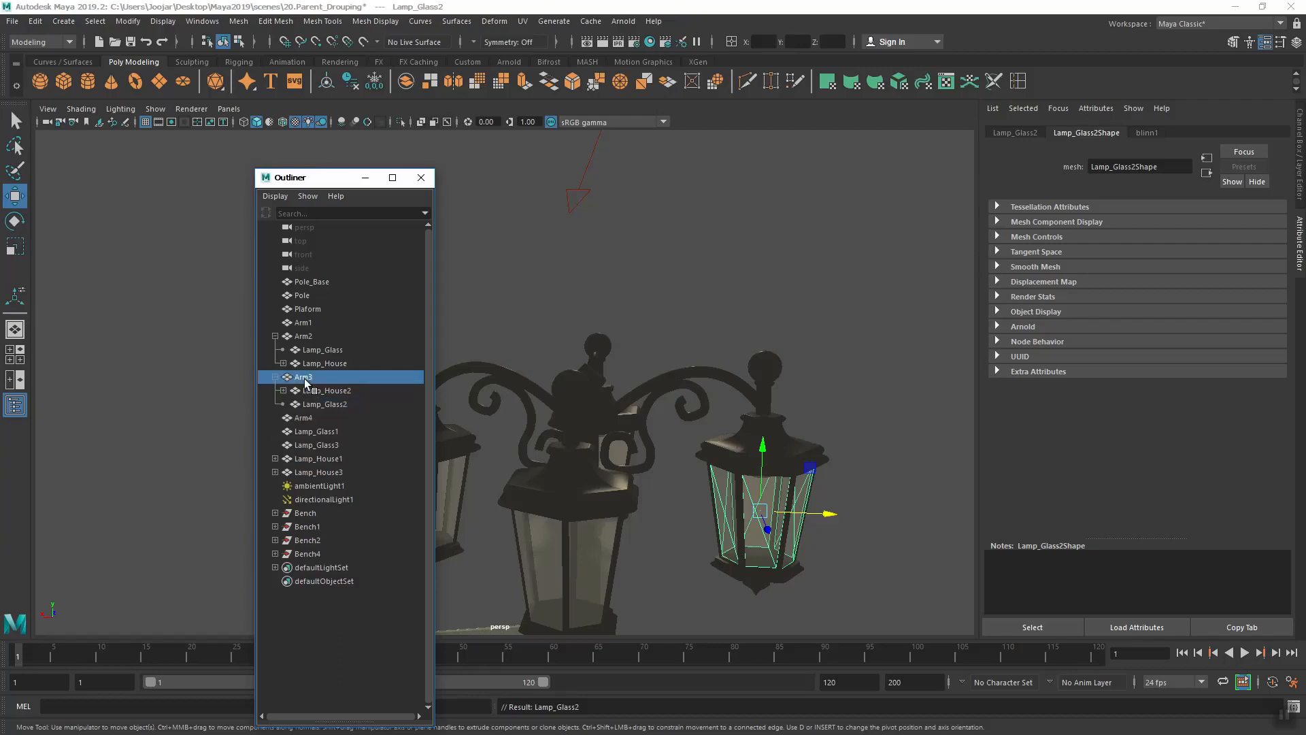
pyautogui.click(303, 376)
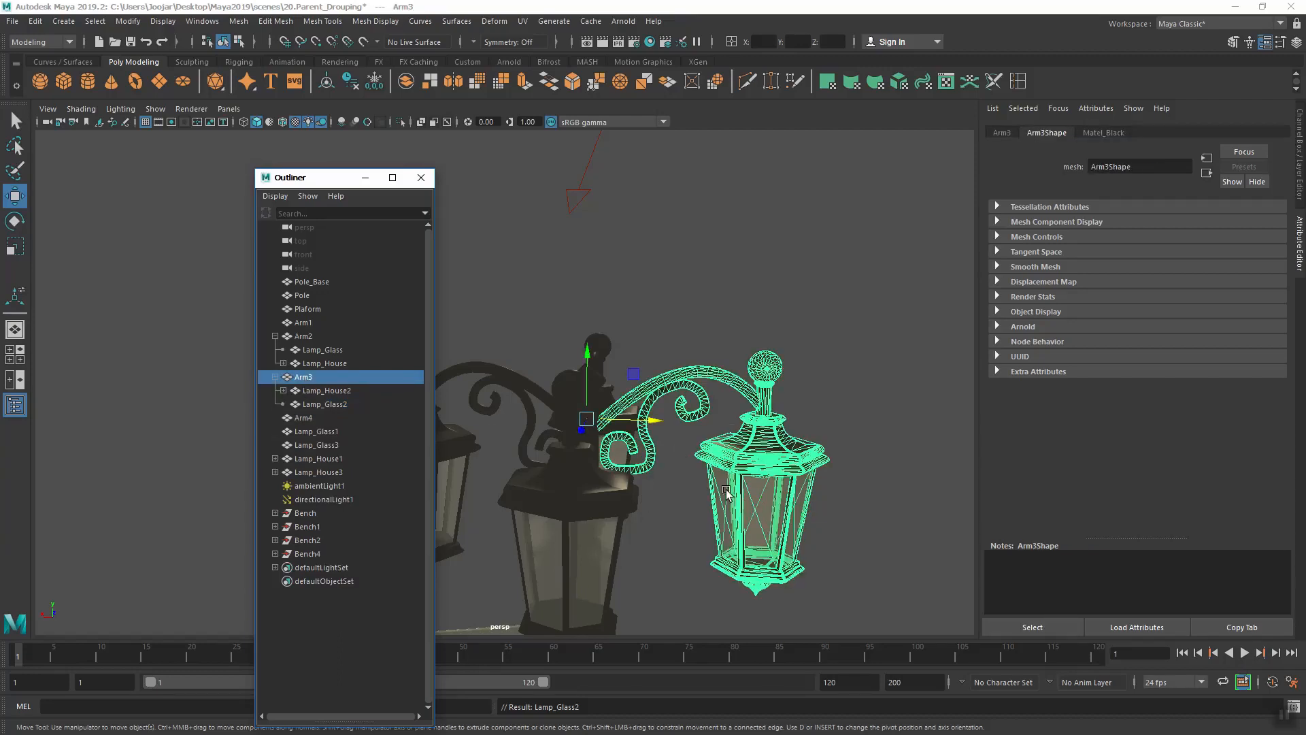
pyautogui.click(276, 336)
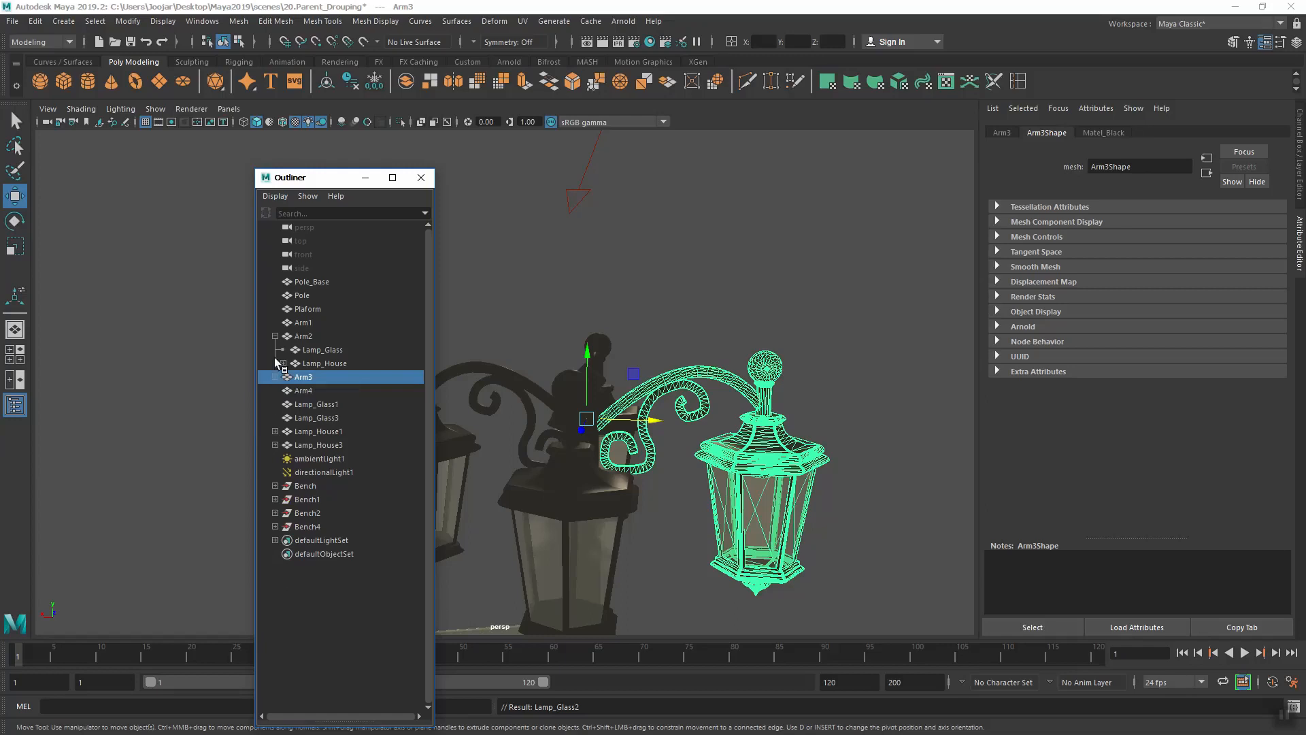
pyautogui.click(276, 336)
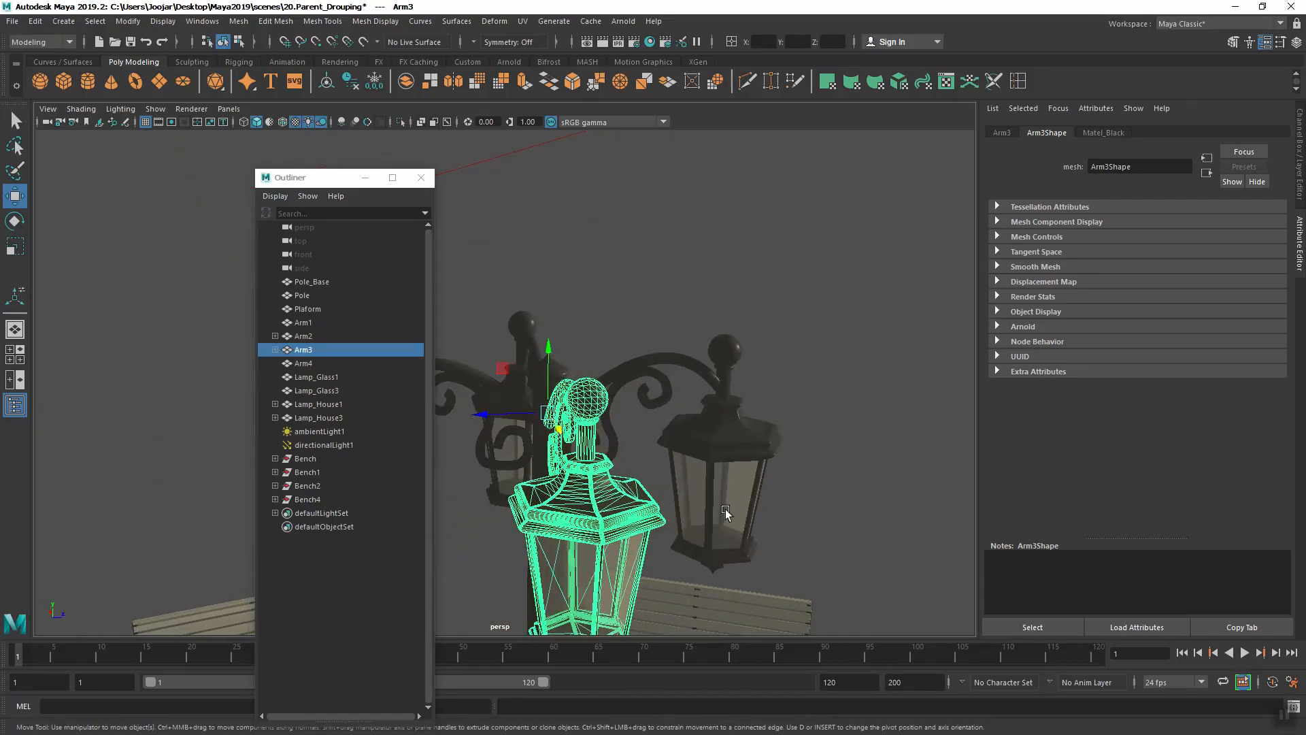
# Parent Lamp_House1 and Lamp_Glass1 under Arm4 and check the arm carries them
pyautogui.click(318, 404)
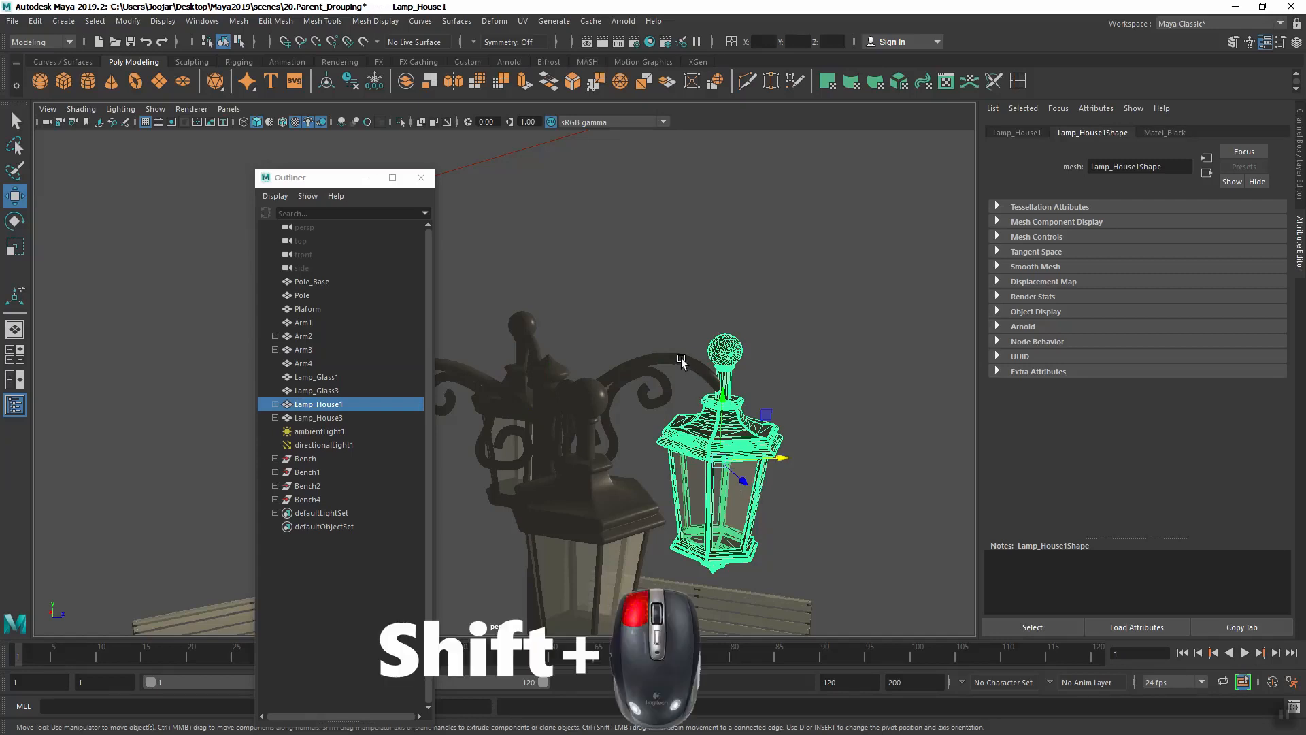
pyautogui.click(303, 362)
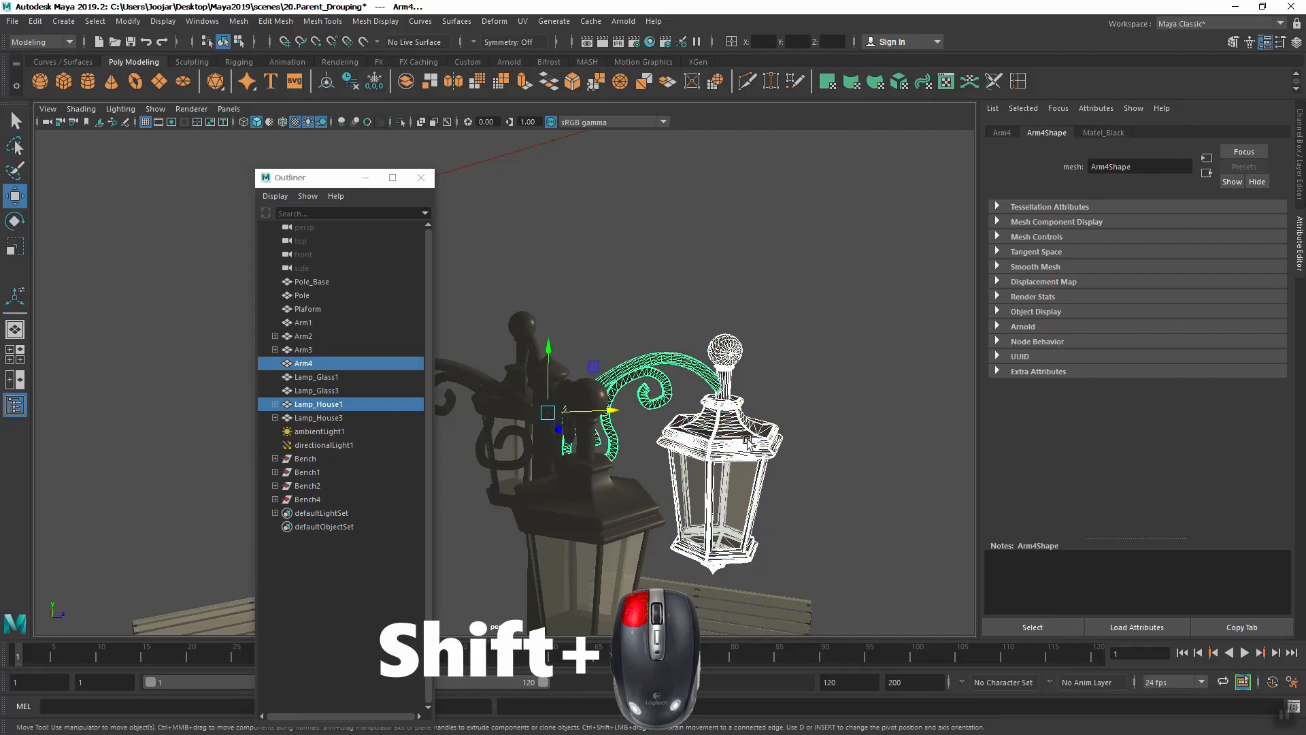
pyautogui.press('shift+p')
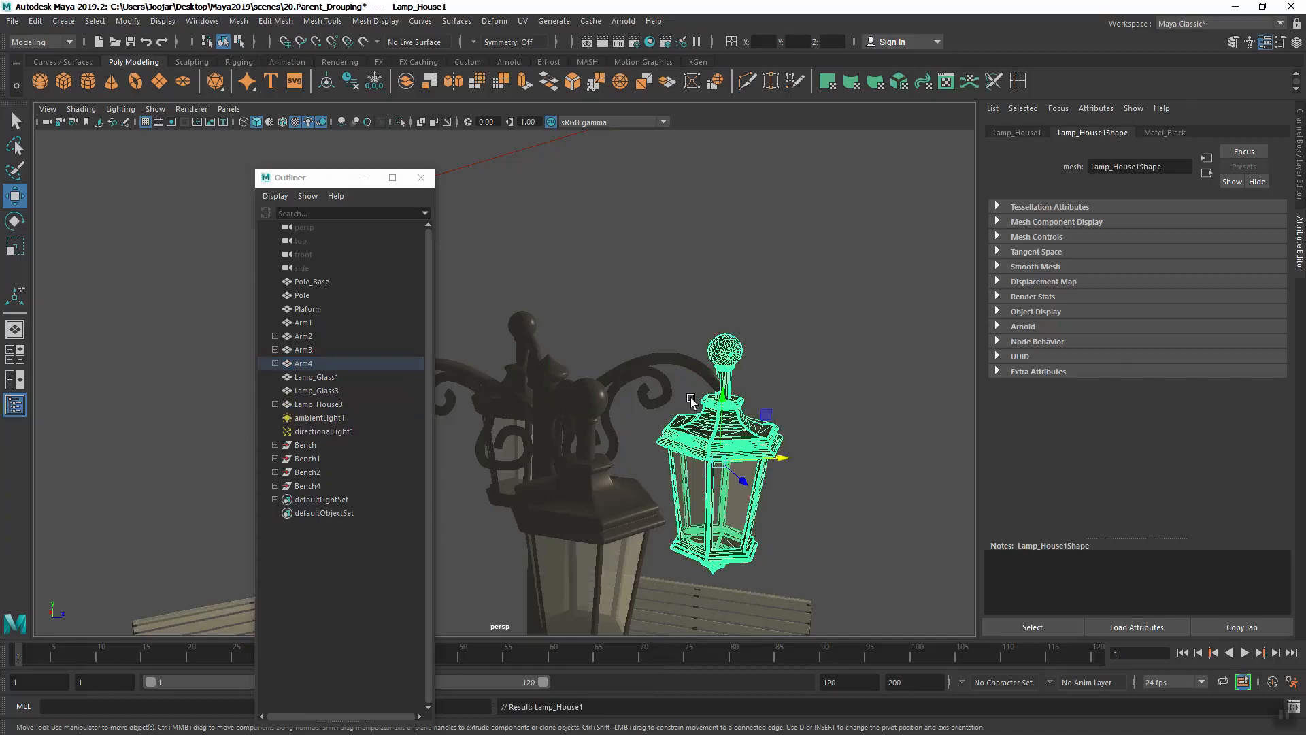
pyautogui.moveTo(738, 506)
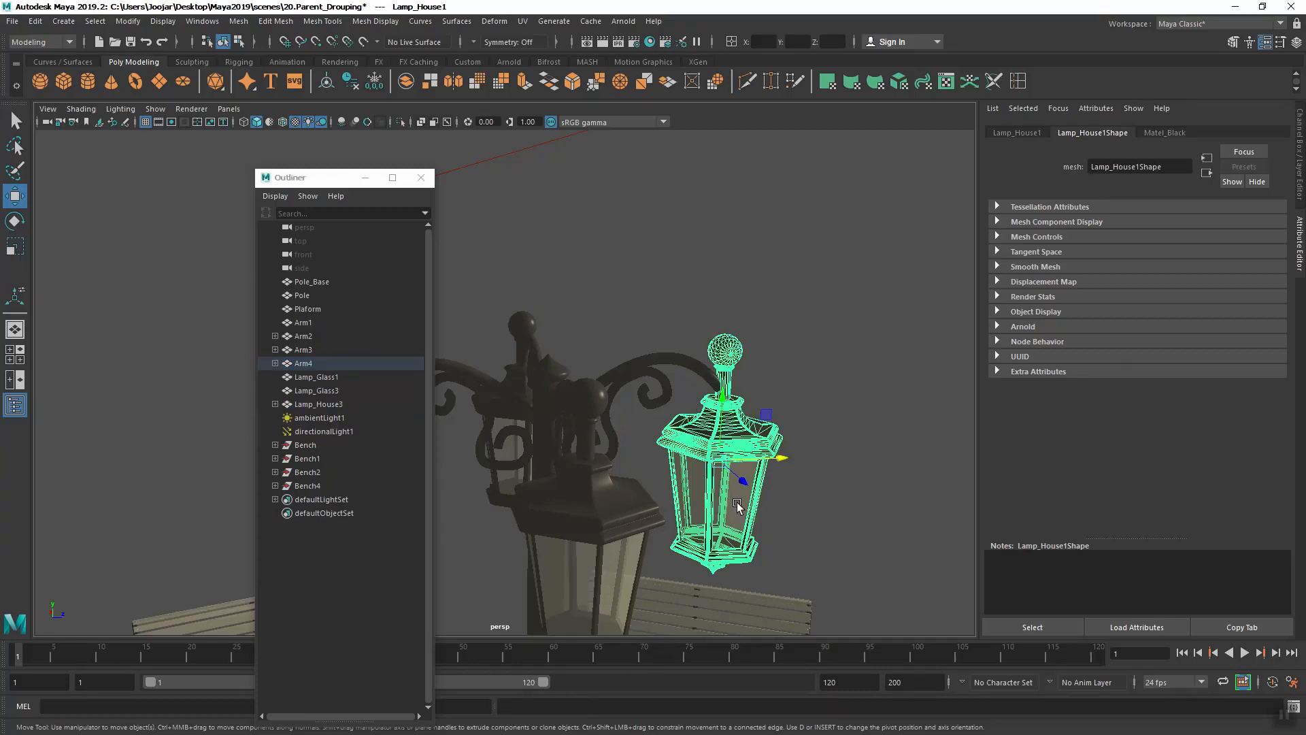
pyautogui.click(314, 377)
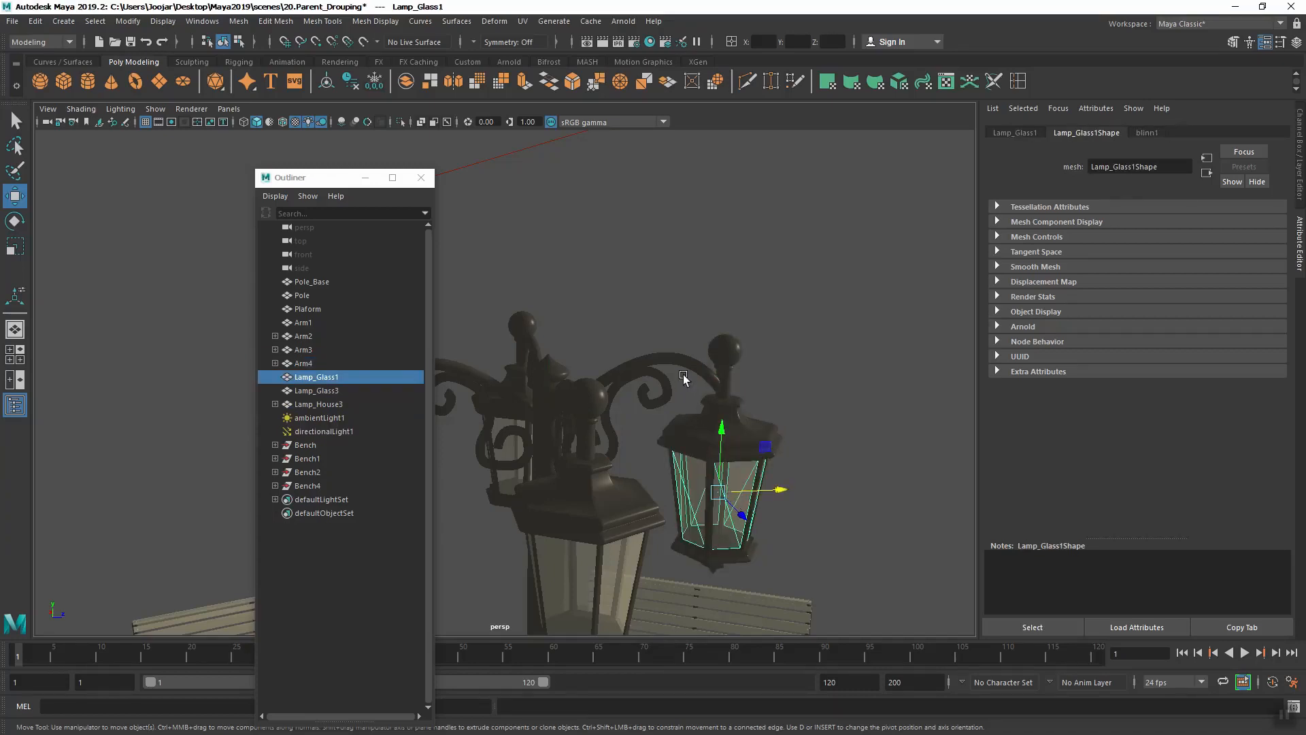
pyautogui.click(303, 362)
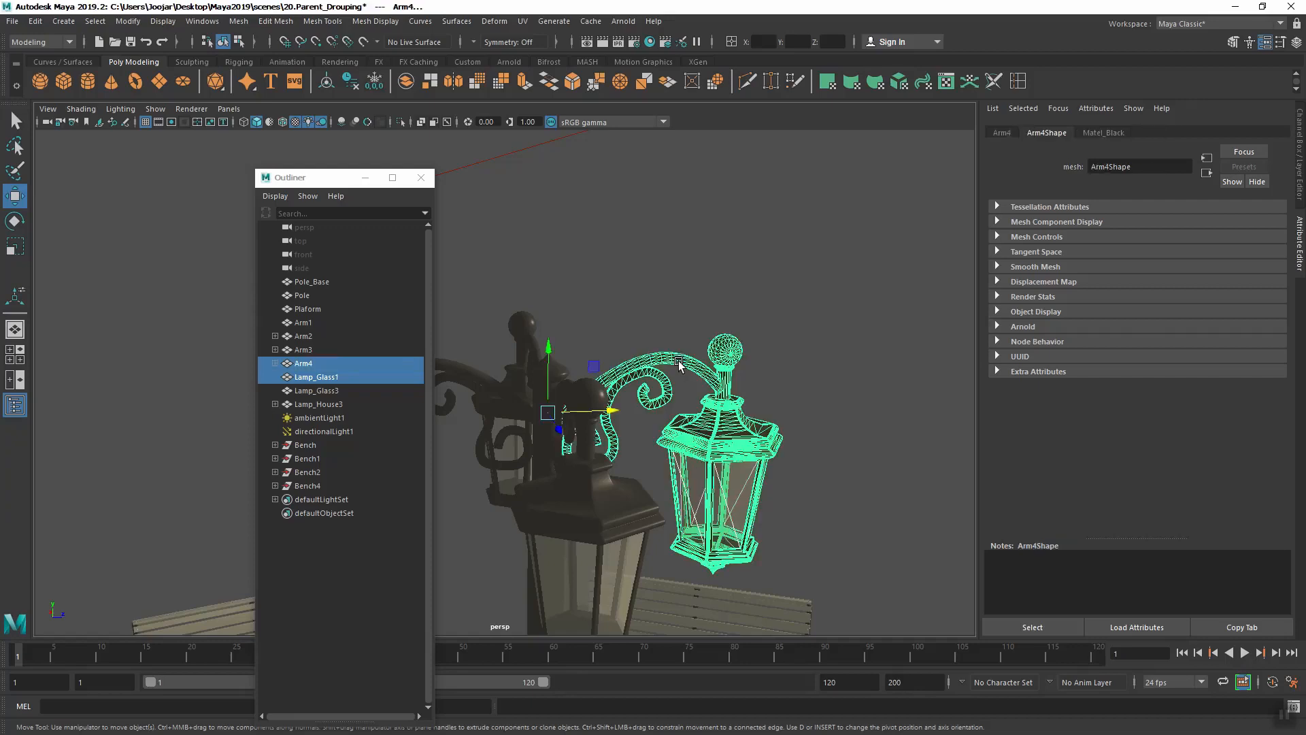
pyautogui.click(317, 377)
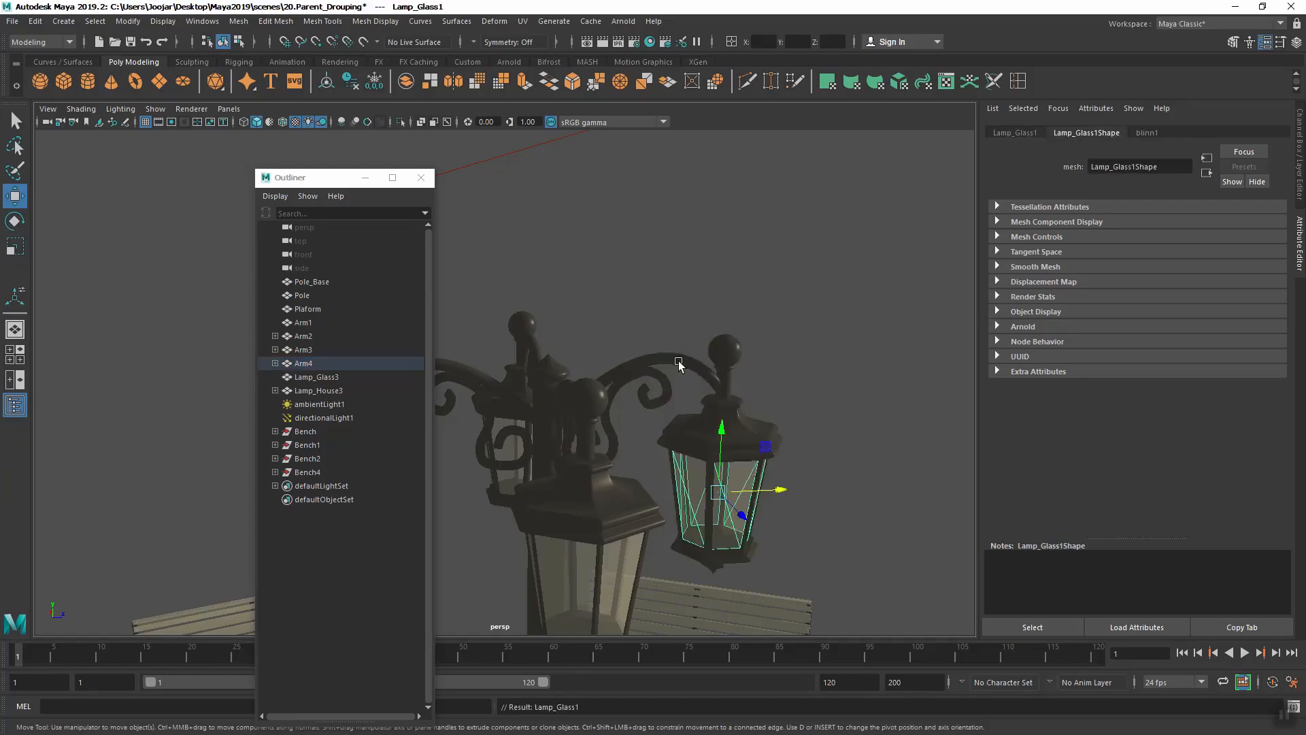
pyautogui.click(302, 363)
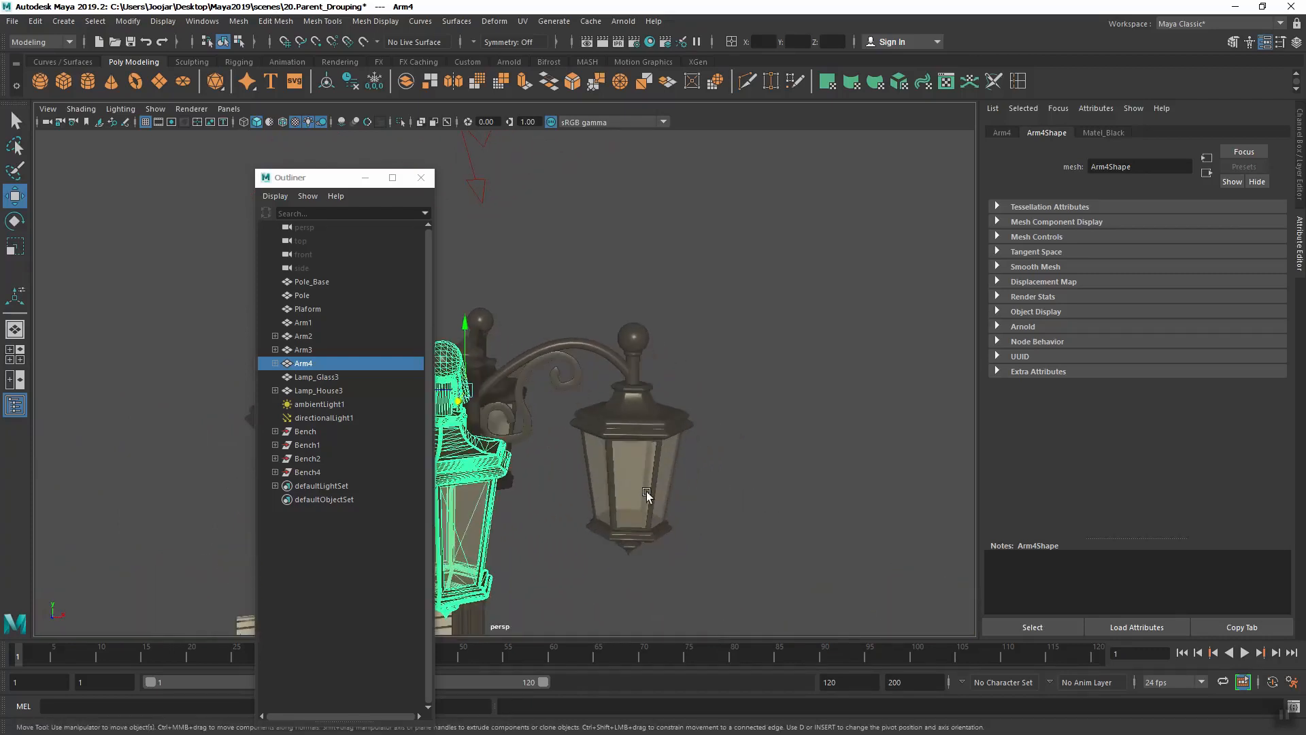
# Parent Lamp_Glass3 and Lamp_House3 under Arm1
pyautogui.click(314, 377)
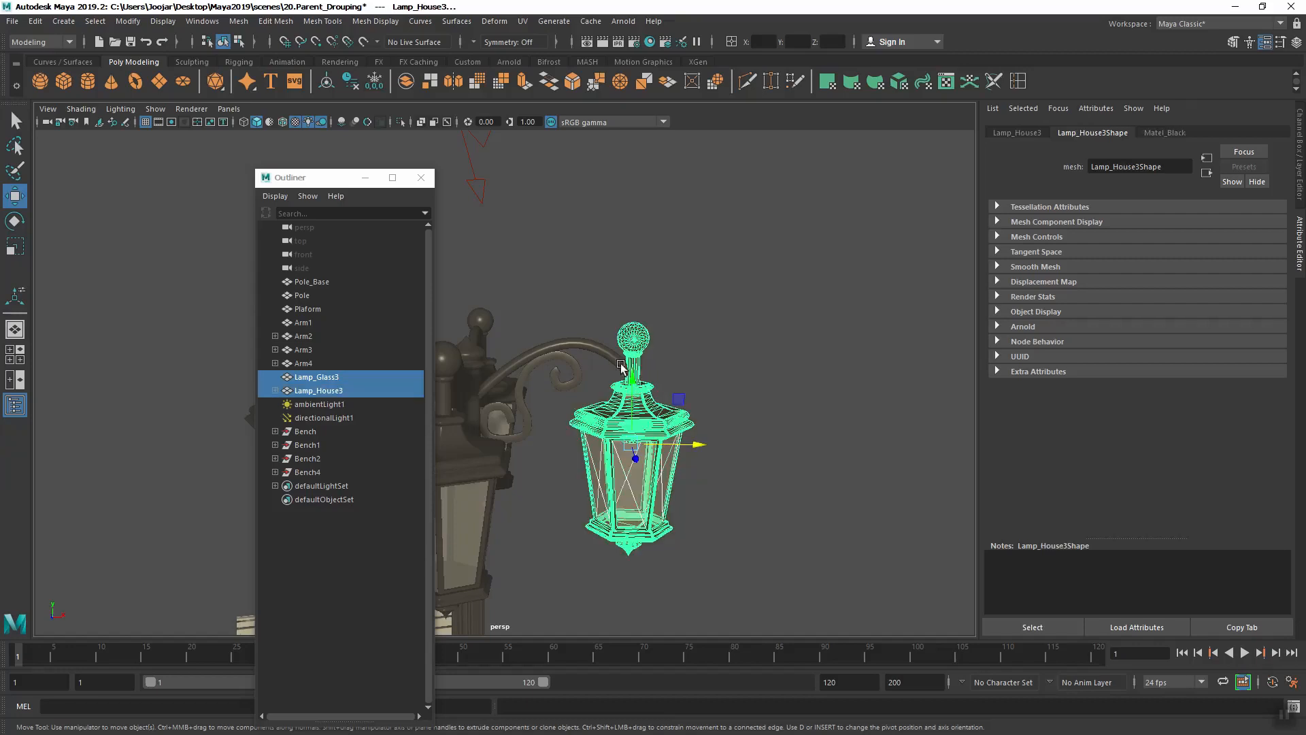
pyautogui.click(304, 322)
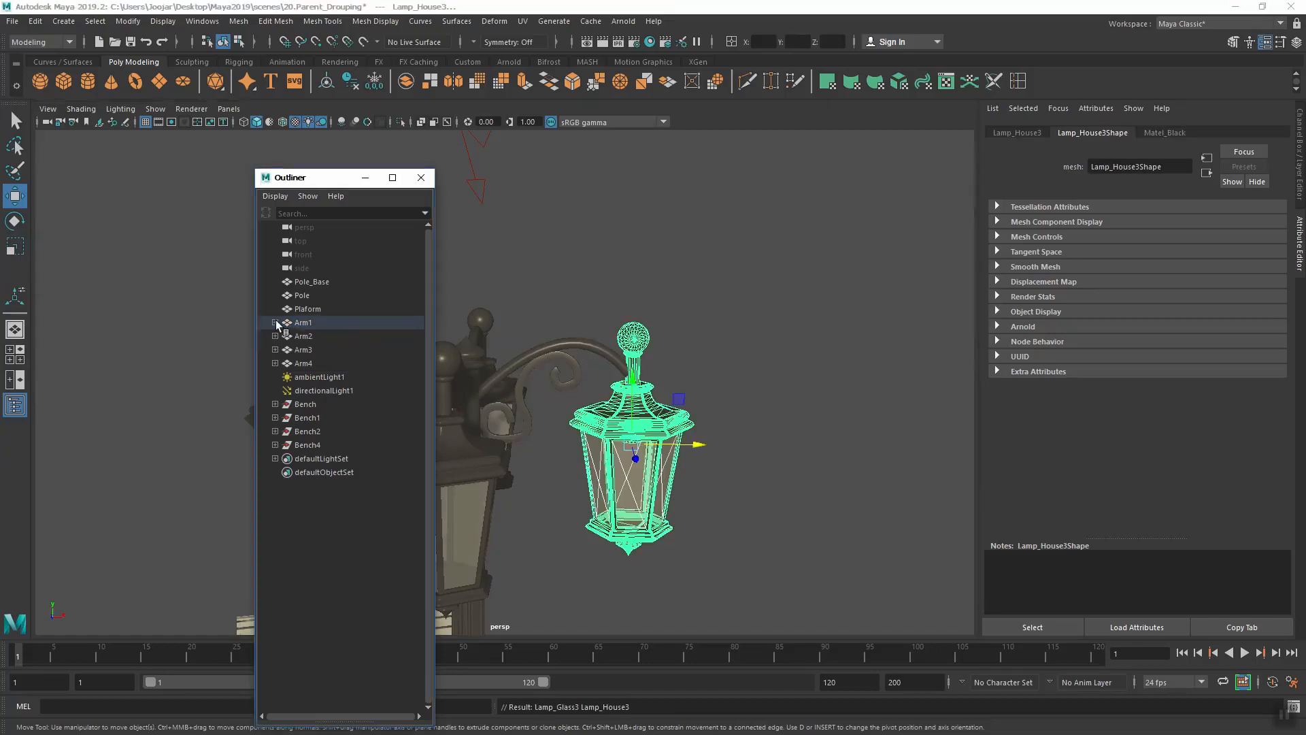
# Parent Arm1, Arm2, Arm3 and Arm4 under the Pole so the lamp head hangs from it
pyautogui.click(275, 323)
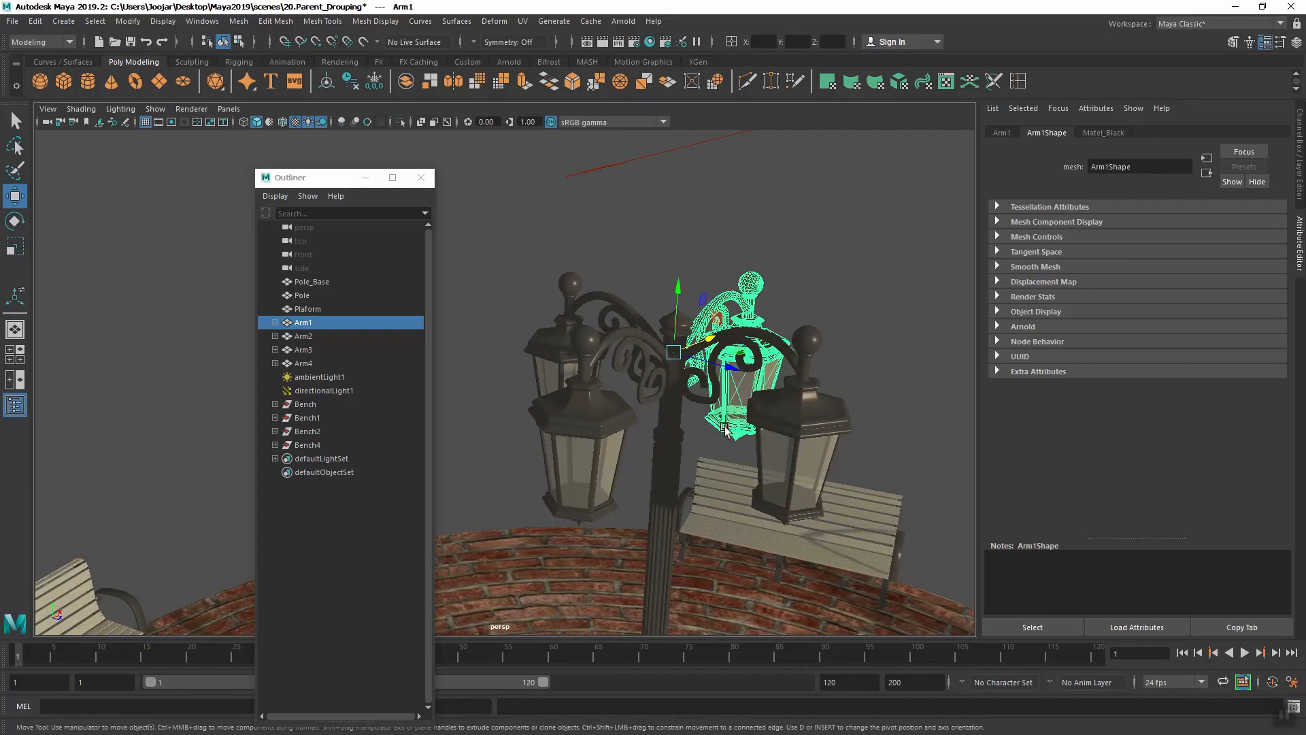
pyautogui.click(303, 336)
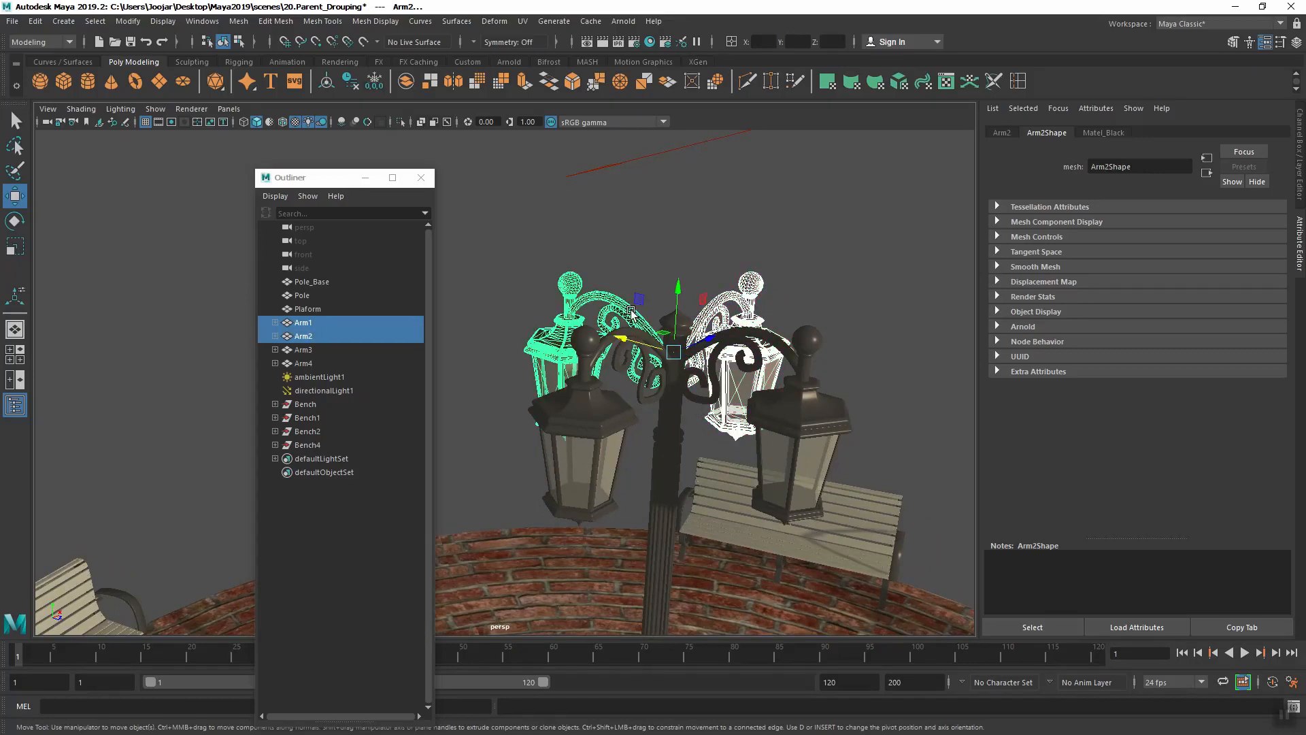
pyautogui.click(302, 349)
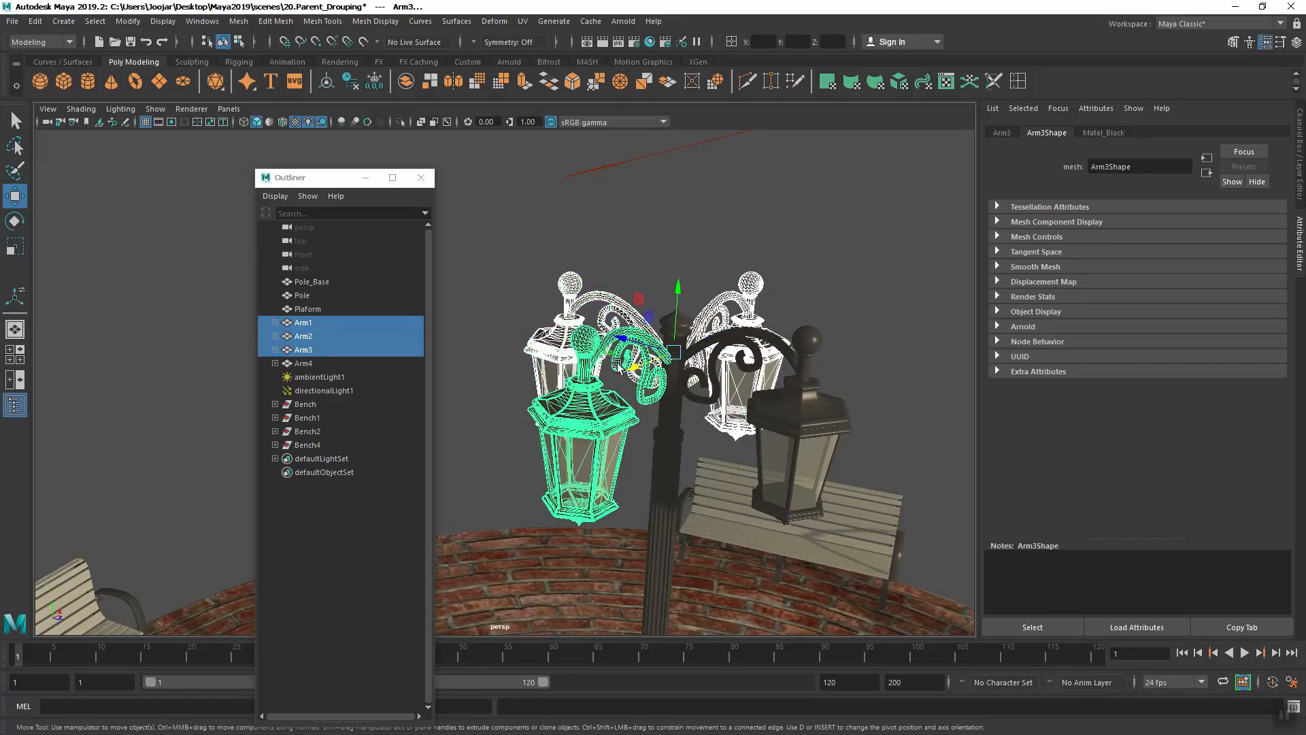
pyautogui.click(303, 364)
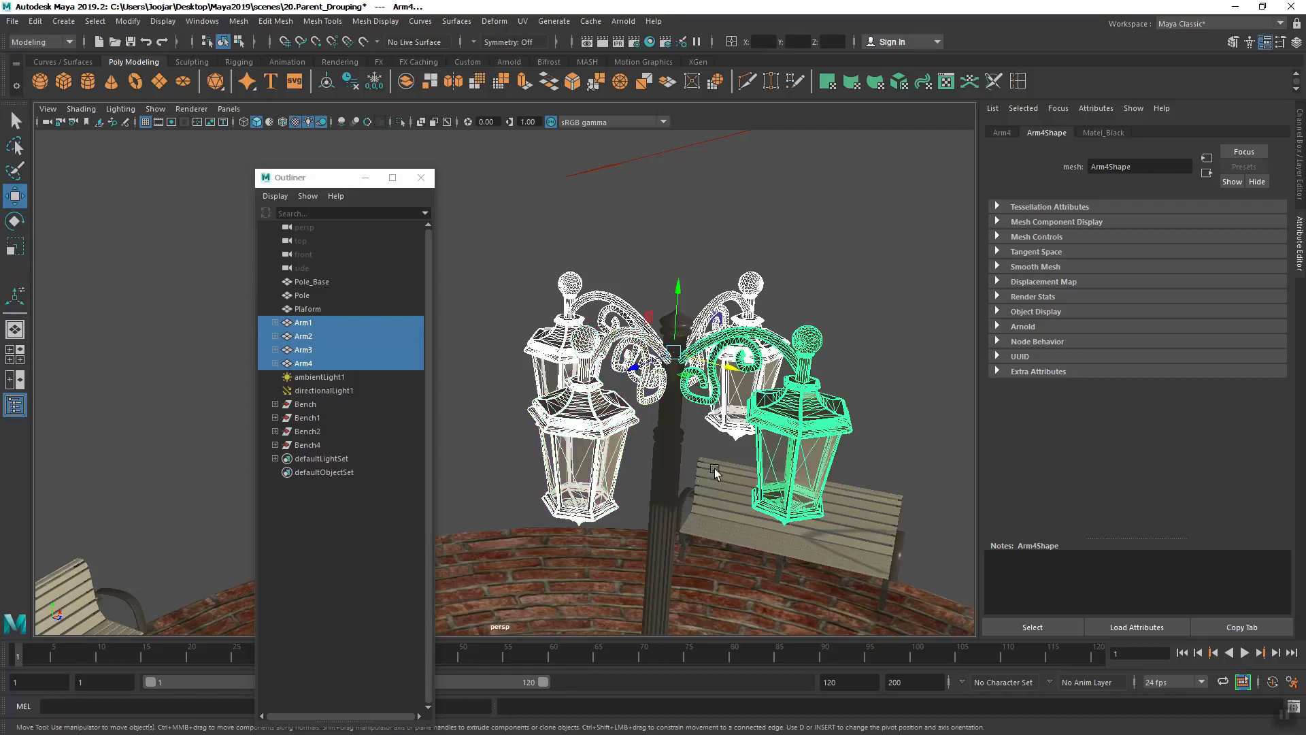
pyautogui.moveTo(667, 456)
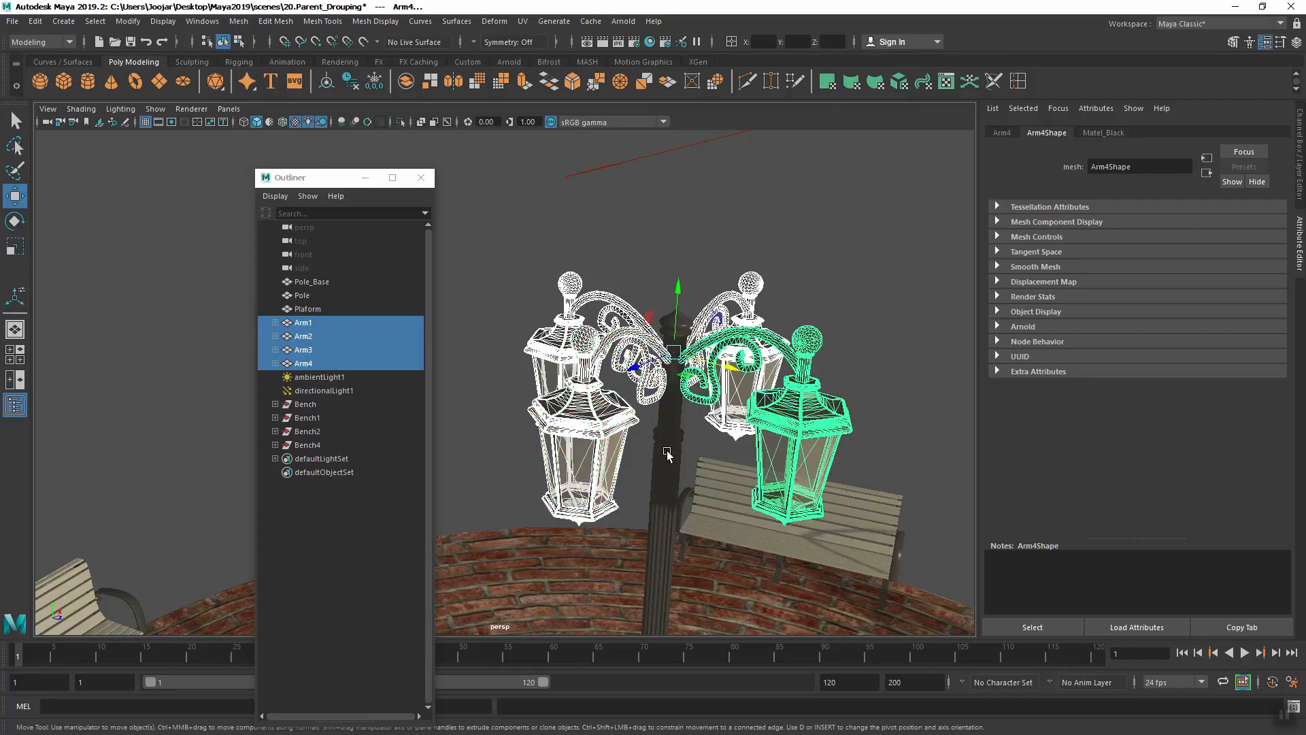
pyautogui.click(302, 295)
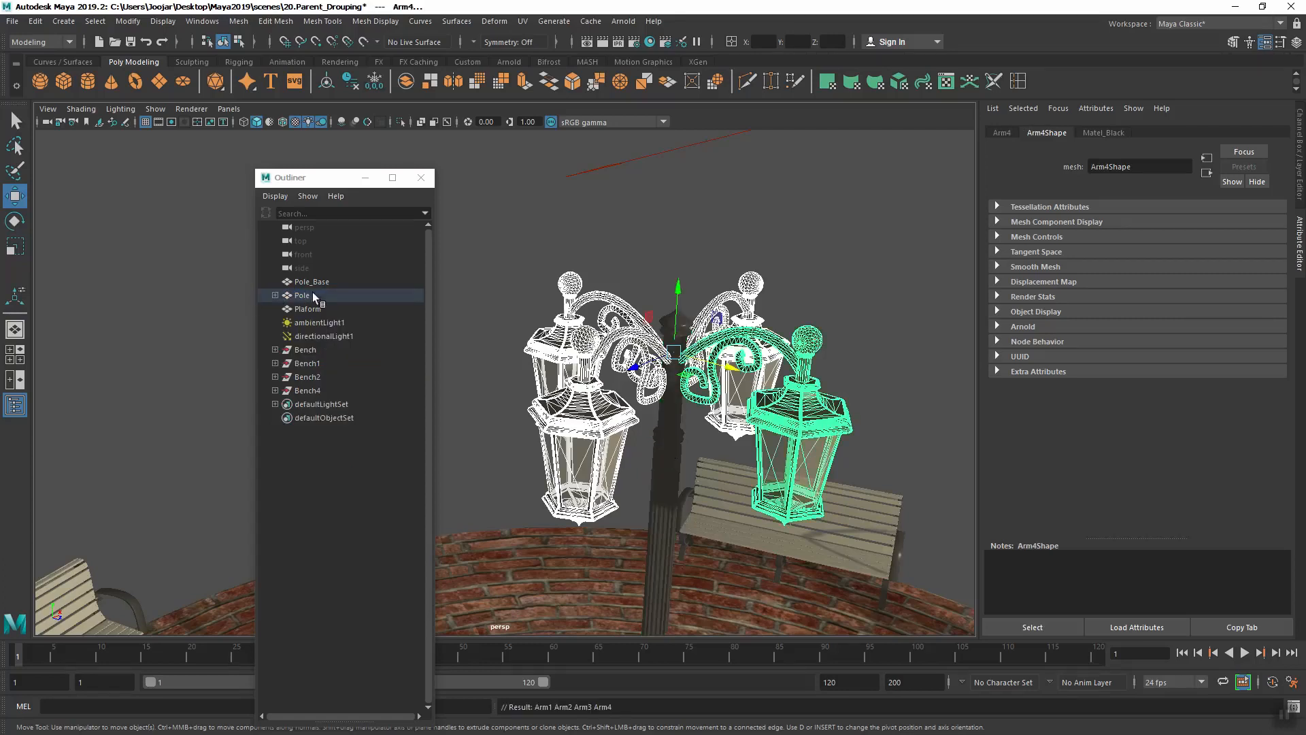
pyautogui.click(302, 295)
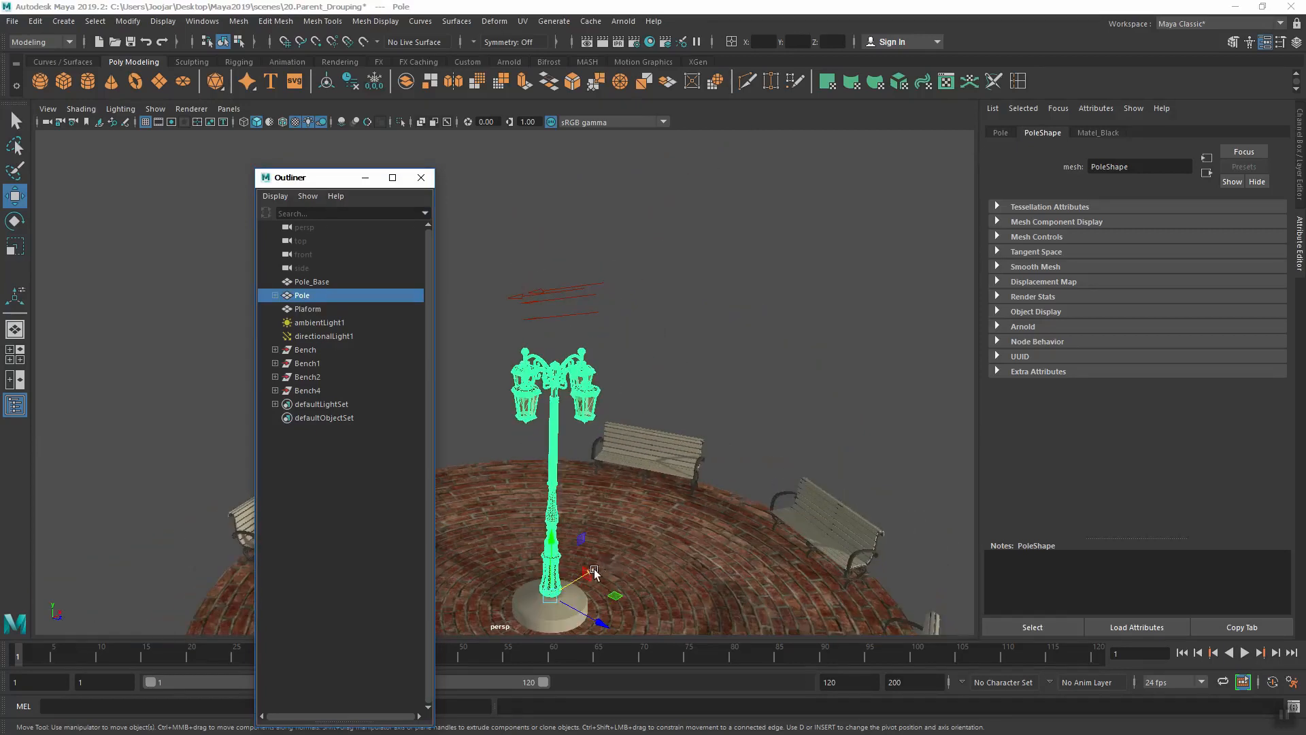
pyautogui.moveTo(592, 573); pyautogui.dragTo(781, 462)
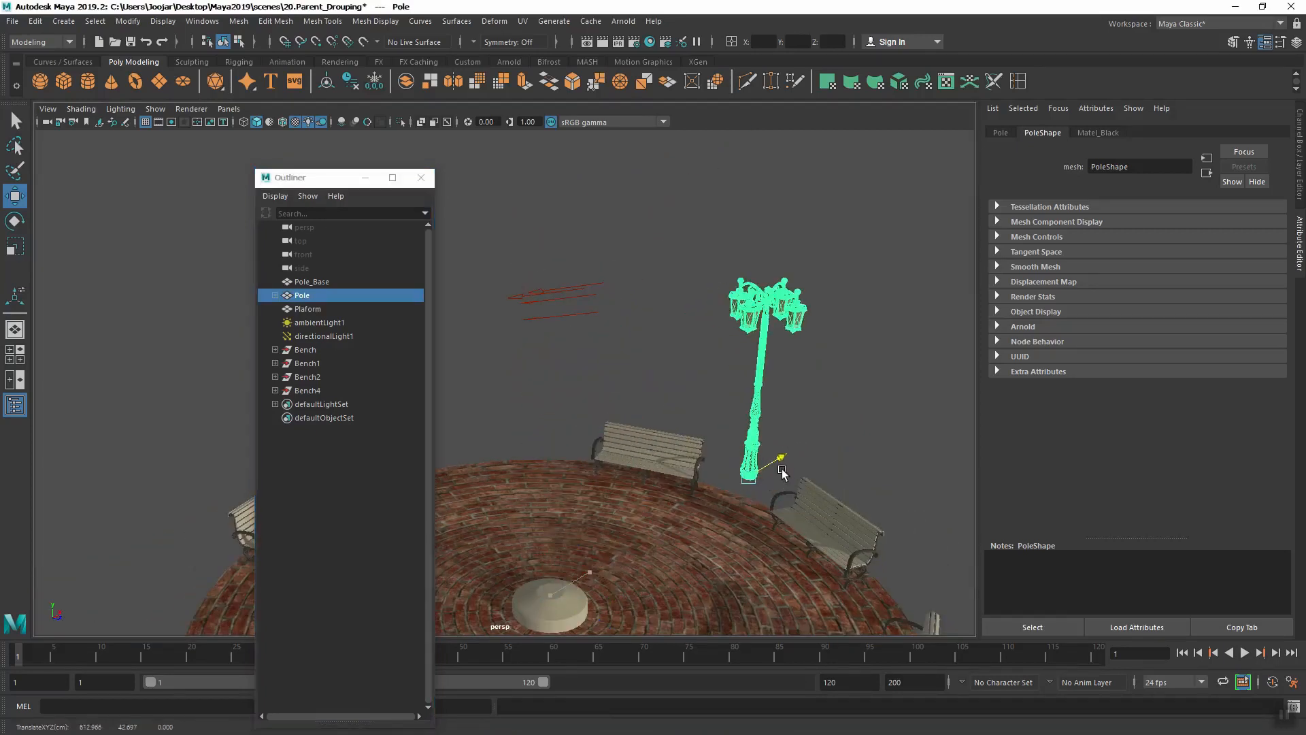
pyautogui.moveTo(779, 459); pyautogui.dragTo(621, 540)
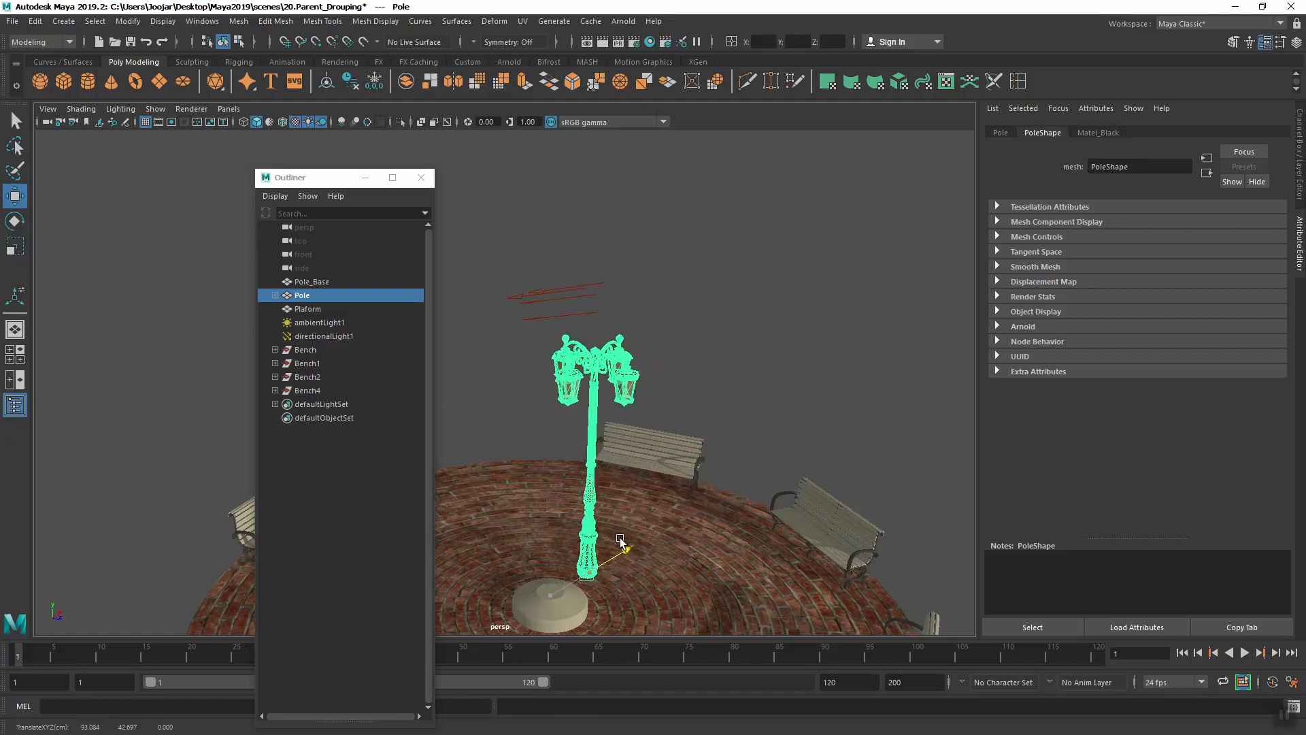
pyautogui.moveTo(621, 541); pyautogui.dragTo(550, 575)
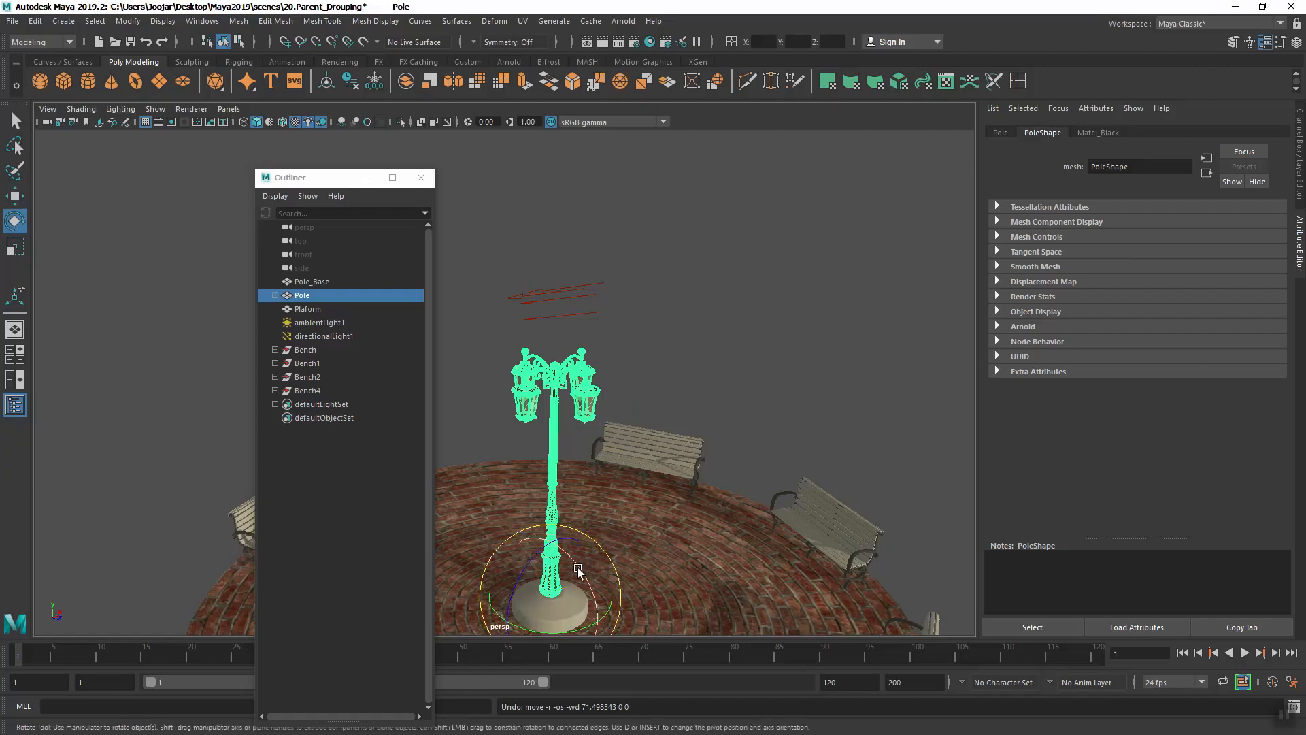
pyautogui.moveTo(580, 573); pyautogui.dragTo(581, 564)
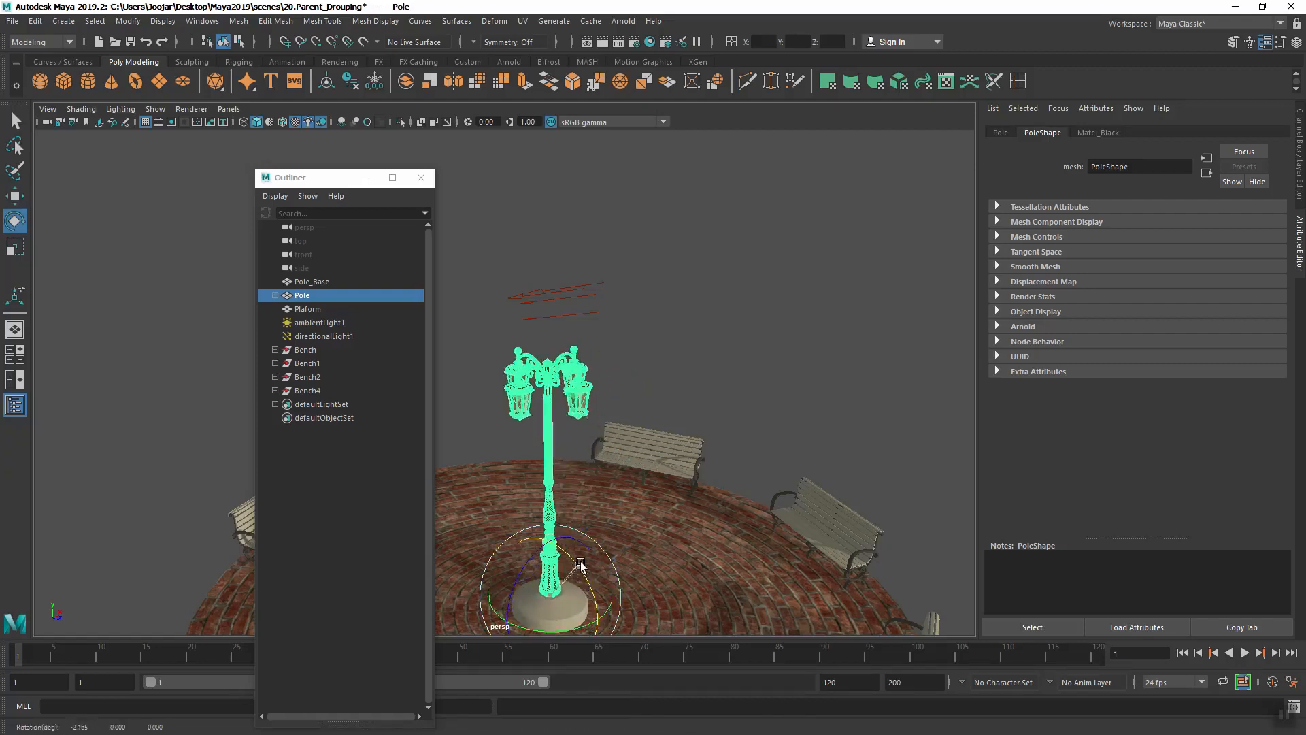
pyautogui.moveTo(581, 564); pyautogui.dragTo(585, 592)
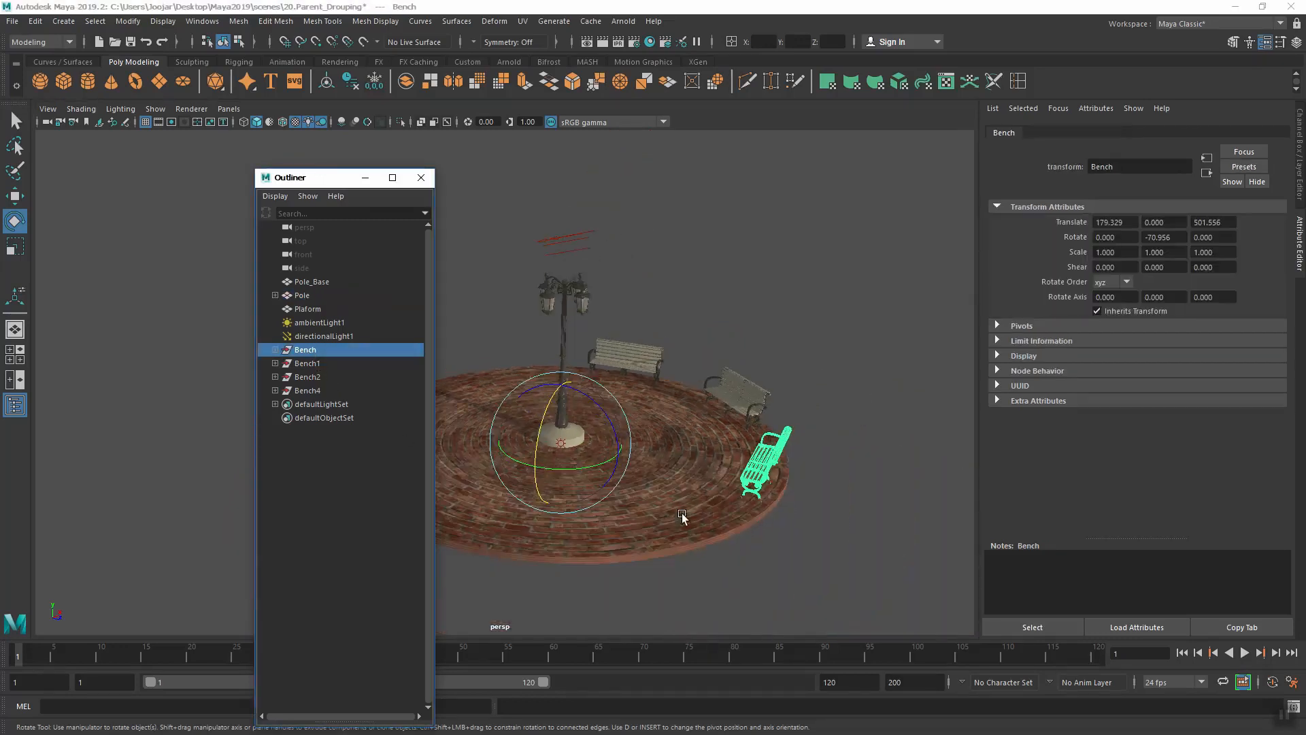
# Group Bench and Bench1 into a new group3 with Ctrl+G
pyautogui.moveTo(683, 517); pyautogui.dragTo(784, 566)
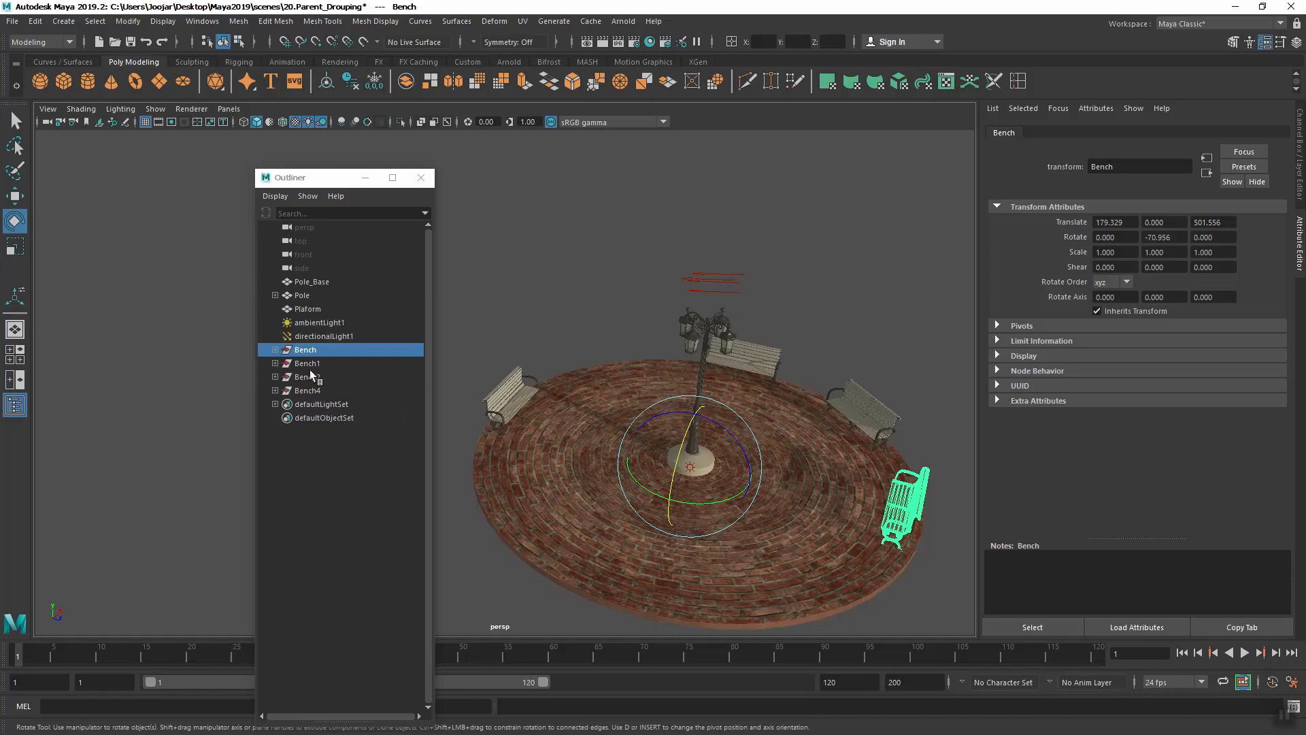
pyautogui.moveTo(313, 367)
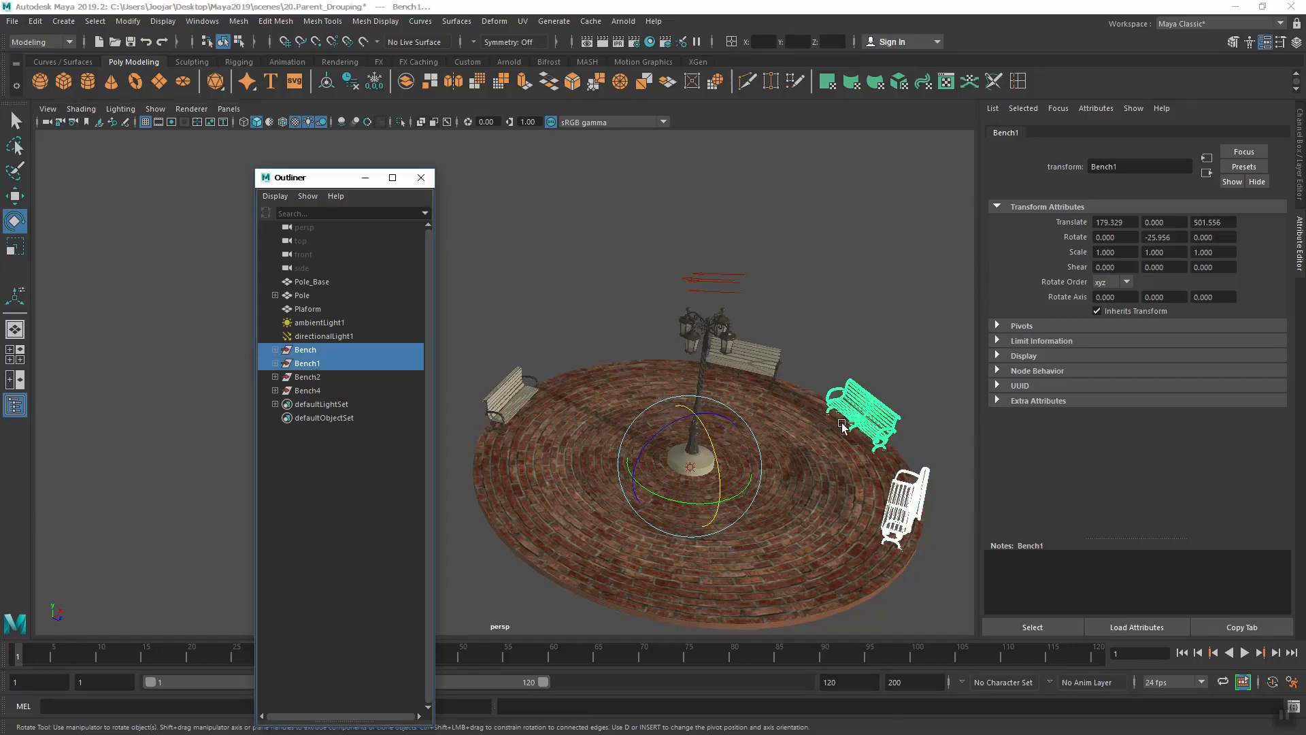
pyautogui.moveTo(796, 549)
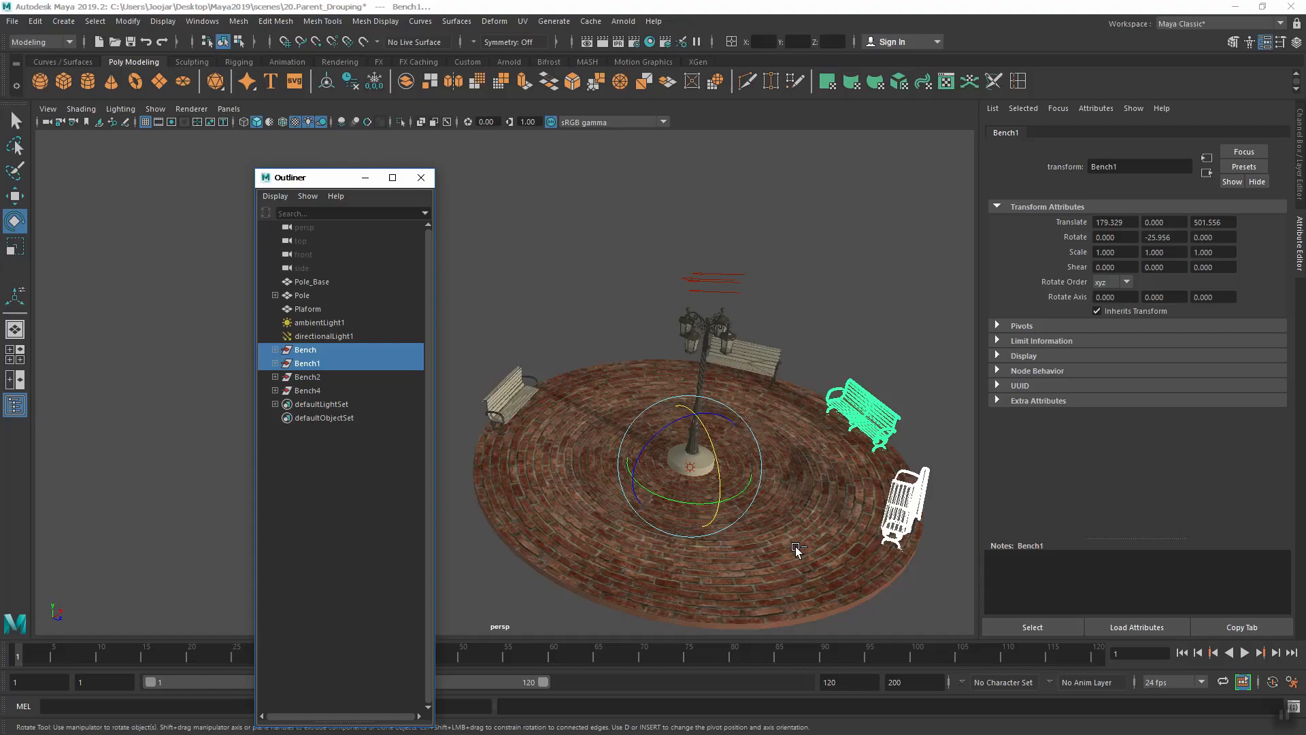
pyautogui.press('ctrl+g')
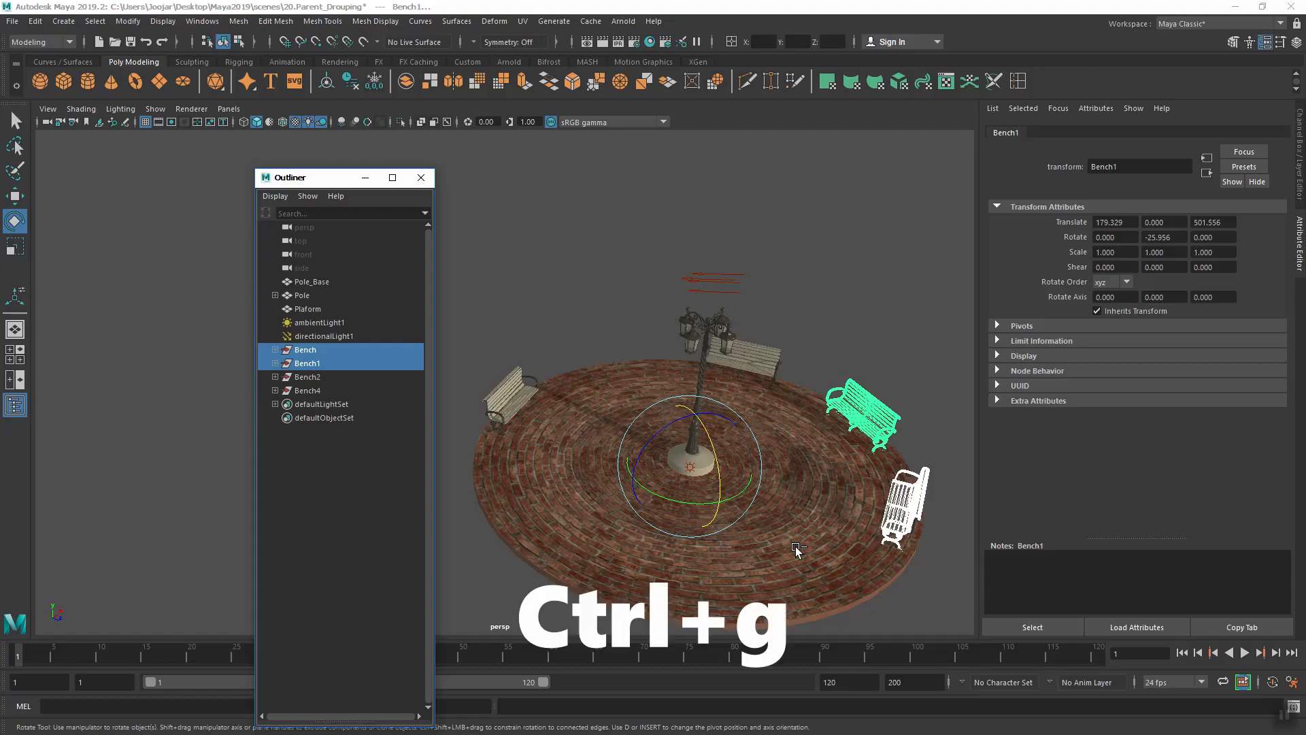
pyautogui.press('ctrl+g')
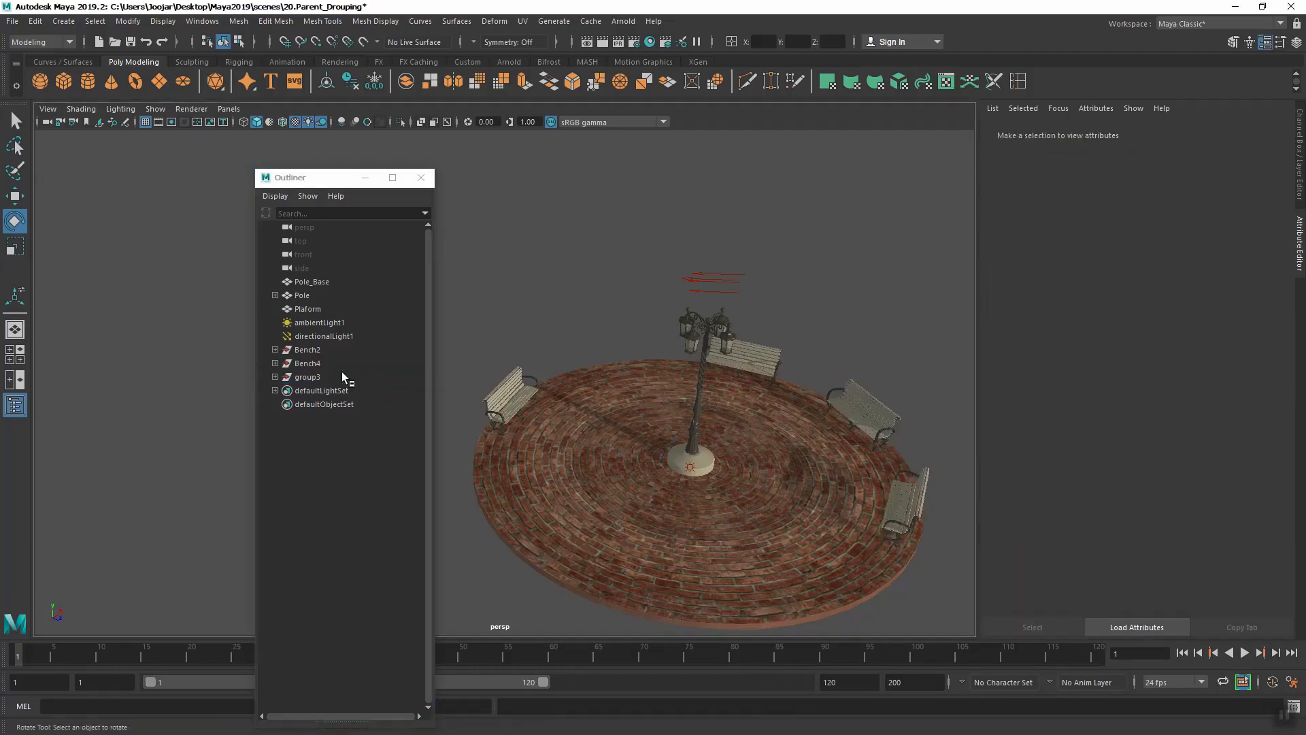
# Move Bench4 and Bench2 into group3 so it holds all four benches, then select the group
pyautogui.click(309, 377)
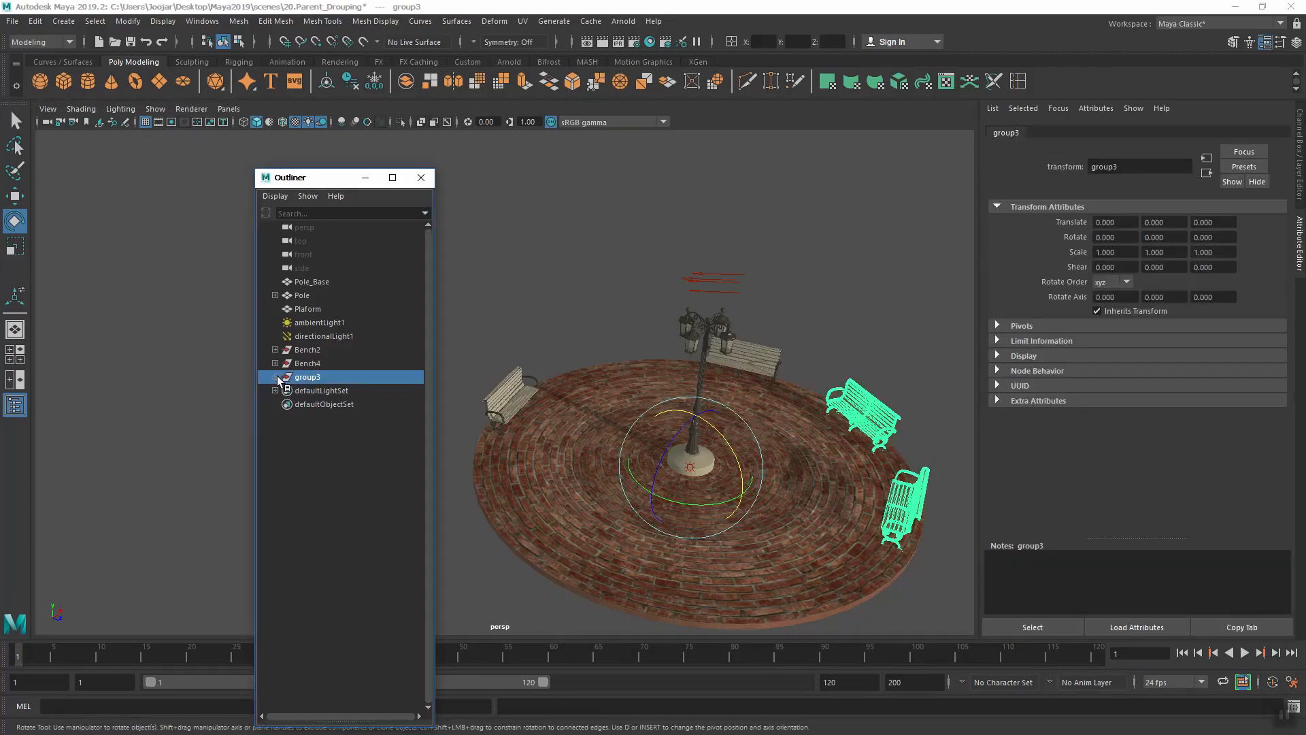
pyautogui.click(273, 375)
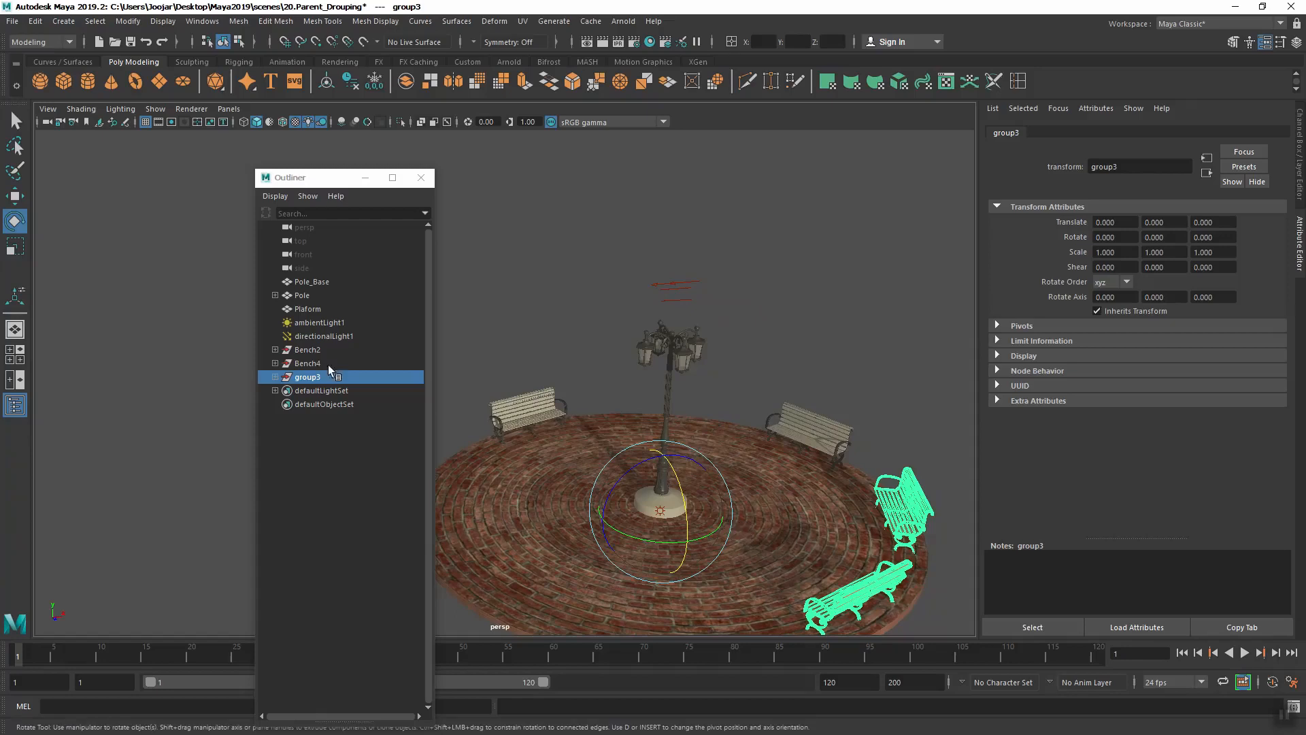
pyautogui.click(306, 363)
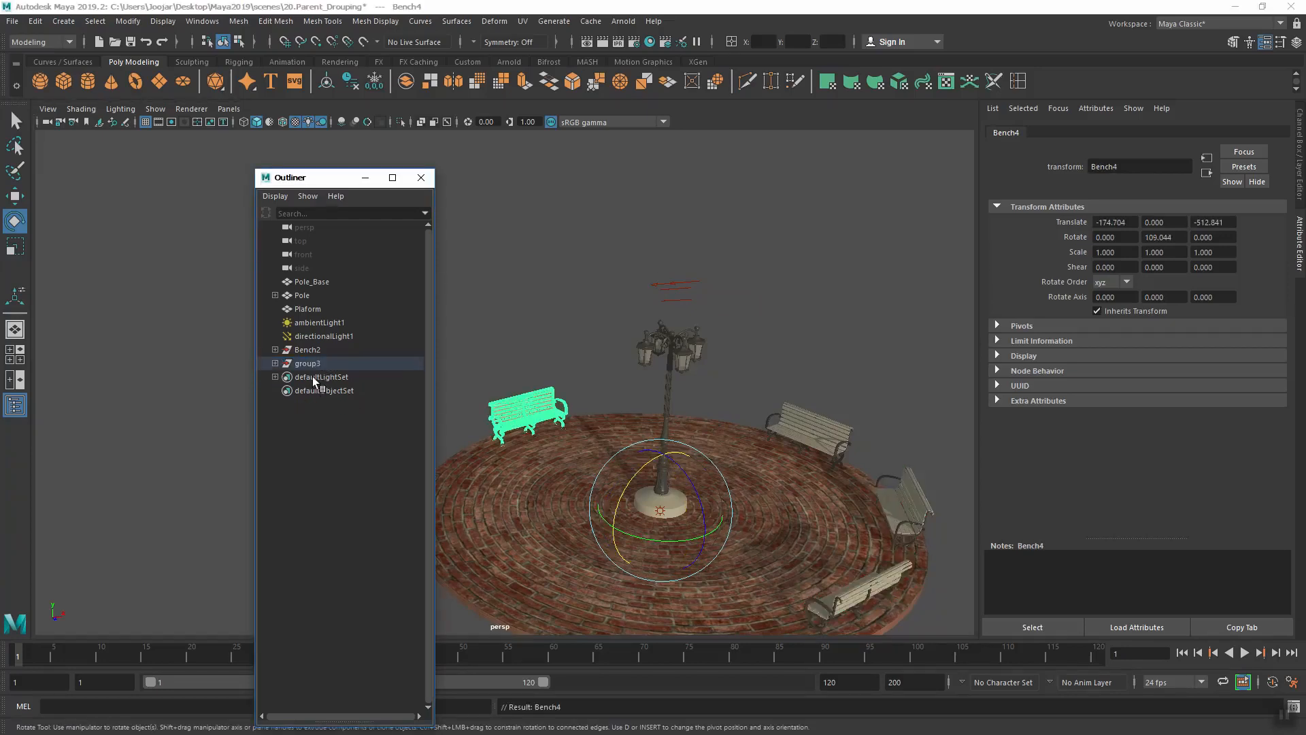
pyautogui.click(275, 362)
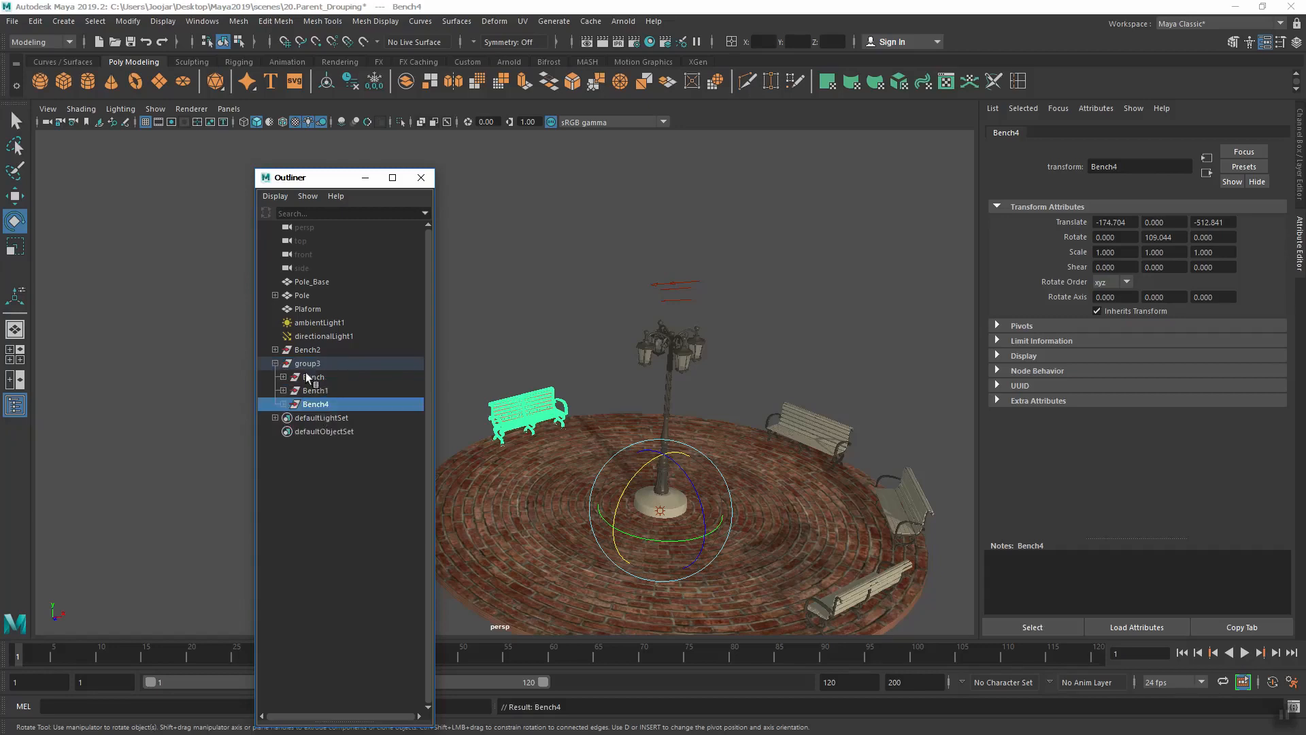
pyautogui.click(308, 350)
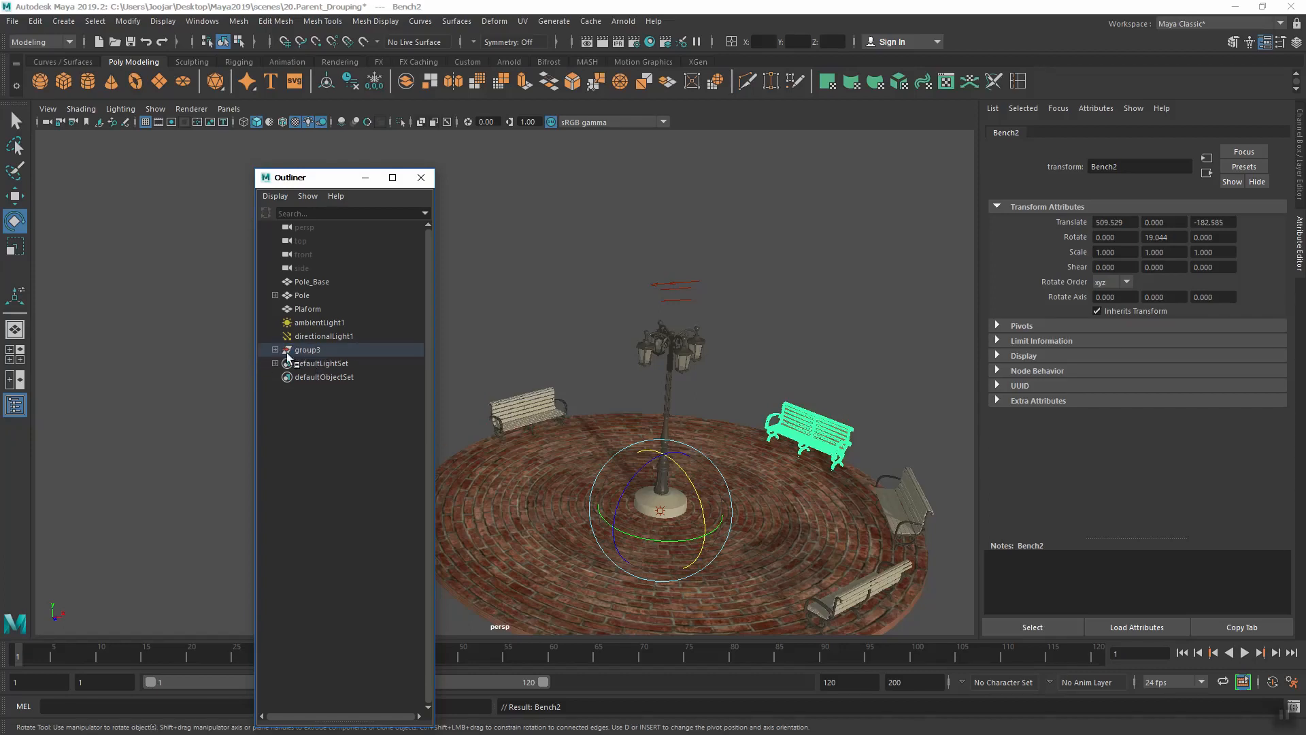
pyautogui.click(275, 350)
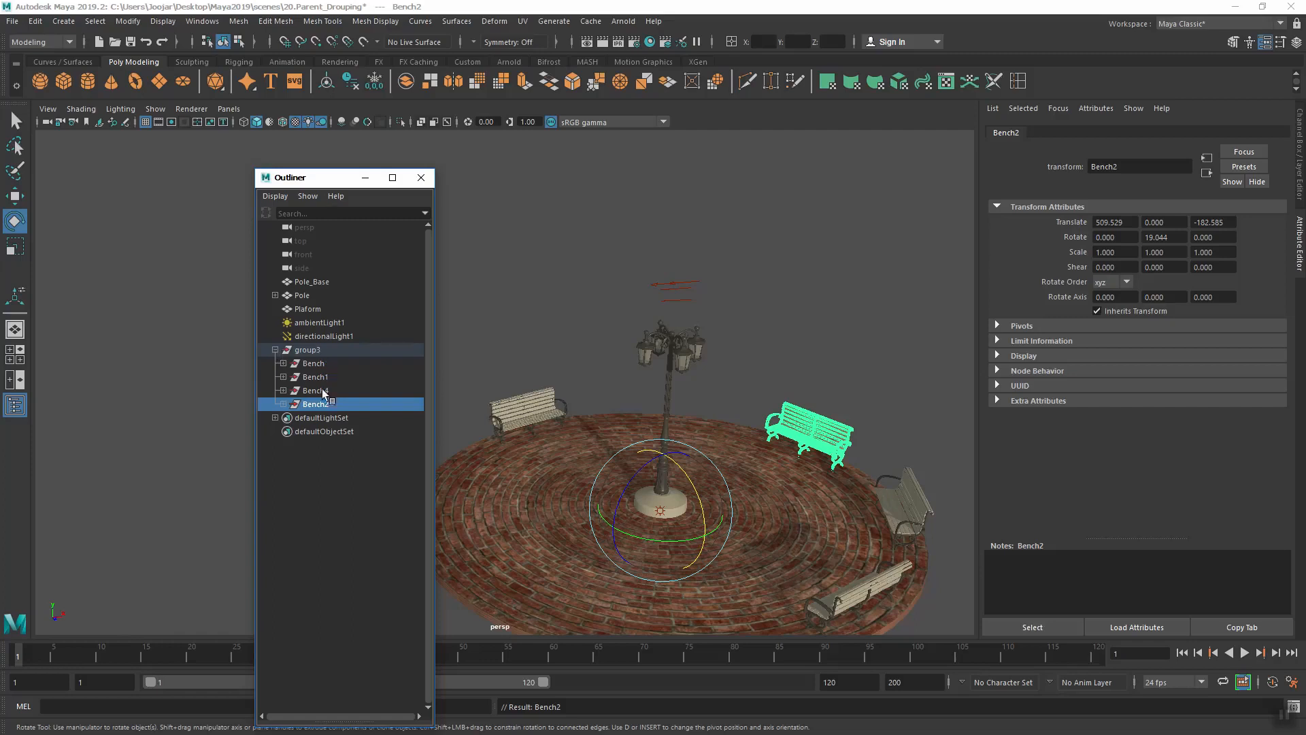
pyautogui.click(274, 349)
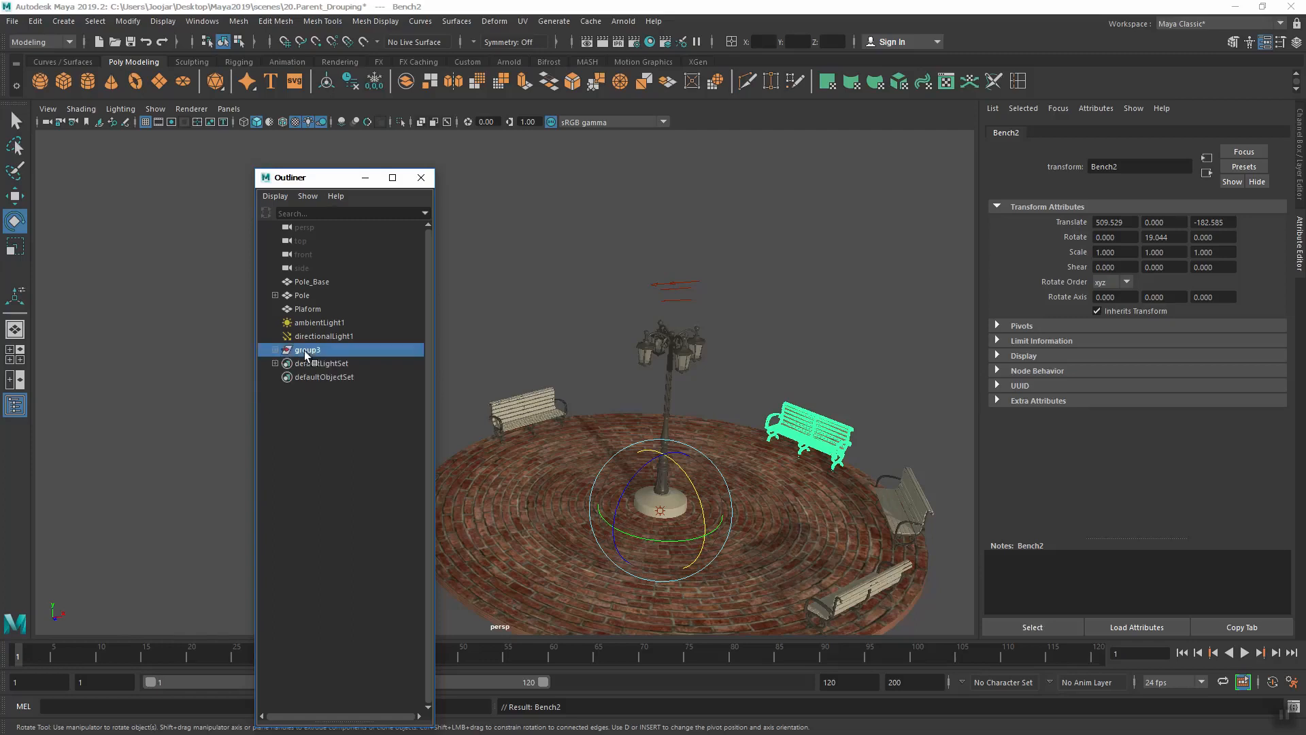
pyautogui.click(307, 350)
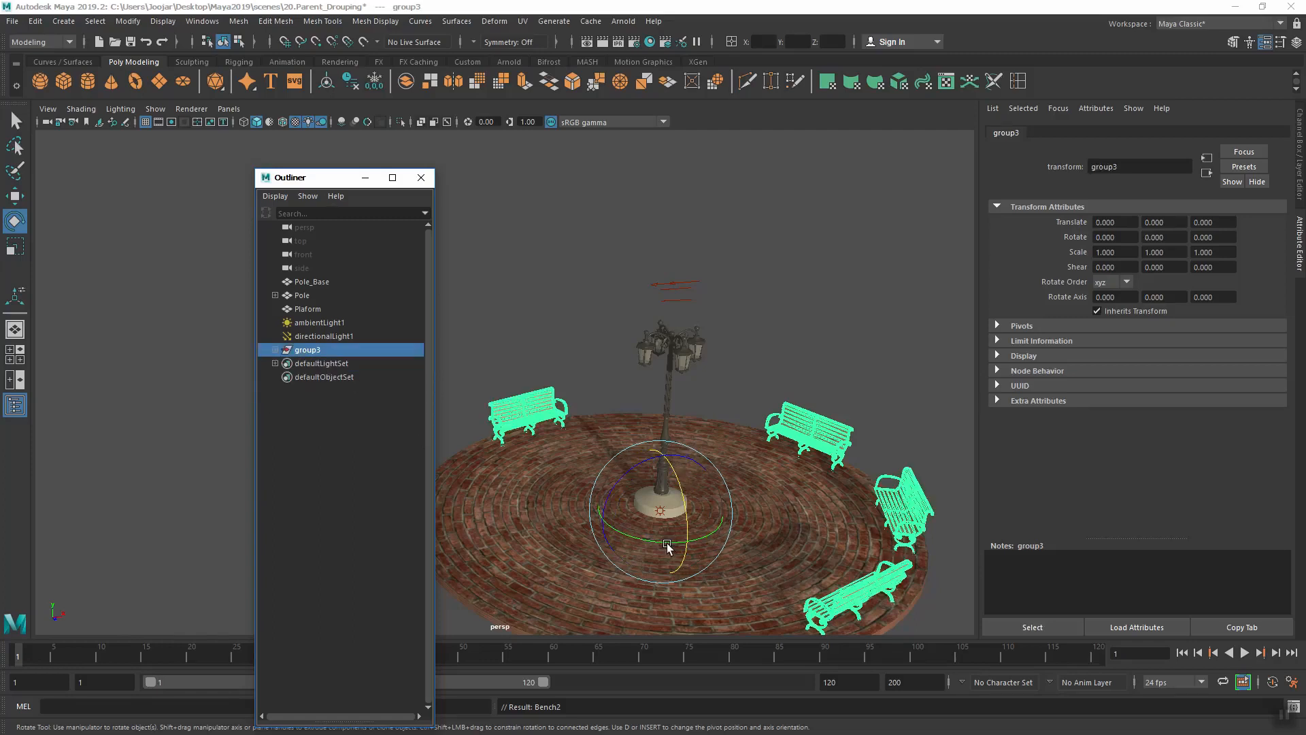
# Rotate group3 around Y so all four benches turn together around the pole
pyautogui.moveTo(666, 549); pyautogui.dragTo(732, 536)
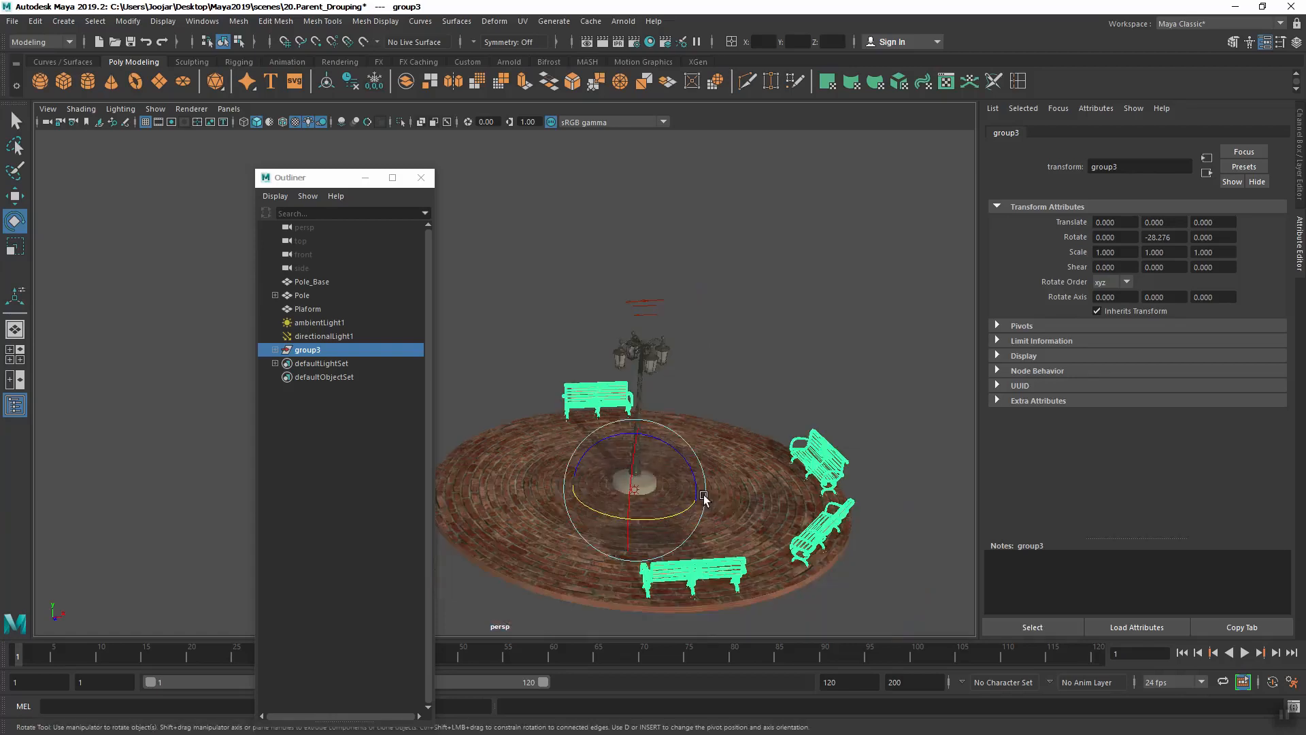
pyautogui.moveTo(704, 500); pyautogui.dragTo(710, 504)
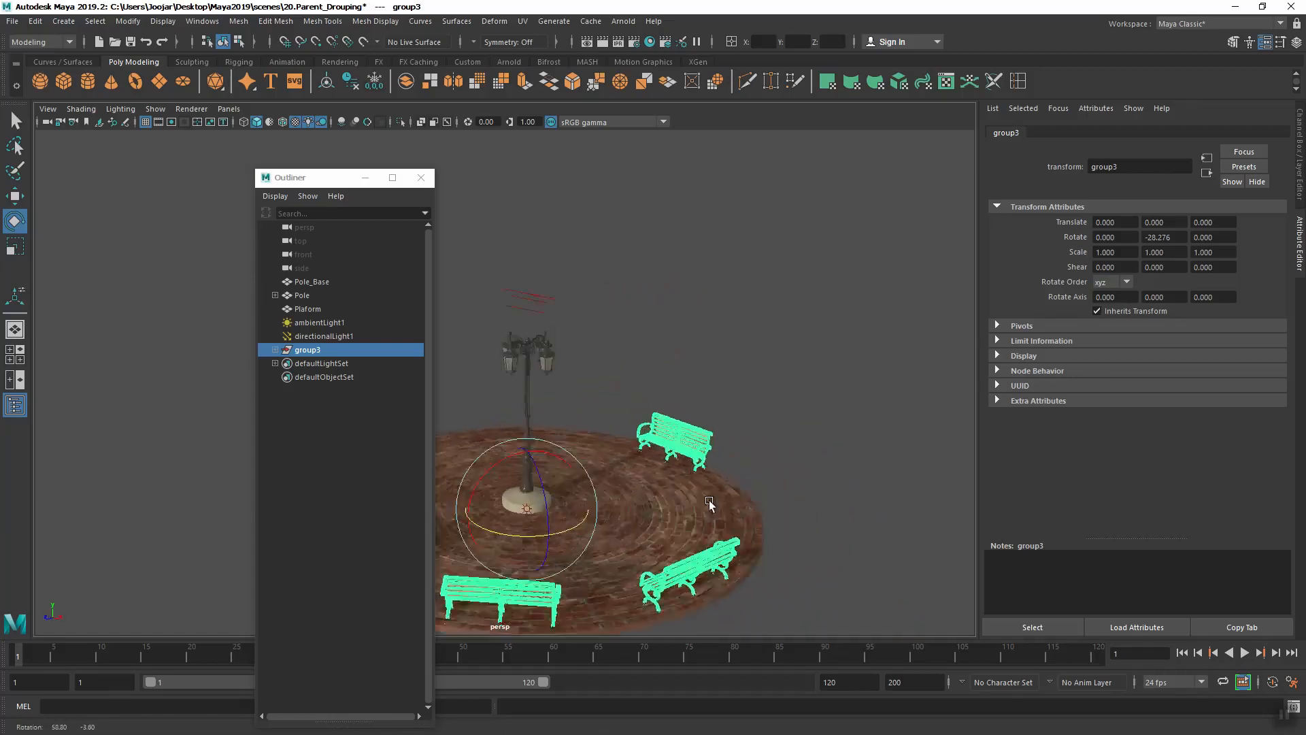
pyautogui.moveTo(708, 504); pyautogui.dragTo(796, 504)
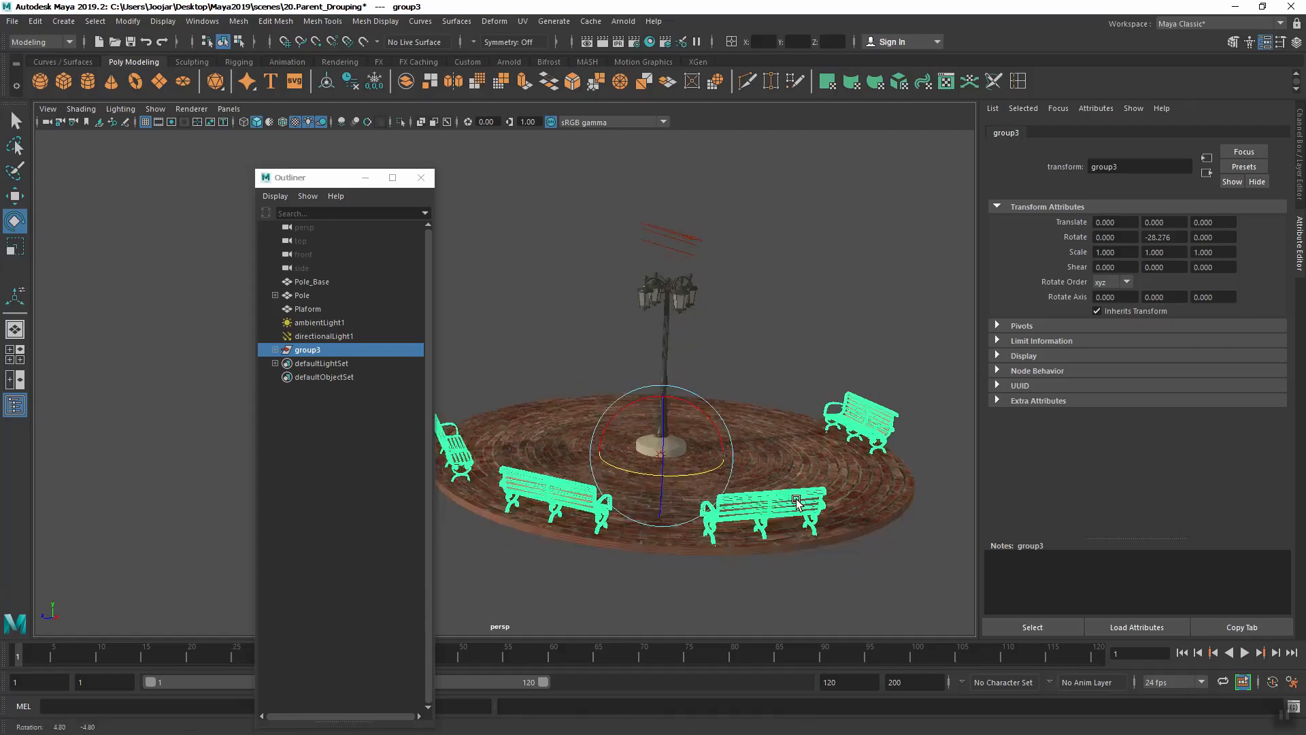